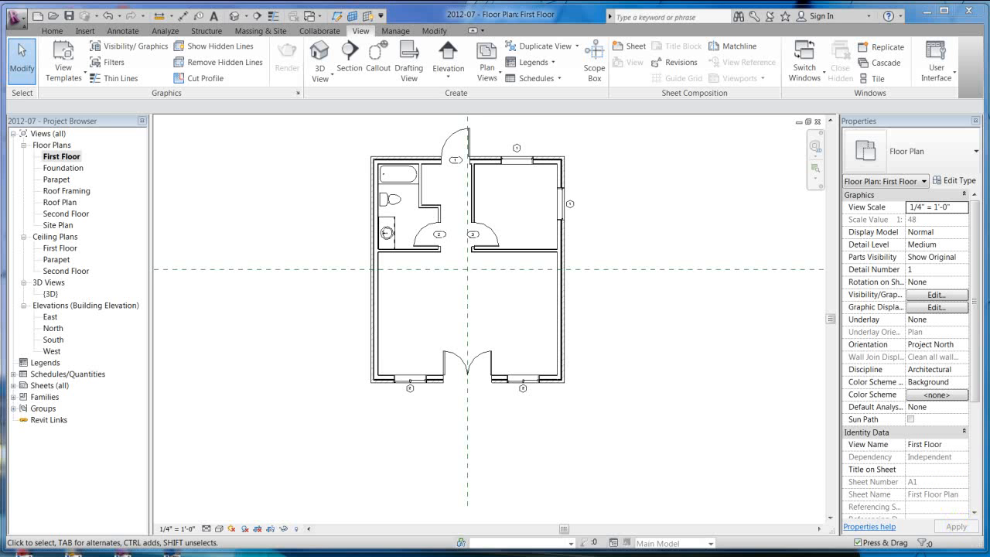
{"action": "mouse_move", "coordinate": [383, 139]}
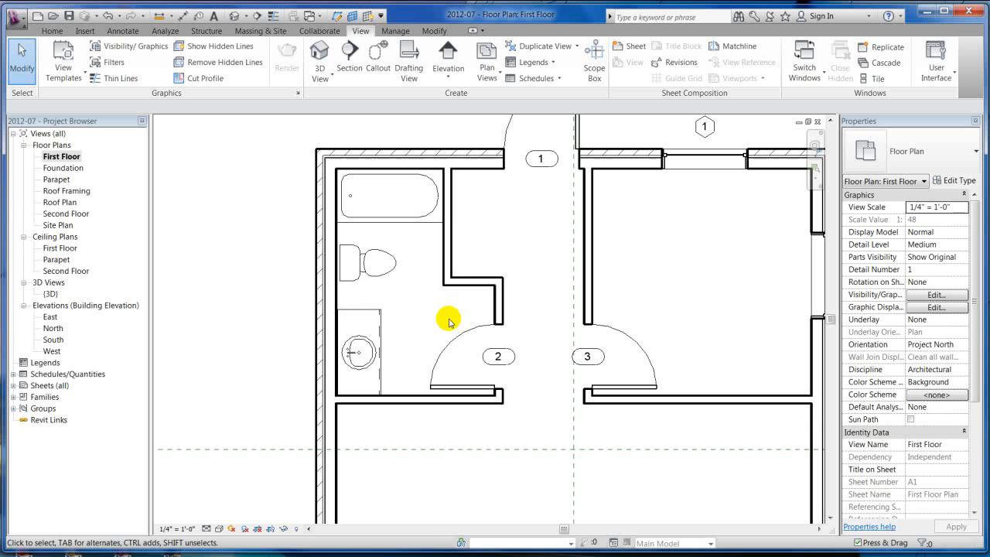
{"action": "mouse_move", "coordinate": [276, 263]}
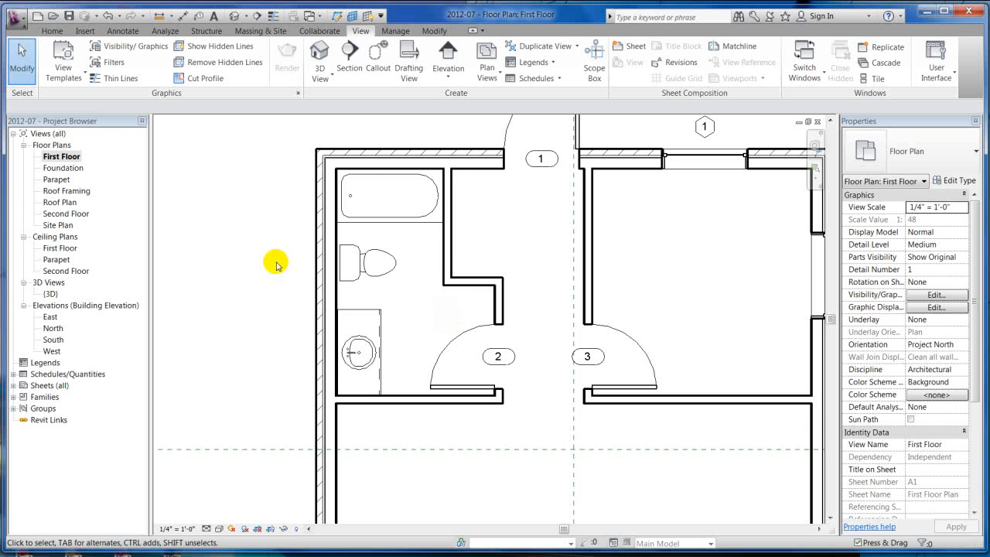
{"action": "mouse_move", "coordinate": [377, 58]}
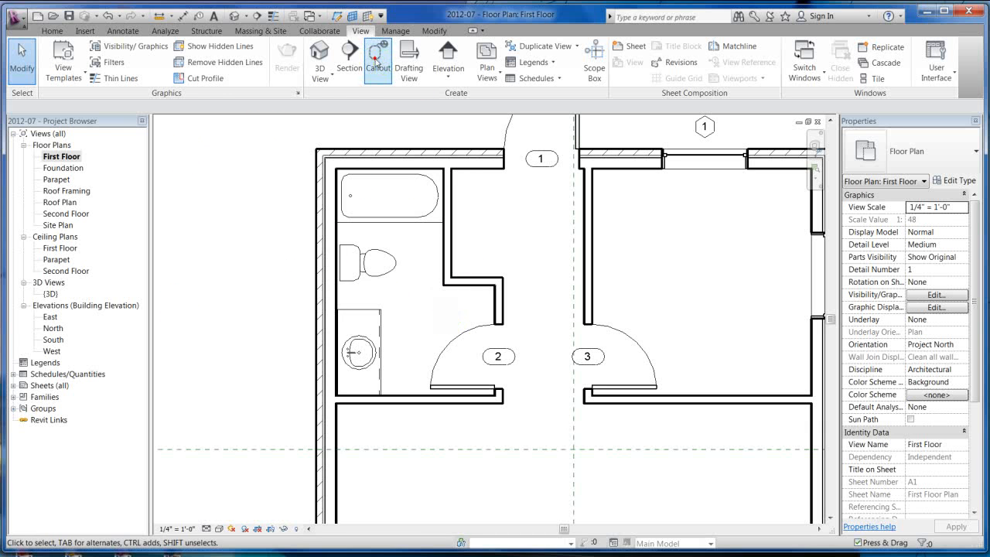
- Start a detail callout around the bathroom in the First Floor plan
{"action": "left_click", "coordinate": [378, 62]}
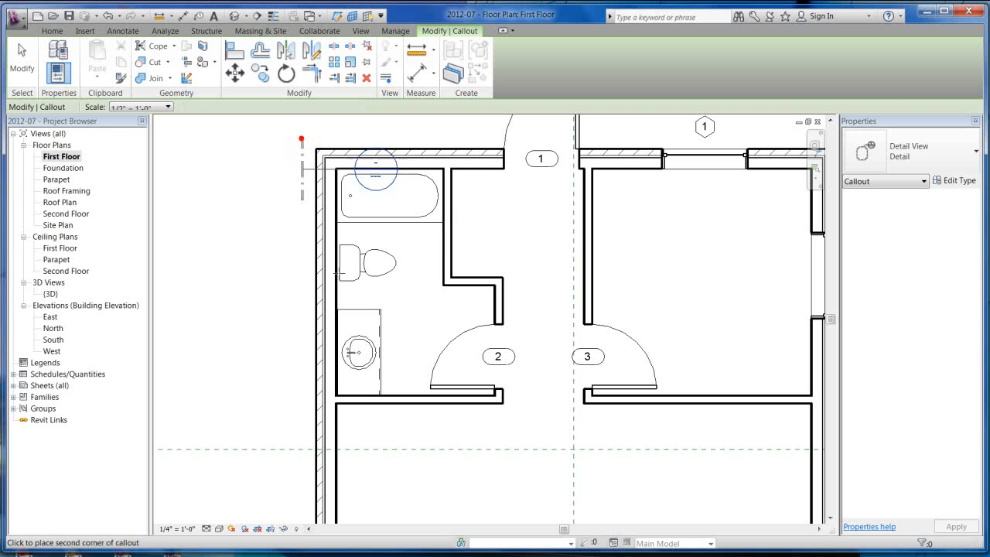
{"action": "mouse_move", "coordinate": [515, 415]}
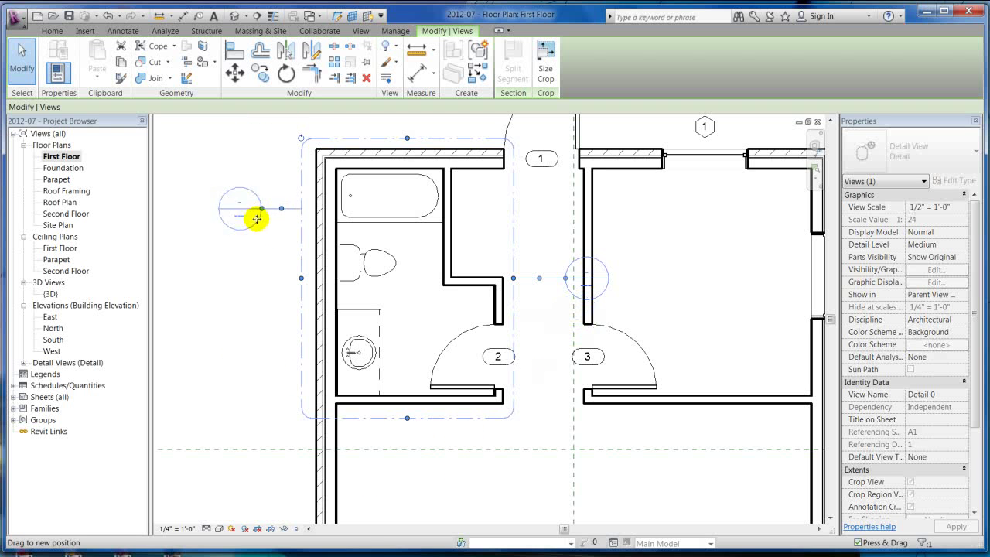
- Drag the callout bubble and leader grips until the bubble rests above-left of the bathroom boundary
{"action": "left_click_drag", "start_coordinate": [255, 219], "coordinate": [279, 143]}
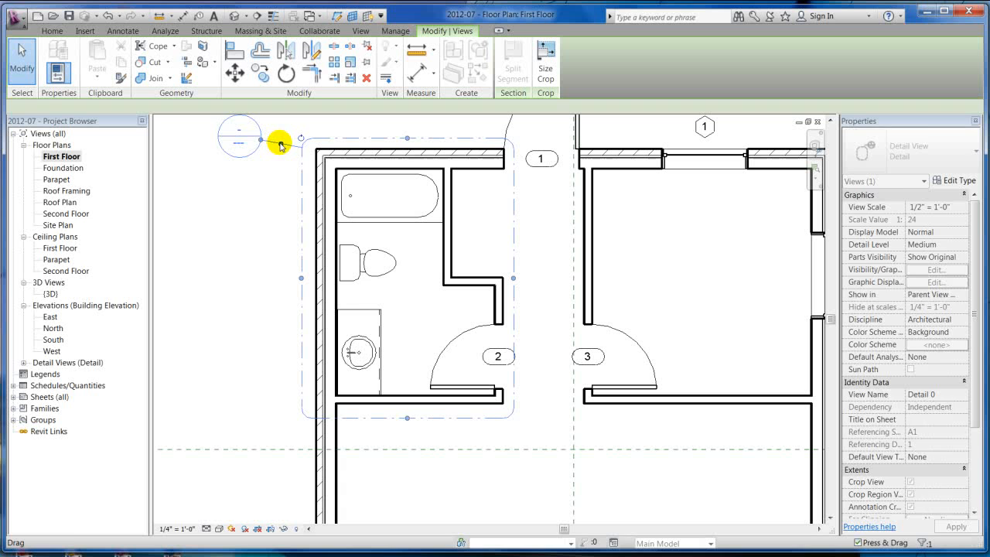
{"action": "left_click_drag", "start_coordinate": [279, 143], "coordinate": [272, 127]}
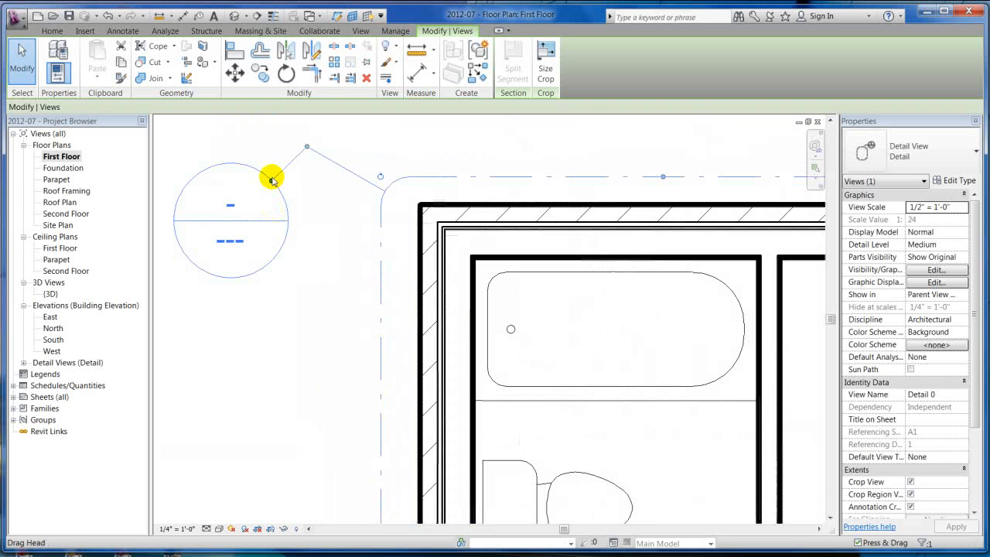
{"action": "left_click_drag", "start_coordinate": [271, 178], "coordinate": [293, 190]}
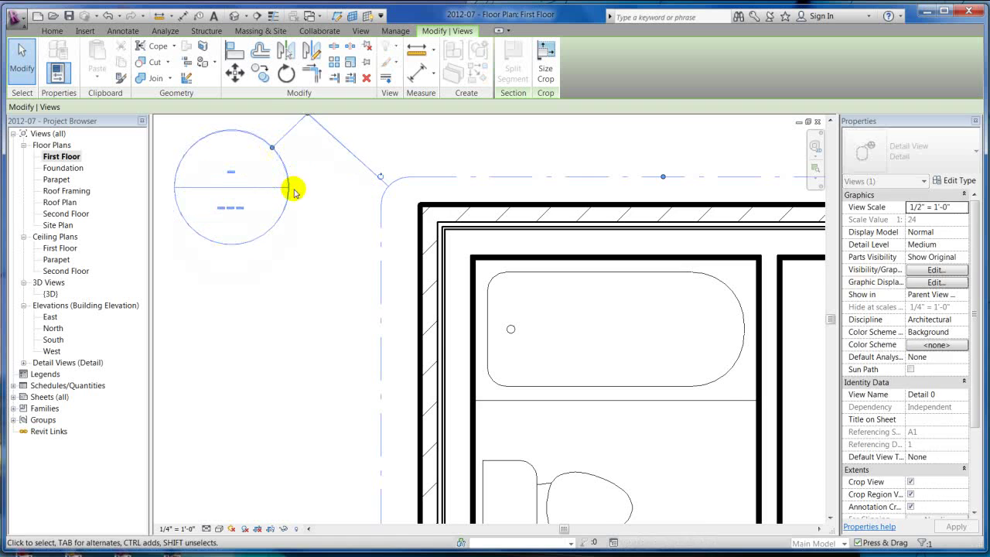
{"action": "left_click_drag", "start_coordinate": [296, 189], "coordinate": [296, 201]}
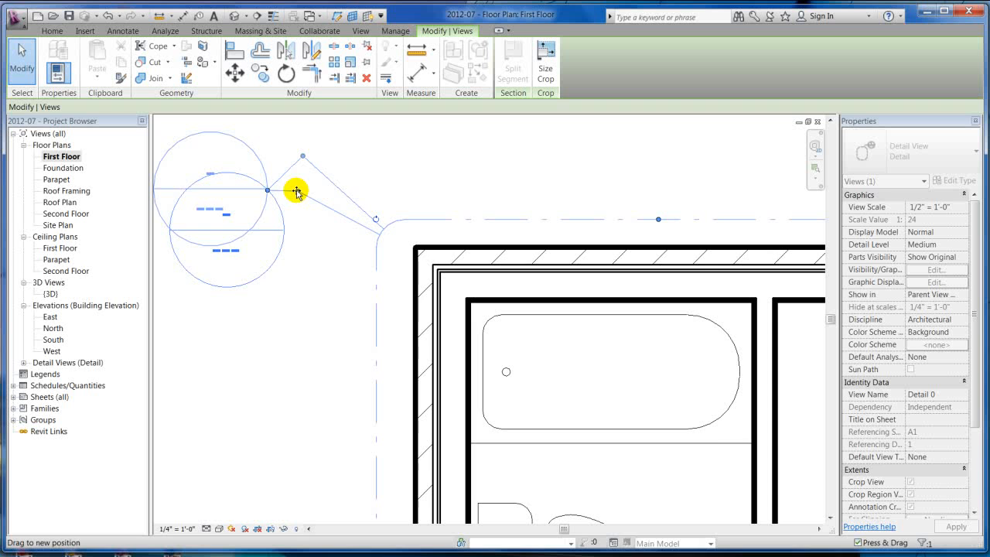
{"action": "left_click_drag", "start_coordinate": [298, 191], "coordinate": [315, 211]}
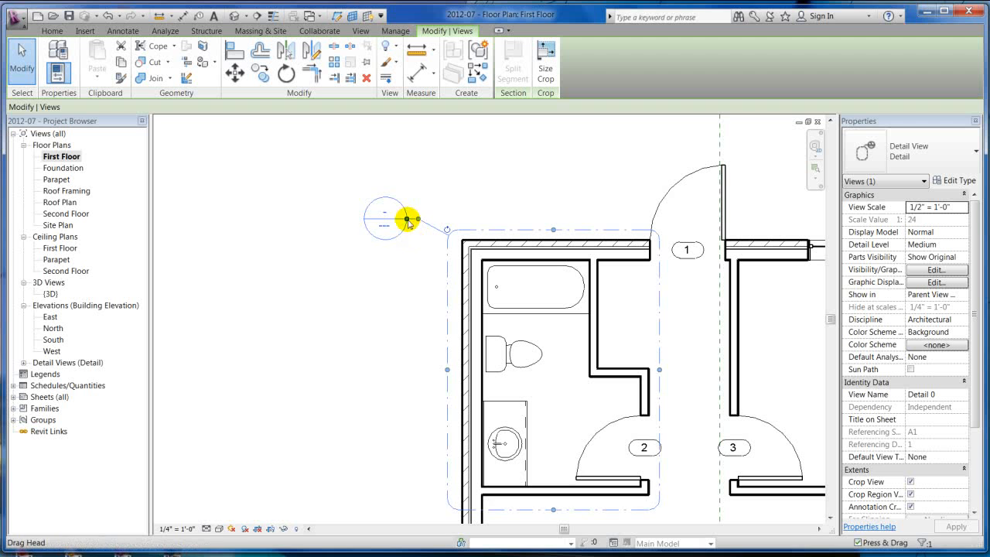
{"action": "left_click_drag", "start_coordinate": [394, 216], "coordinate": [516, 199]}
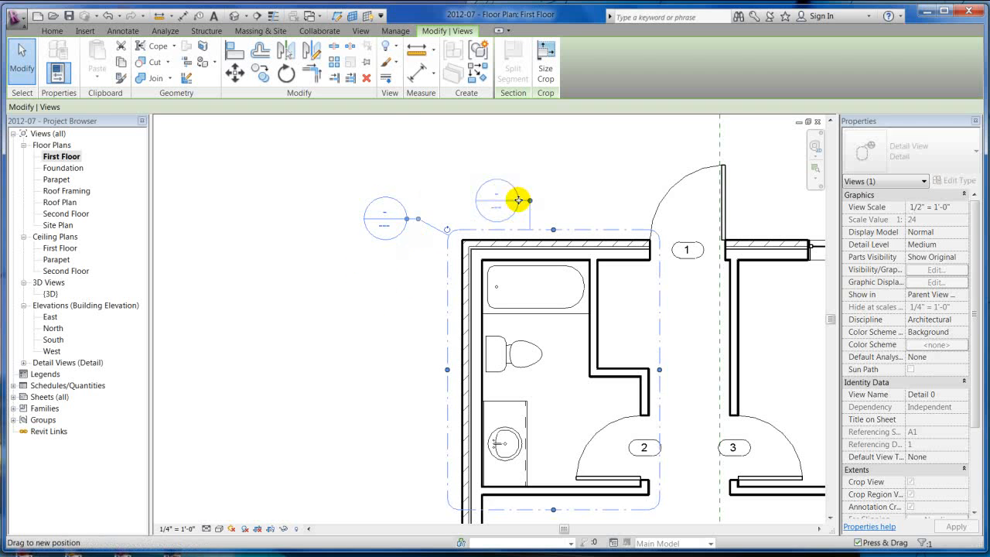
{"action": "left_click_drag", "start_coordinate": [518, 201], "coordinate": [385, 428]}
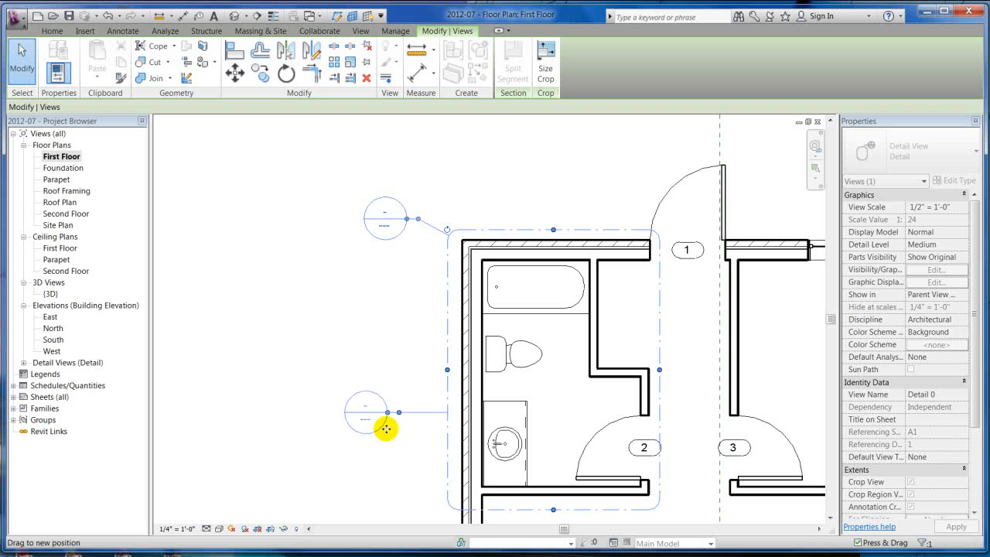
{"action": "left_click_drag", "start_coordinate": [385, 429], "coordinate": [426, 189]}
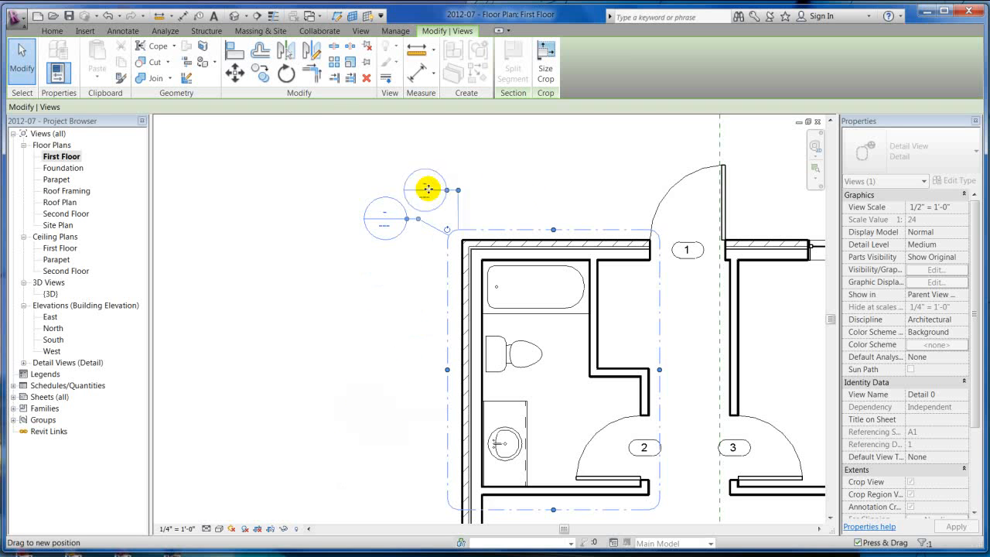
{"action": "left_click_drag", "start_coordinate": [426, 189], "coordinate": [382, 234]}
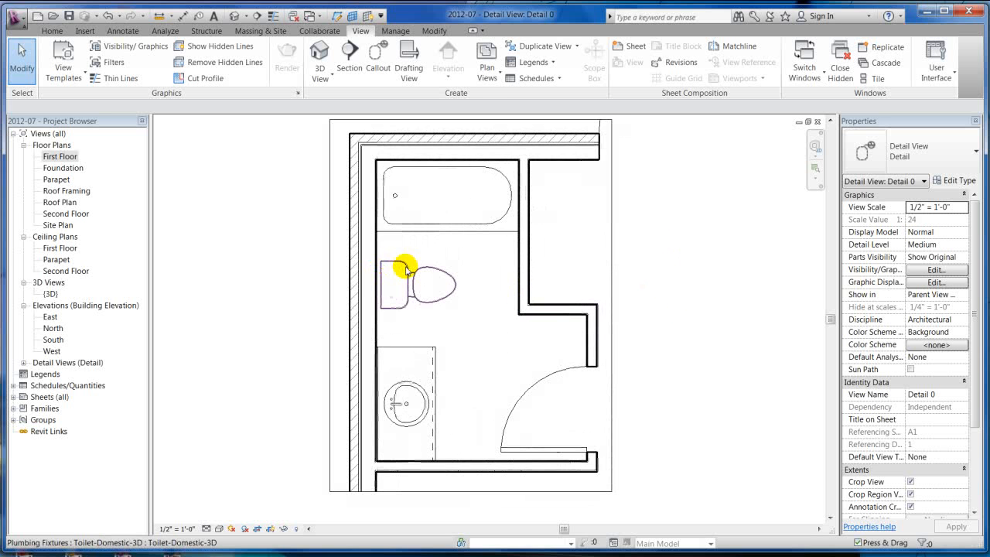
- Tile the Detail 0 and First Floor plan windows side by side, cancelling a stray callout
{"action": "left_click", "coordinate": [881, 78]}
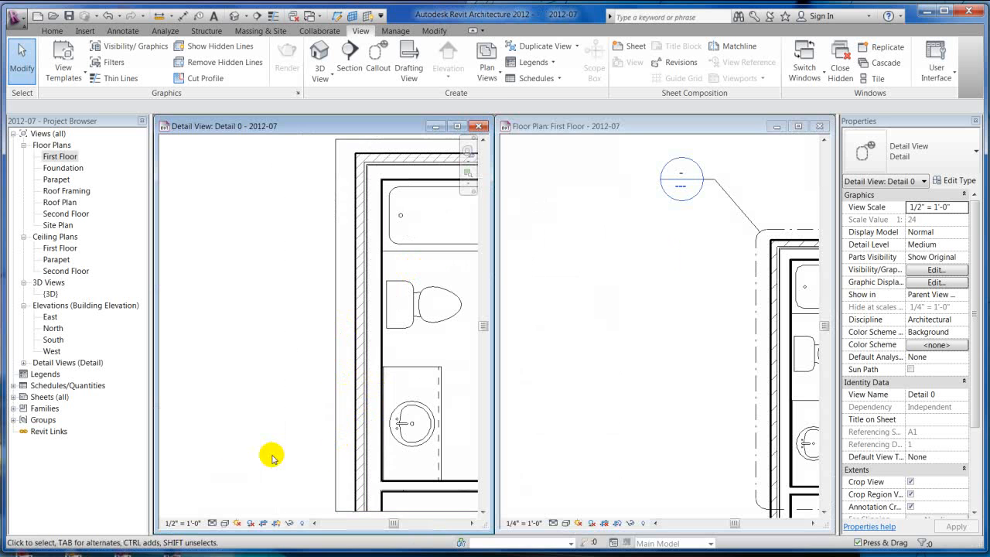
{"action": "left_click", "coordinate": [627, 252]}
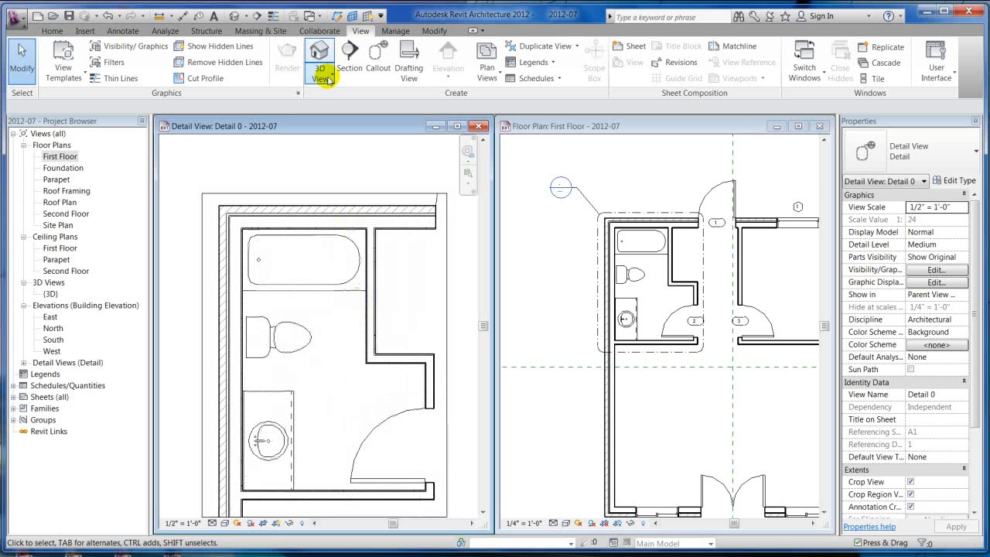
{"action": "left_click", "coordinate": [377, 62]}
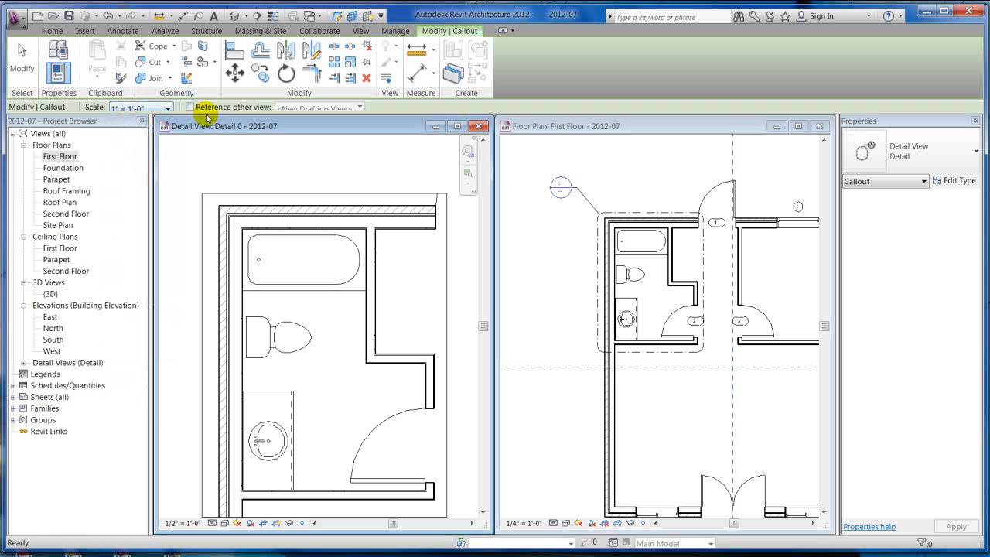
{"action": "mouse_move", "coordinate": [280, 399]}
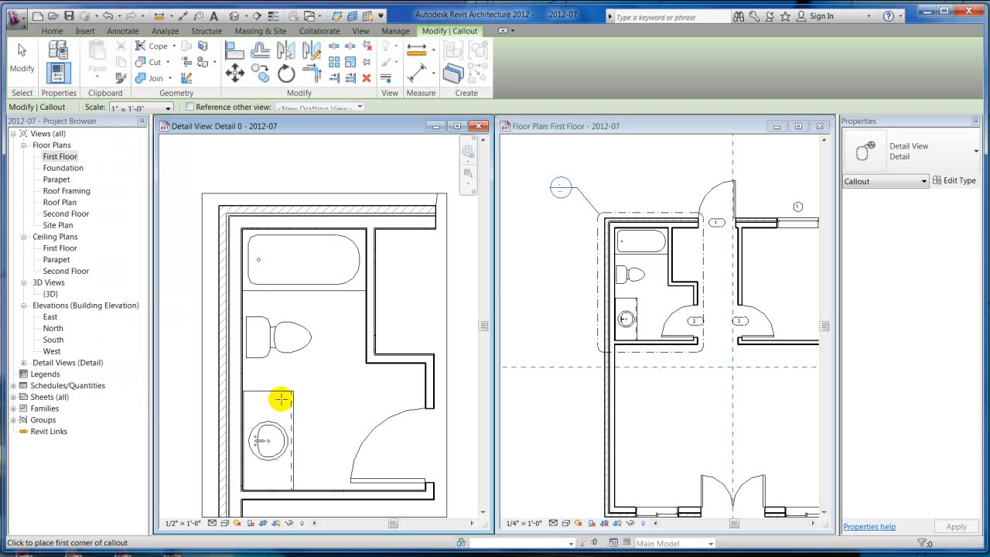
{"action": "left_click", "coordinate": [360, 31]}
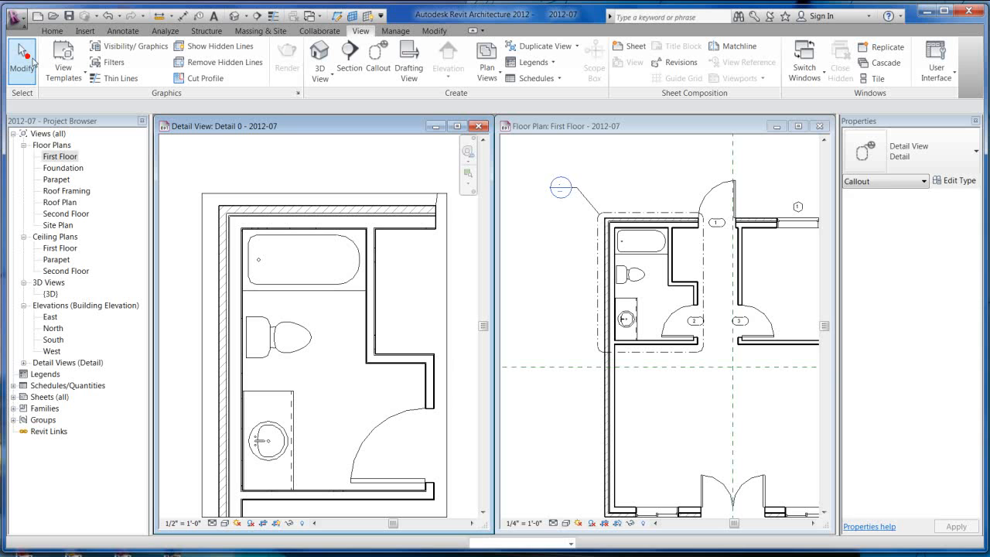
- Set Detail 0 to 3/4" = 1'-0" scale and widen its annotation crop around the bathroom
{"action": "left_click", "coordinate": [183, 523]}
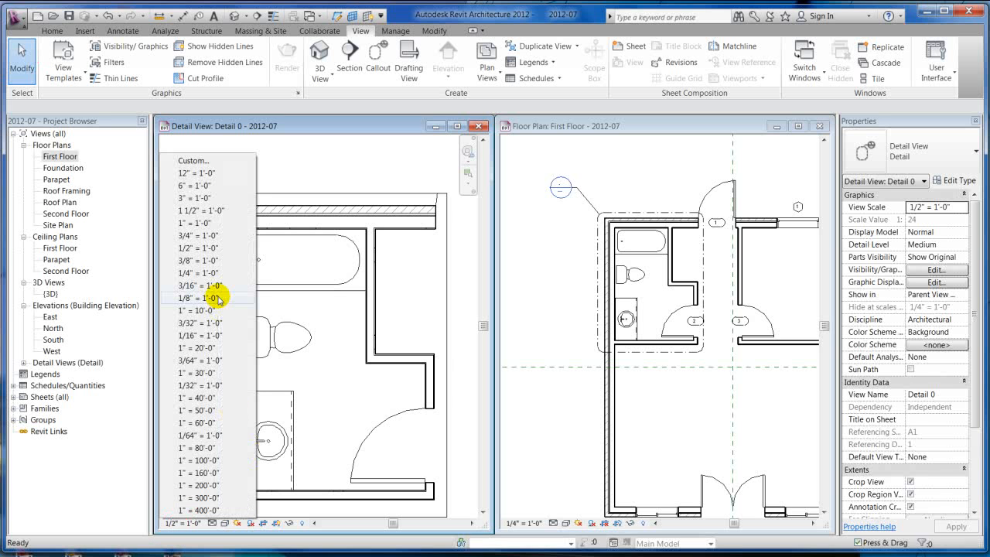
{"action": "left_click", "coordinate": [195, 235]}
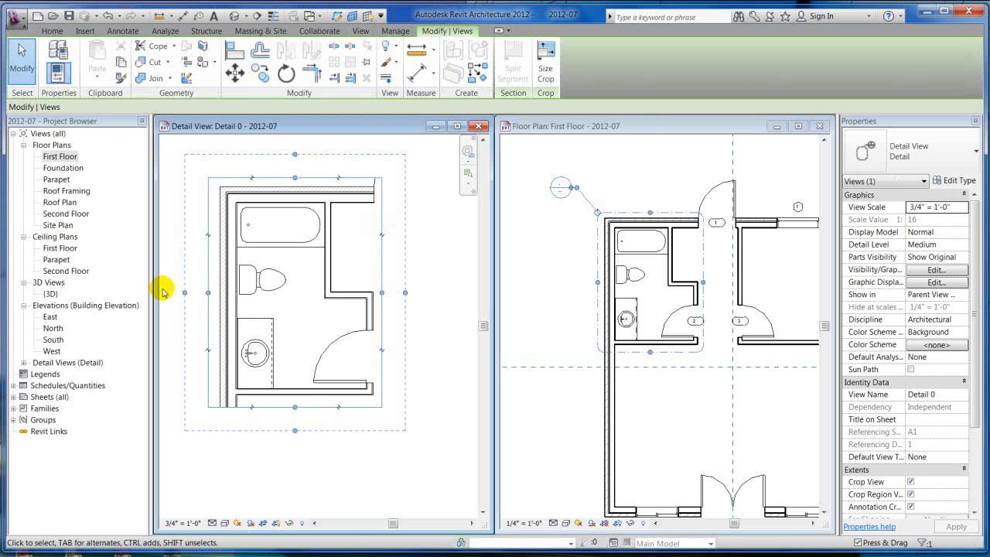
{"action": "mouse_move", "coordinate": [319, 263]}
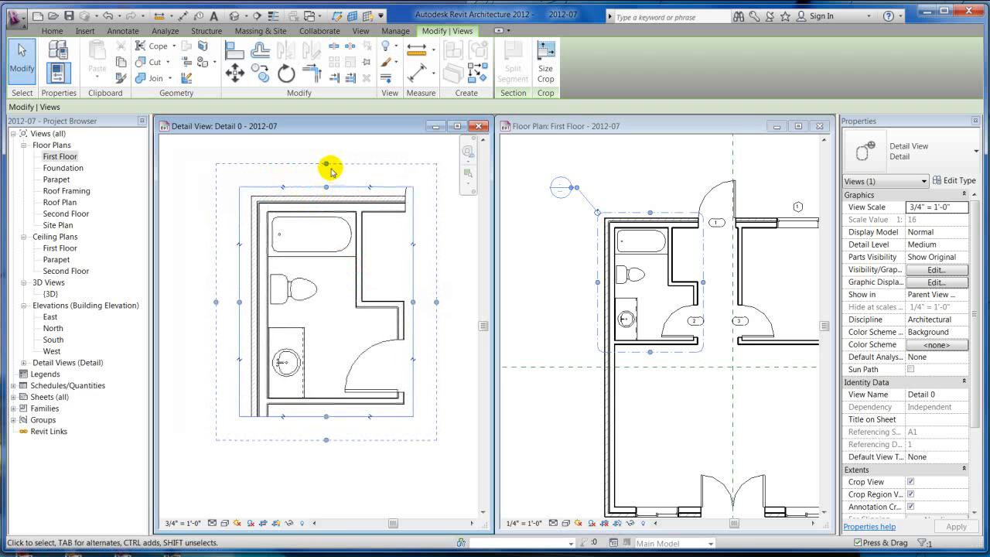
{"action": "left_click", "coordinate": [259, 275]}
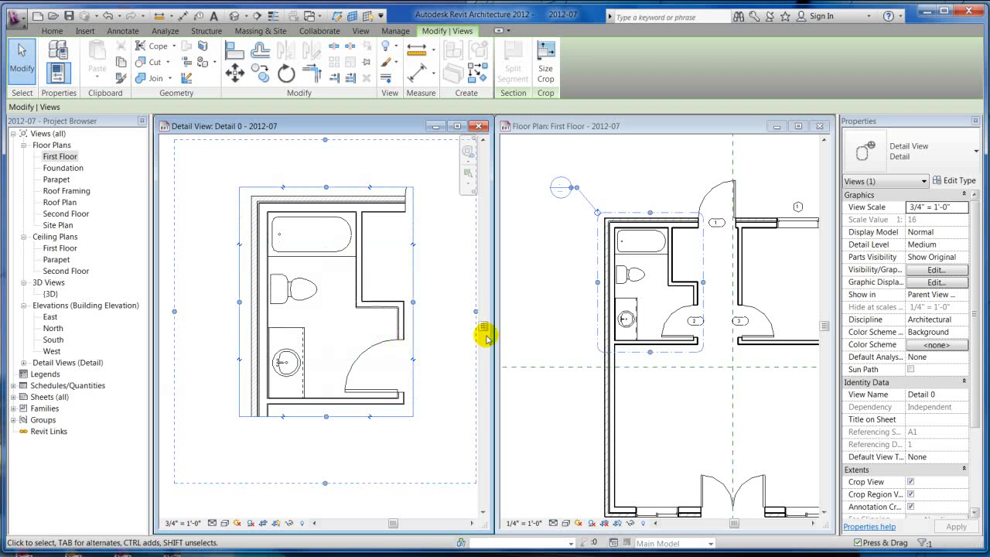
{"action": "left_click", "coordinate": [359, 31]}
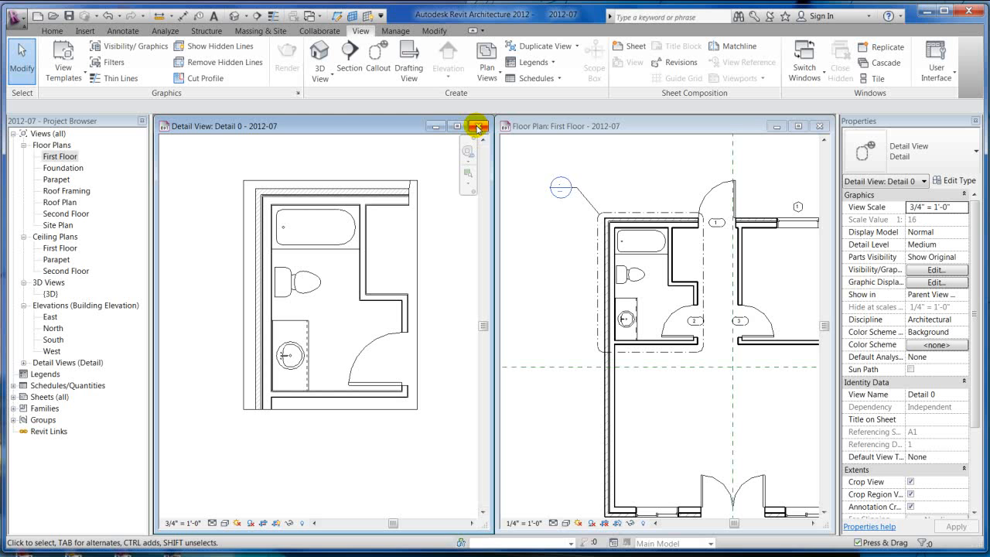
- Close Detail 0, maximize the First Floor plan, and begin placing a camera from 3D View
{"action": "left_click", "coordinate": [475, 126]}
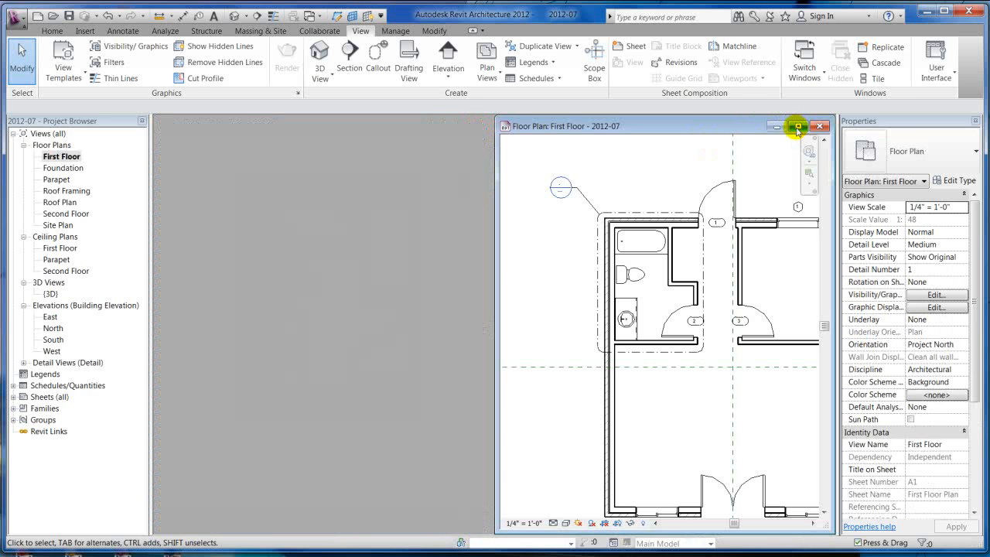
{"action": "left_click", "coordinate": [798, 126]}
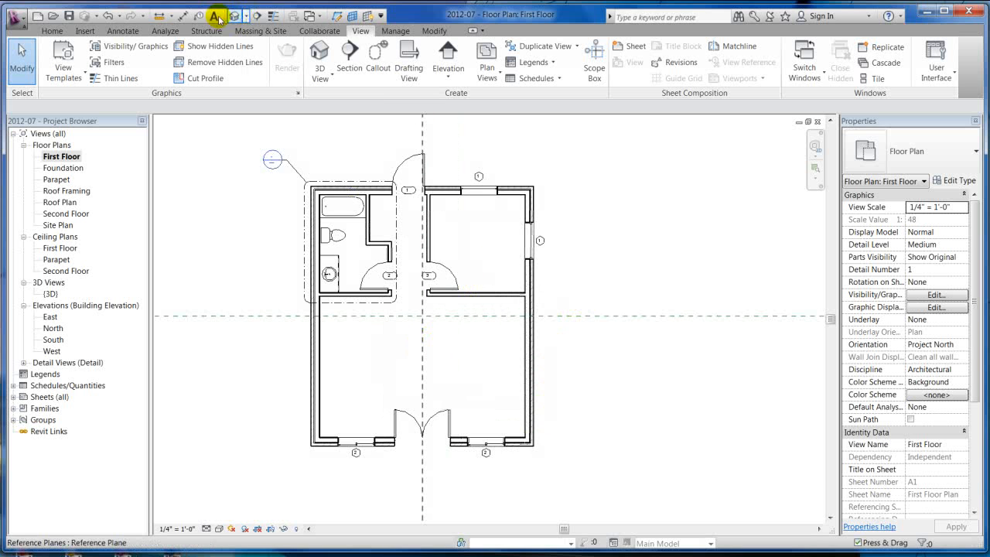
{"action": "mouse_move", "coordinate": [319, 59]}
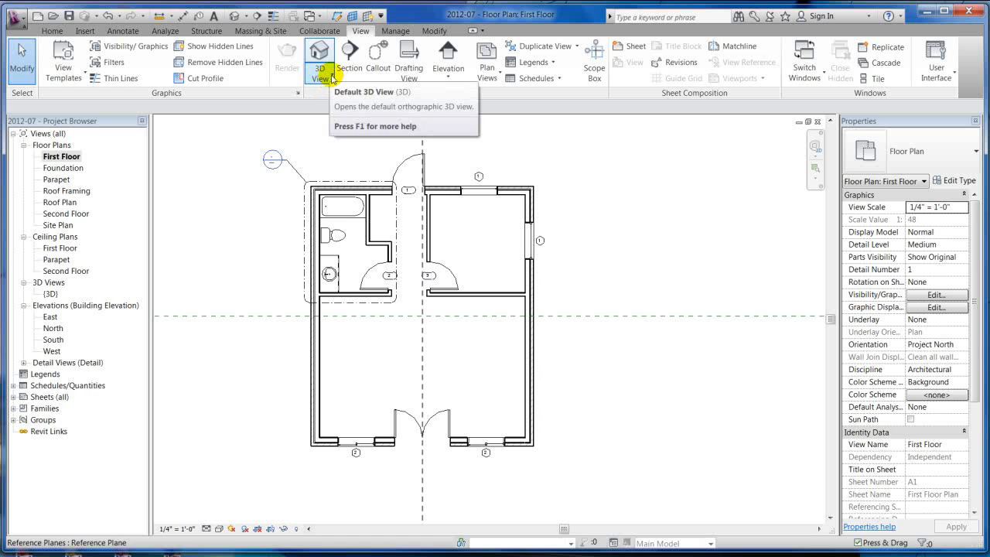
{"action": "left_click", "coordinate": [319, 74]}
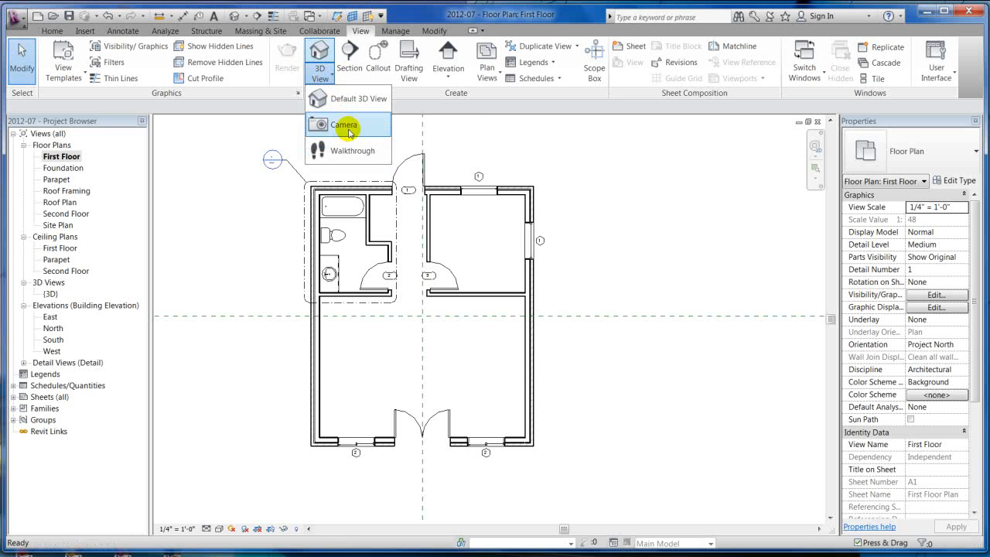
{"action": "left_click", "coordinate": [344, 124]}
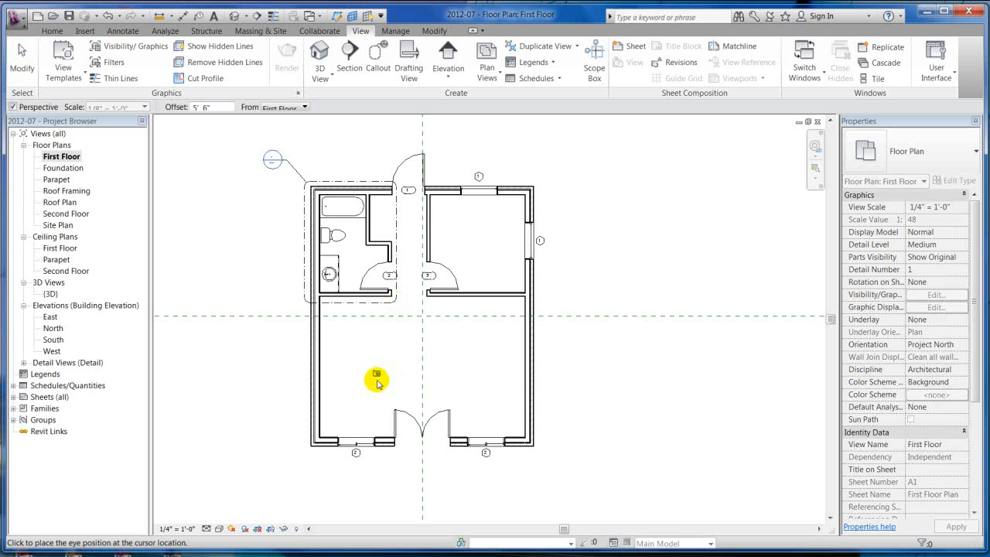
{"action": "mouse_move", "coordinate": [437, 386]}
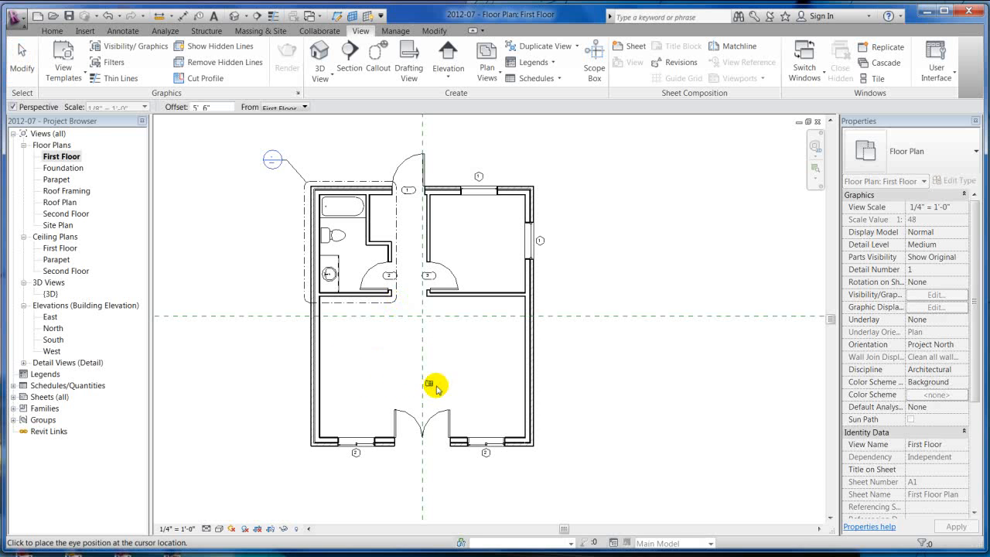
{"action": "mouse_move", "coordinate": [398, 403]}
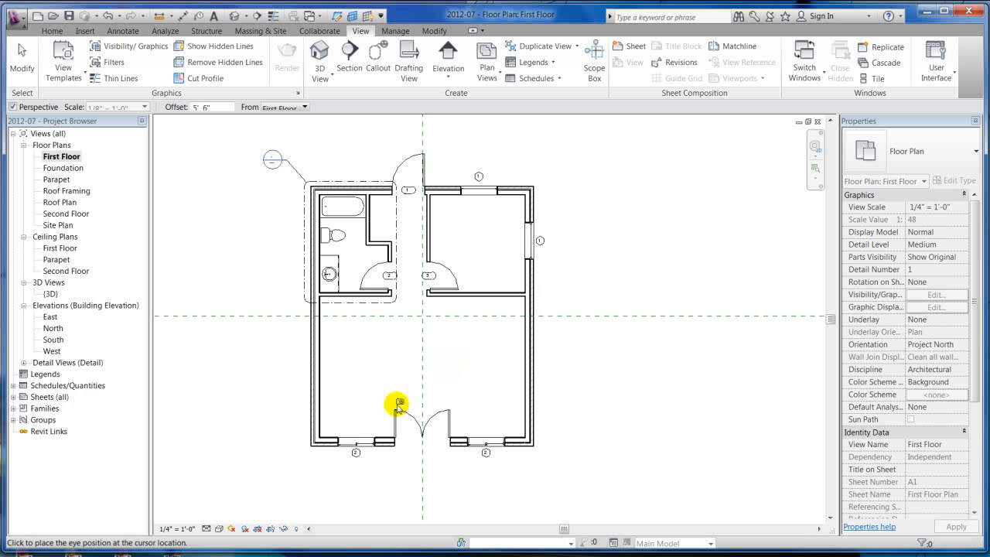
{"action": "mouse_move", "coordinate": [421, 400]}
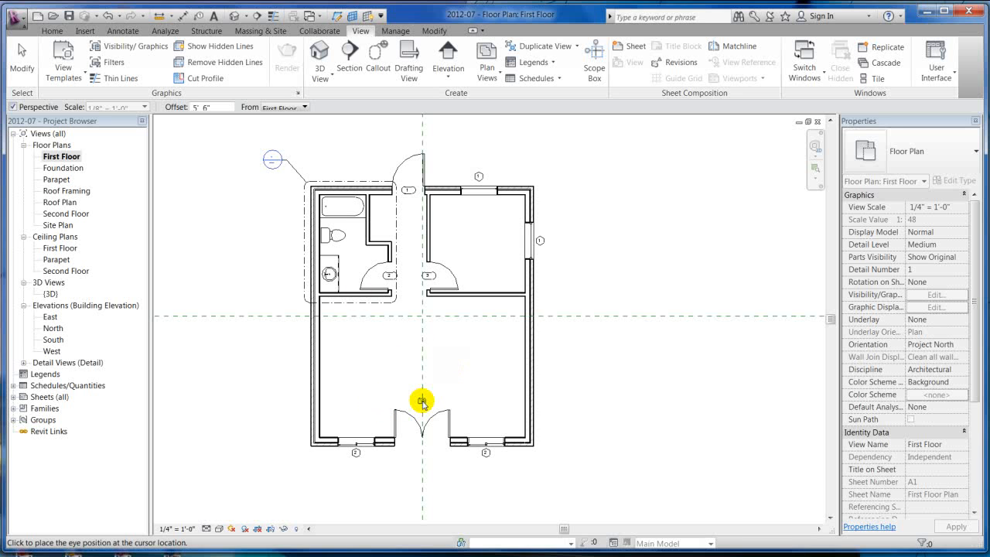
- Place the camera eye in the lower room and its target beyond the north wall
{"action": "left_click", "coordinate": [421, 401]}
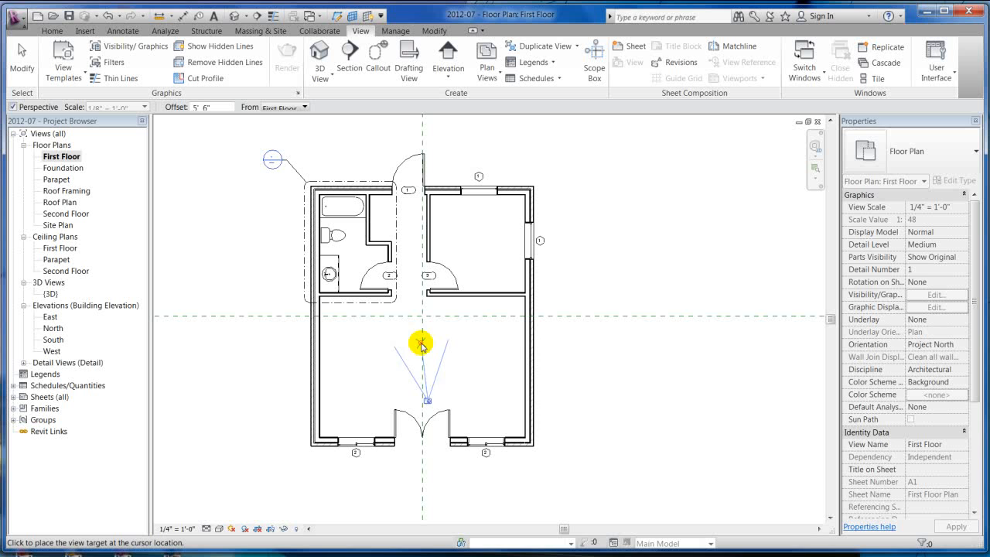
{"action": "mouse_move", "coordinate": [401, 161]}
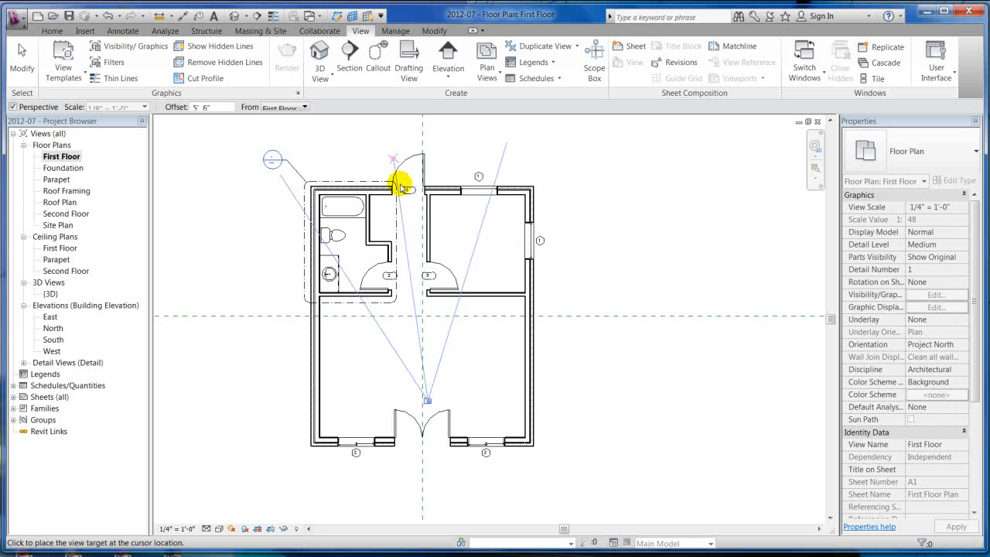
{"action": "mouse_move", "coordinate": [410, 269]}
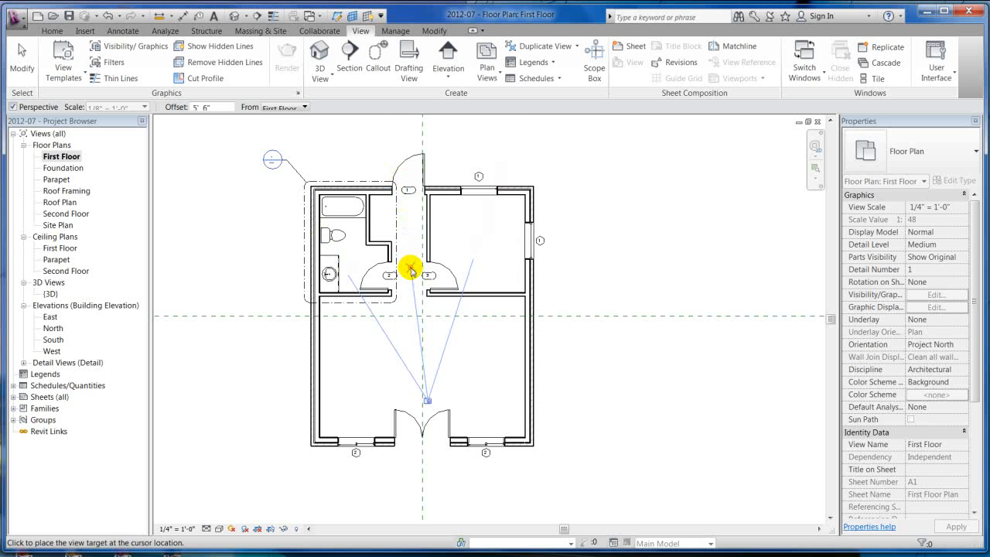
{"action": "mouse_move", "coordinate": [394, 131]}
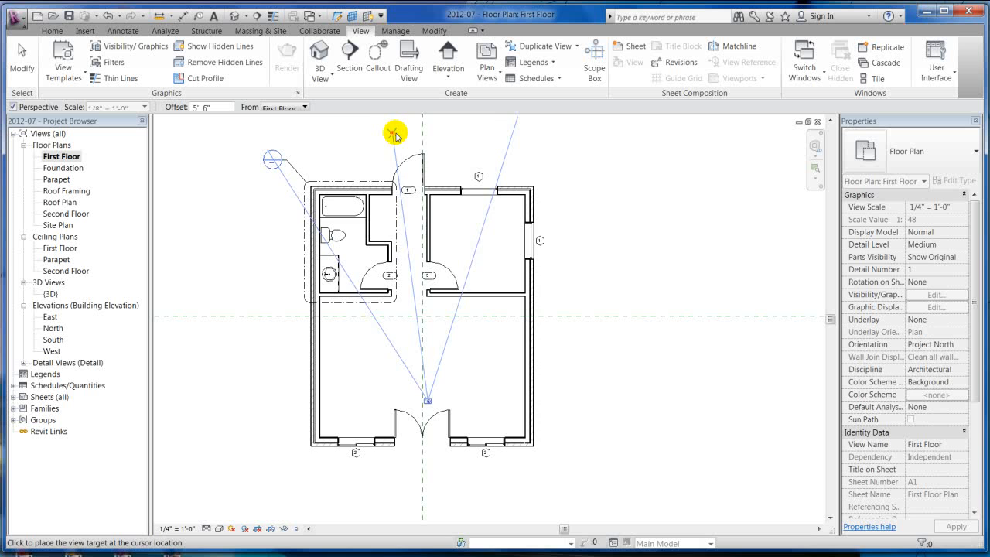
{"action": "left_click", "coordinate": [394, 133]}
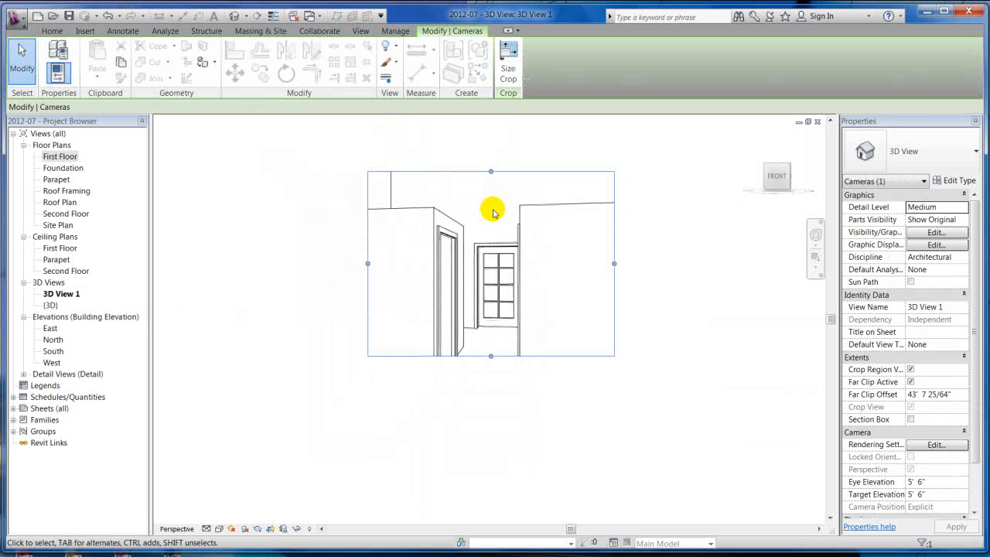
- Scale the 3D View 1 crop region with locked proportions and drag its edges outward
{"action": "left_click", "coordinate": [508, 65]}
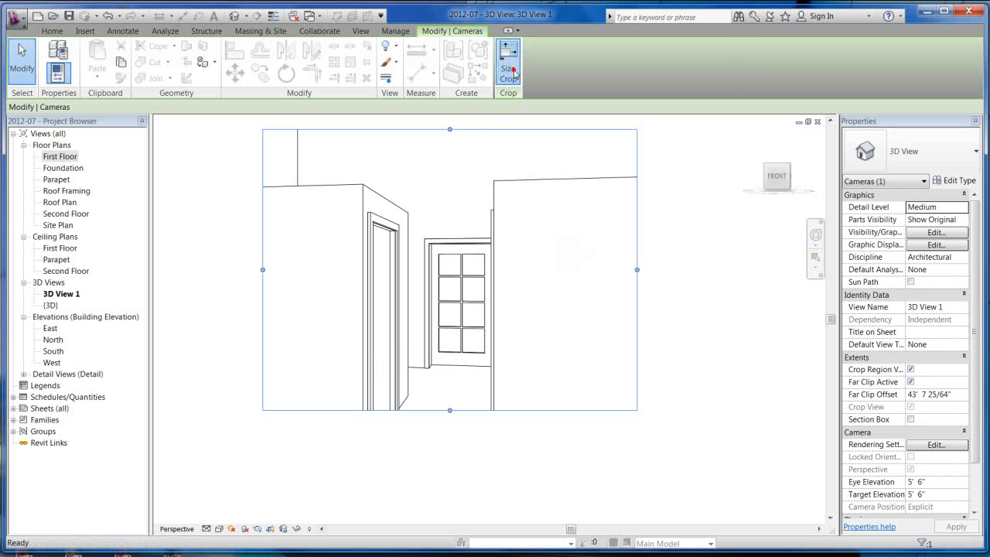
{"action": "left_click", "coordinate": [508, 61]}
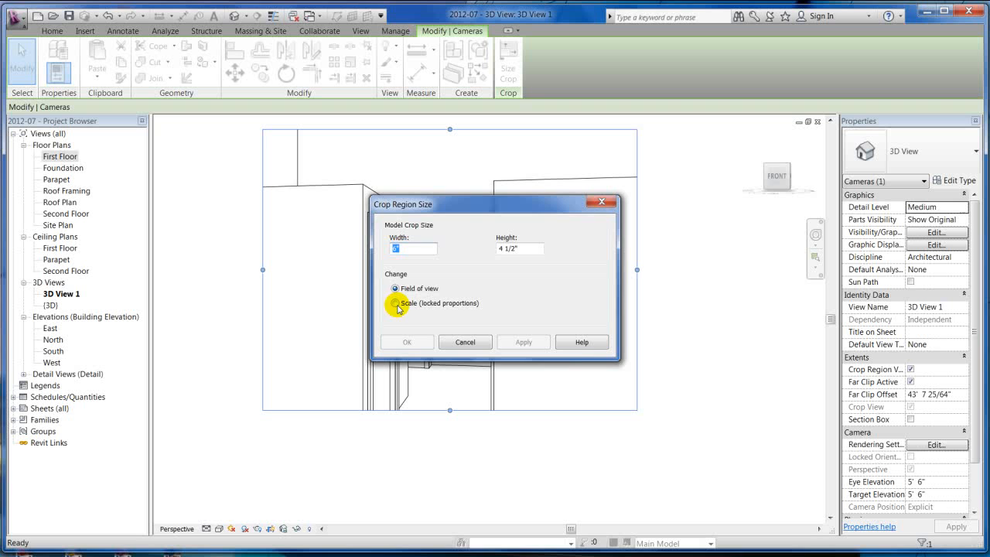
{"action": "left_click", "coordinate": [406, 342]}
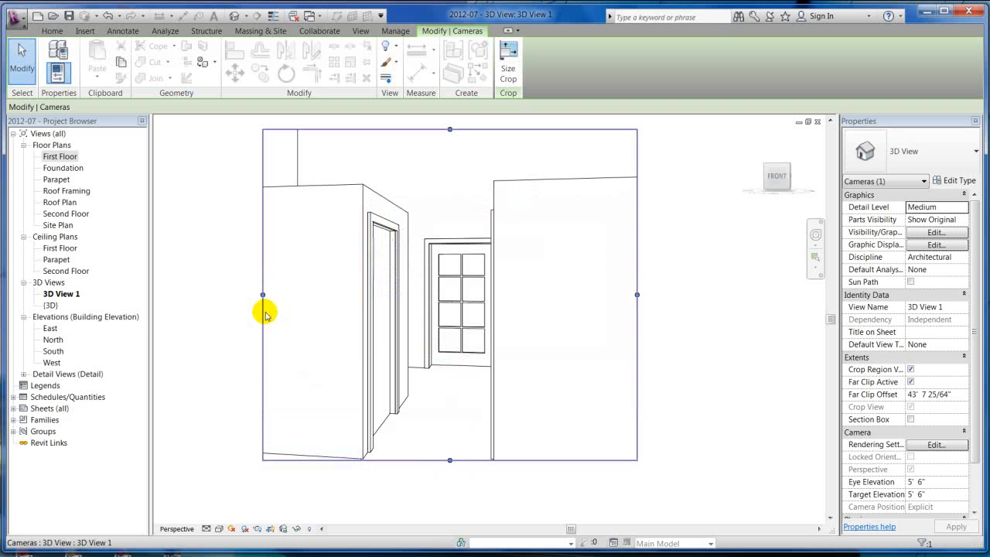
{"action": "left_click_drag", "start_coordinate": [263, 295], "coordinate": [191, 294]}
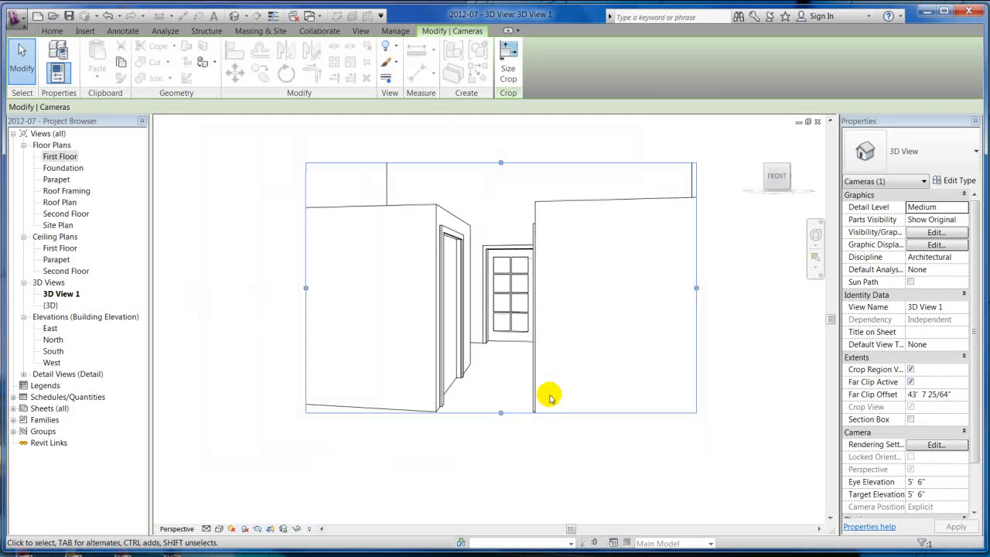
{"action": "left_click_drag", "start_coordinate": [500, 413], "coordinate": [500, 450]}
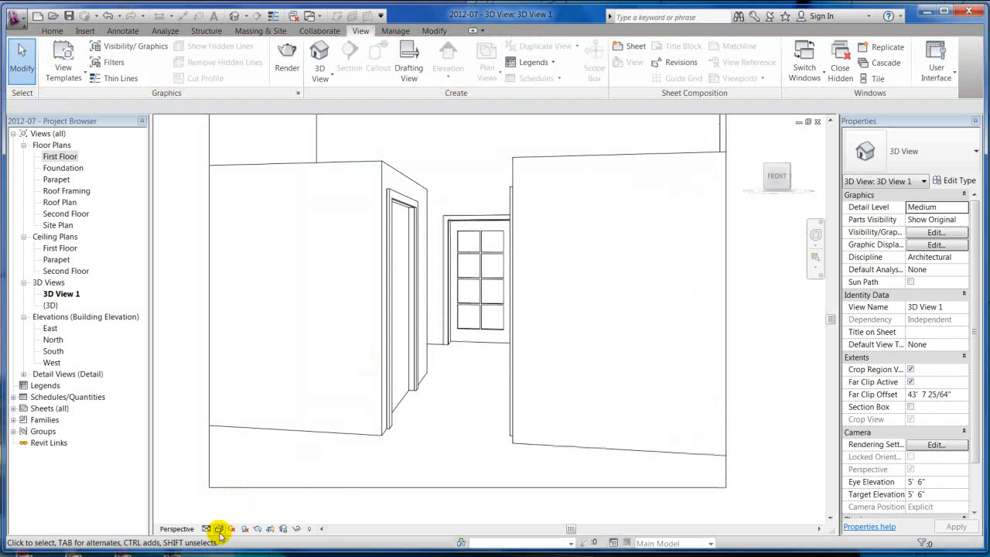
- Switch 3D View 1's visual style to Realistic
{"action": "left_click", "coordinate": [219, 529]}
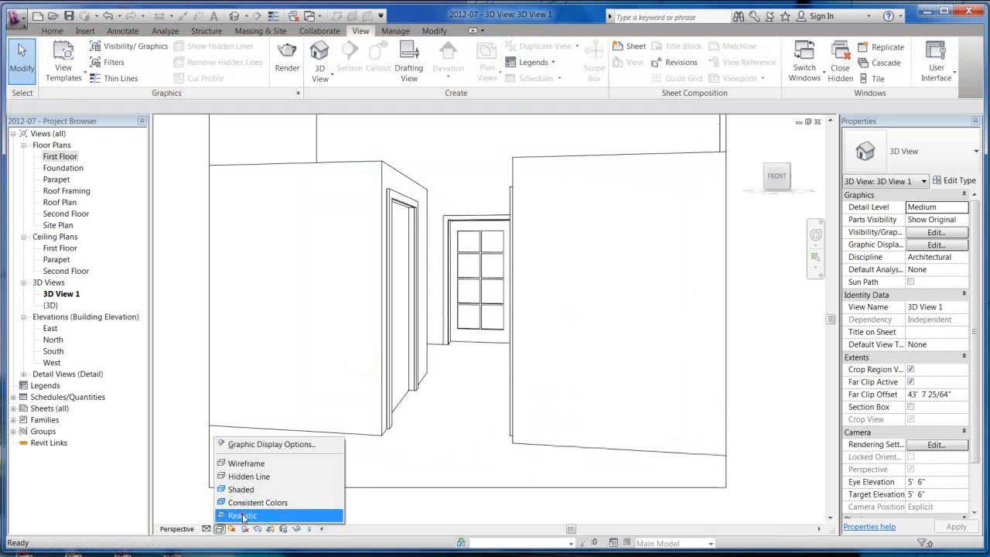
{"action": "left_click", "coordinate": [242, 515]}
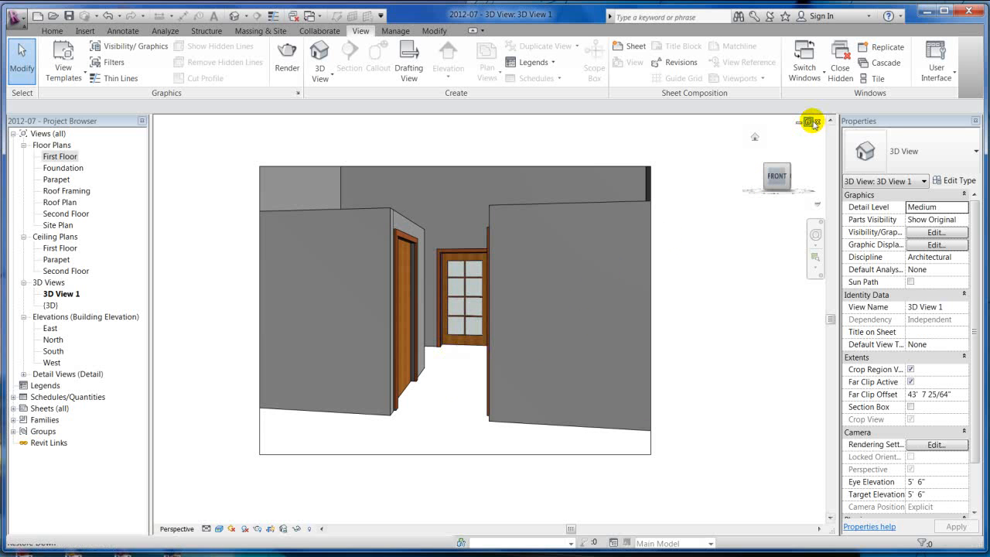
- From the First Floor plan, start a second camera with its eye outside the building corner
{"action": "double_click", "coordinate": [59, 156]}
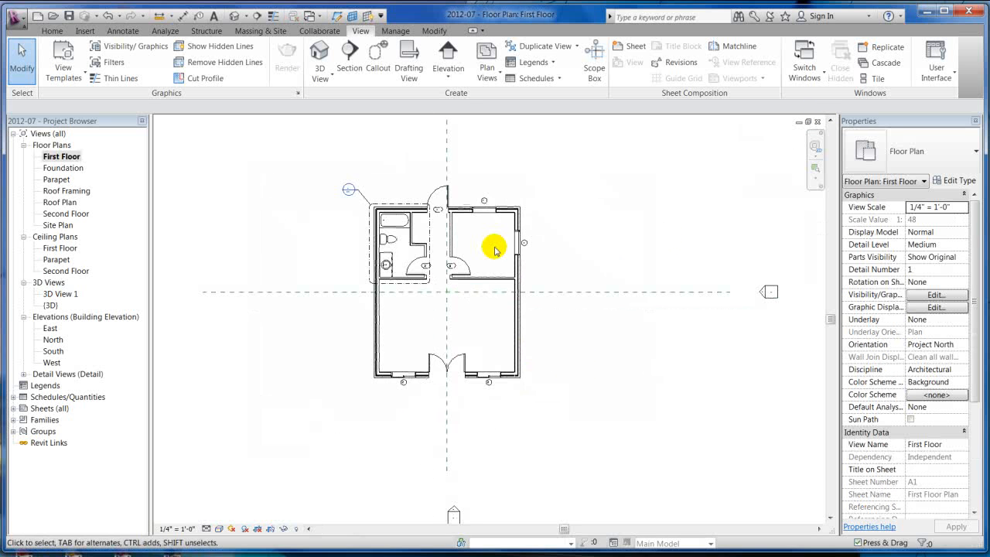
{"action": "left_click", "coordinate": [320, 68]}
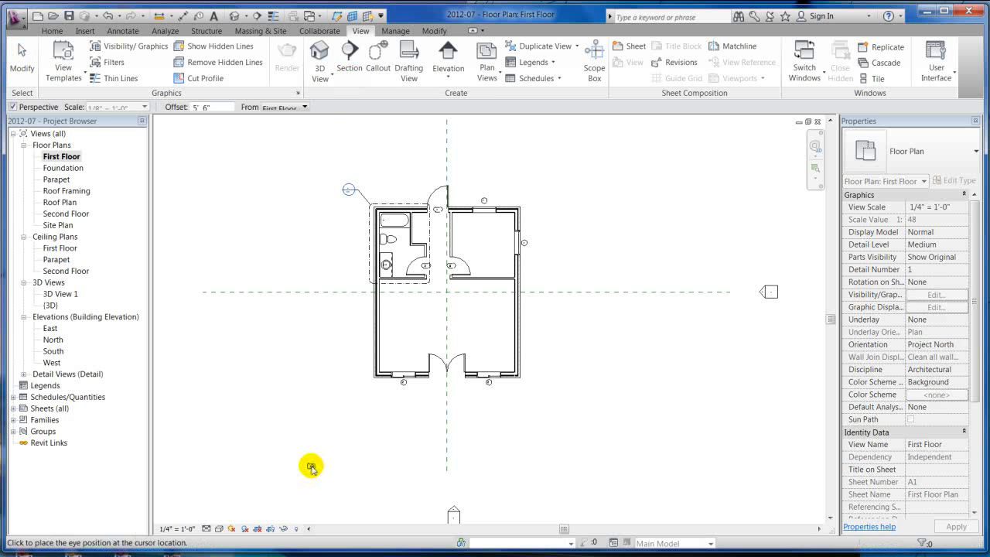
{"action": "mouse_move", "coordinate": [629, 460]}
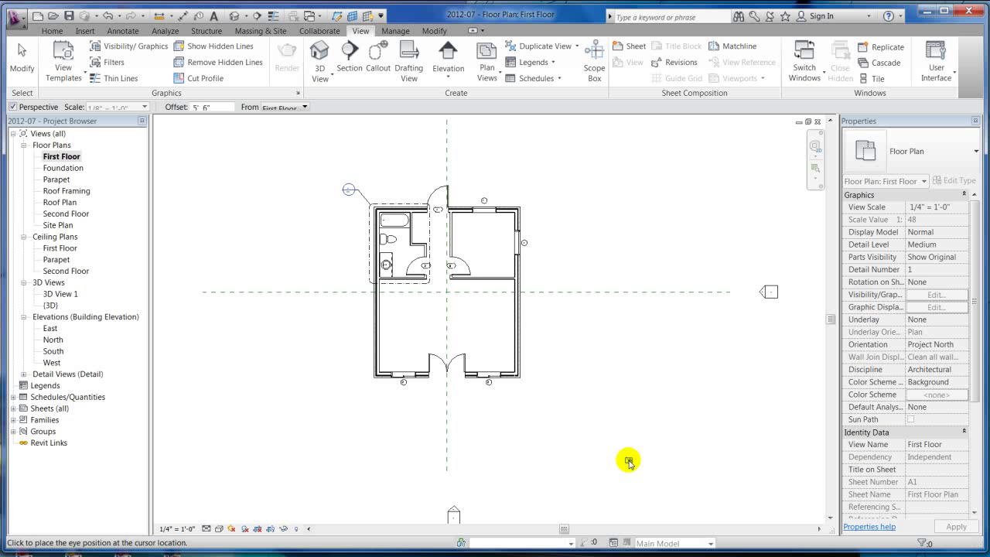
{"action": "left_click", "coordinate": [629, 460]}
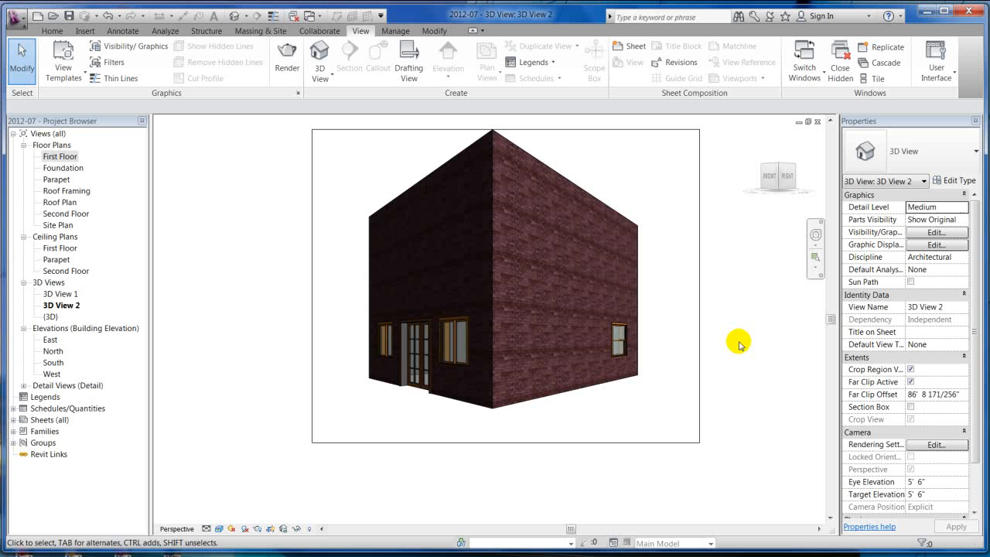
{"action": "mouse_move", "coordinate": [930, 493]}
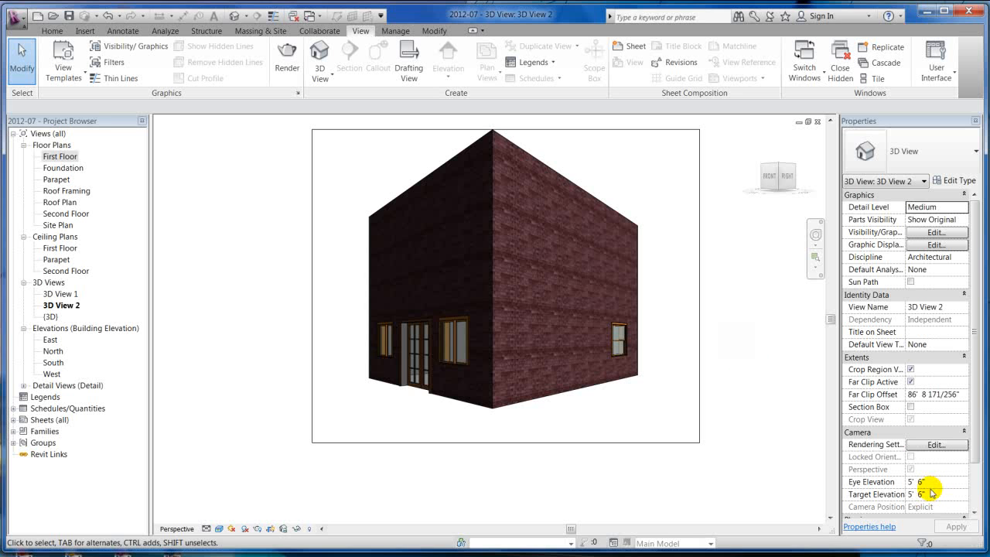
{"action": "left_click", "coordinate": [936, 480]}
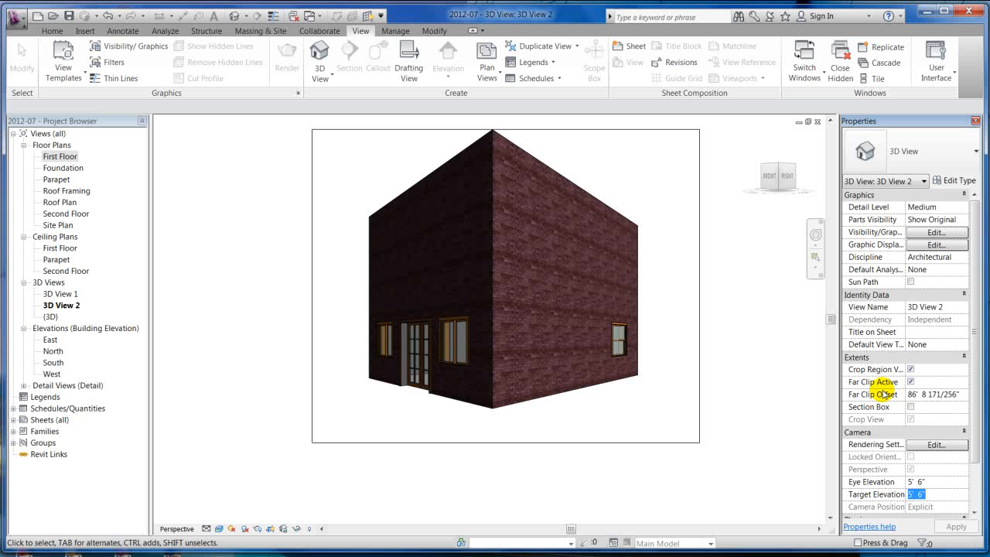
{"action": "scroll", "scroll_direction": "down", "scroll_amount": 3}
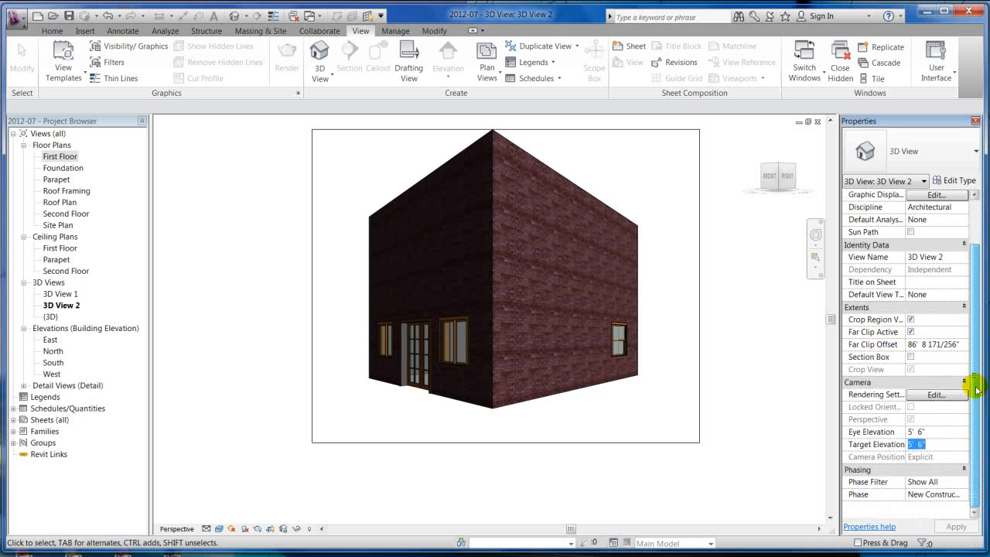
{"action": "scroll", "scroll_direction": "up", "scroll_amount": 3}
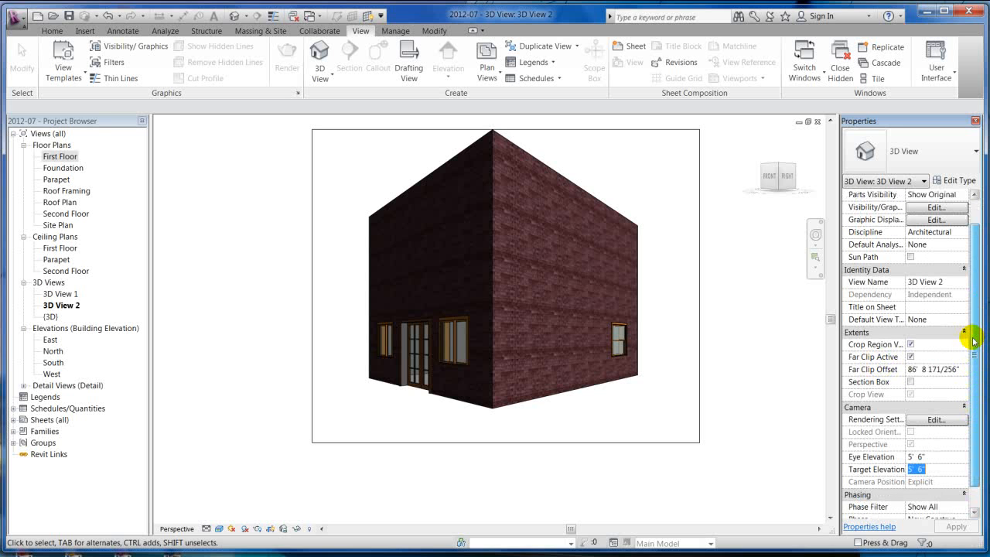
{"action": "scroll", "scroll_direction": "up", "scroll_amount": 3}
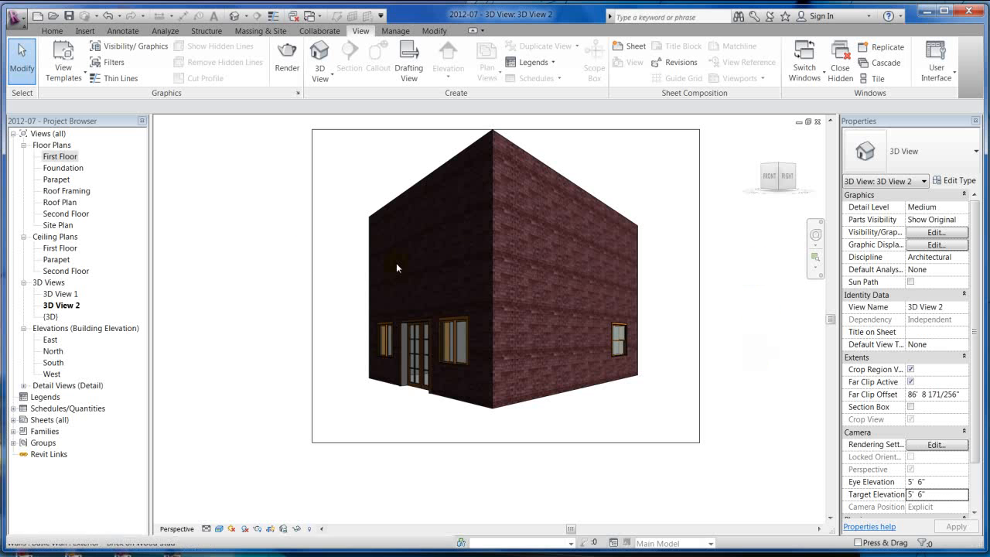
{"action": "left_click", "coordinate": [898, 61]}
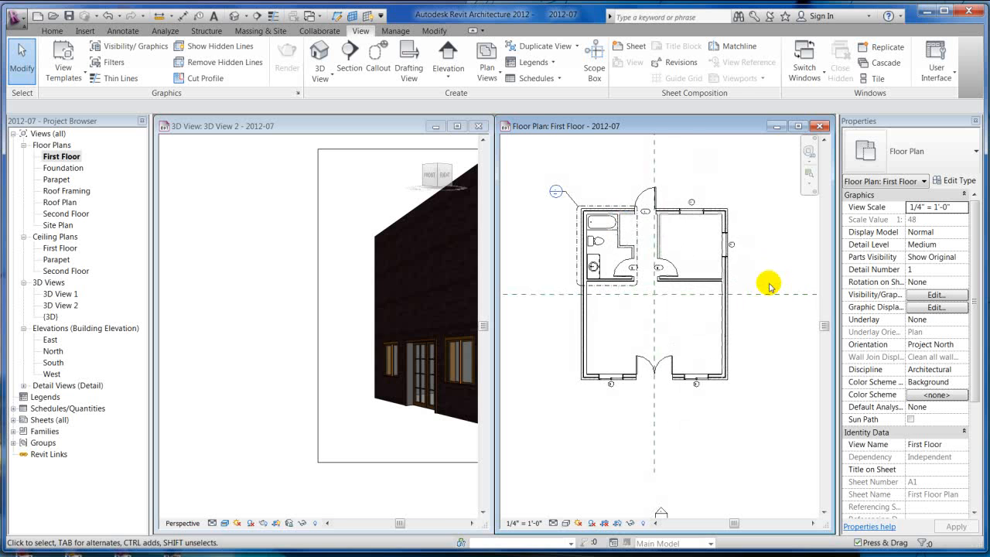
{"action": "mouse_move", "coordinate": [574, 270]}
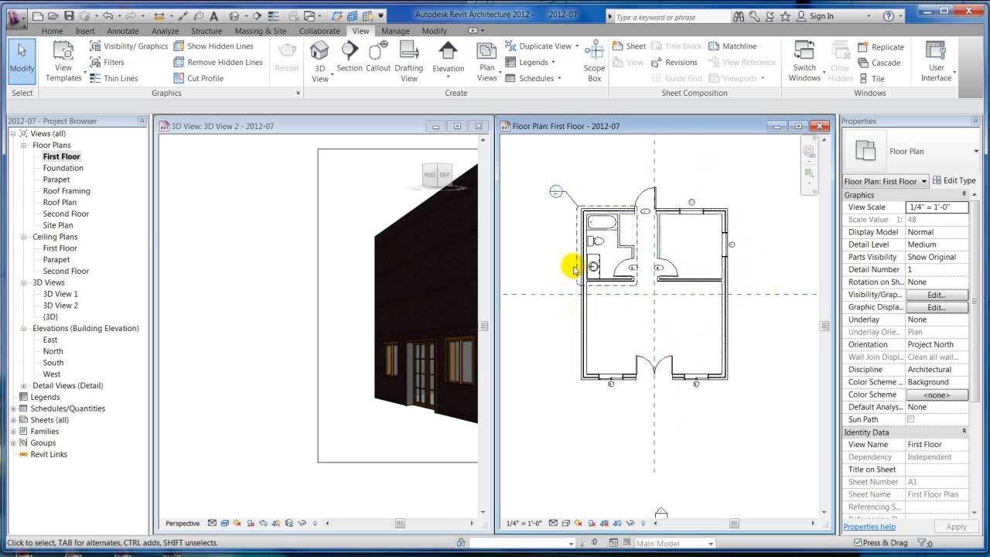
{"action": "mouse_move", "coordinate": [671, 345]}
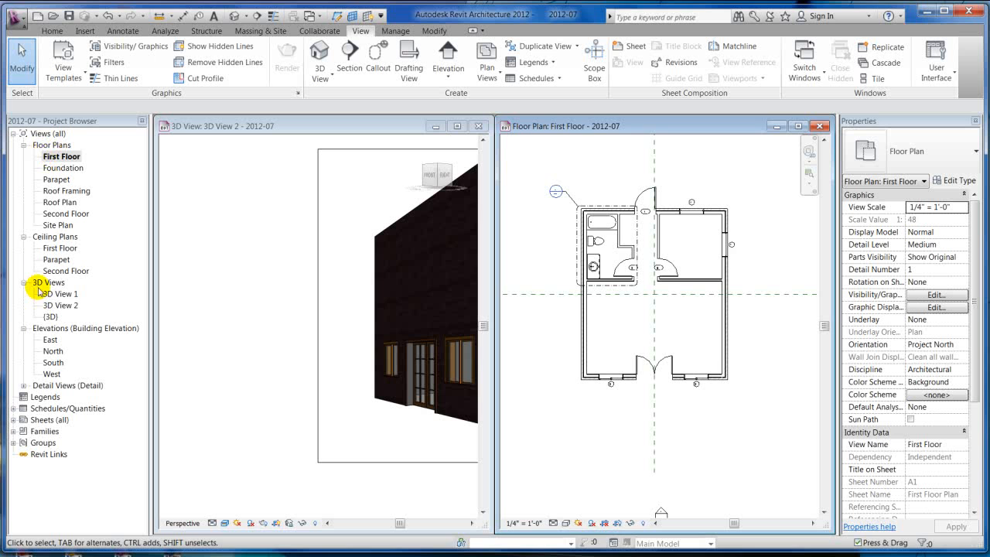
- Rename 3D View 1 to 'Interior Camera'
{"action": "left_click", "coordinate": [59, 293]}
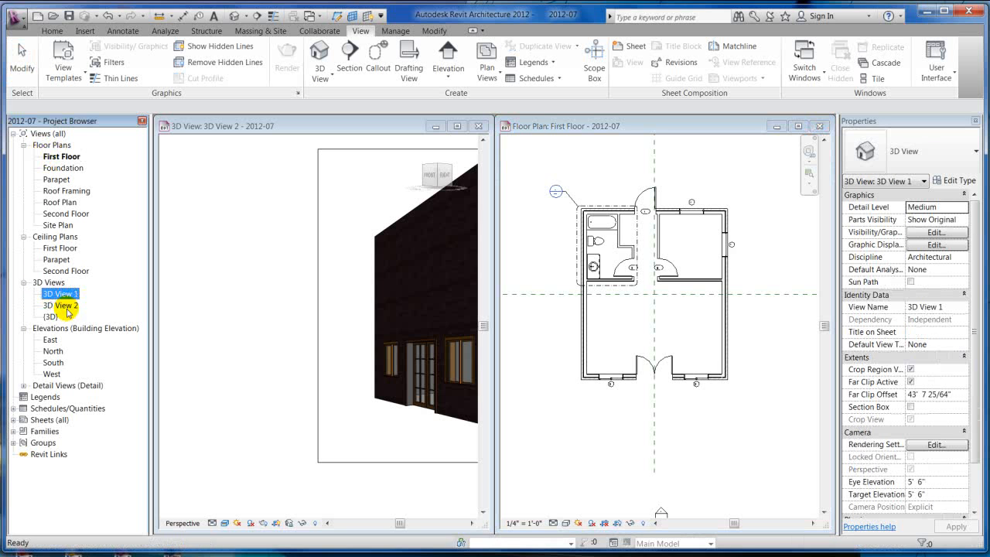
{"action": "right_click", "coordinate": [56, 293]}
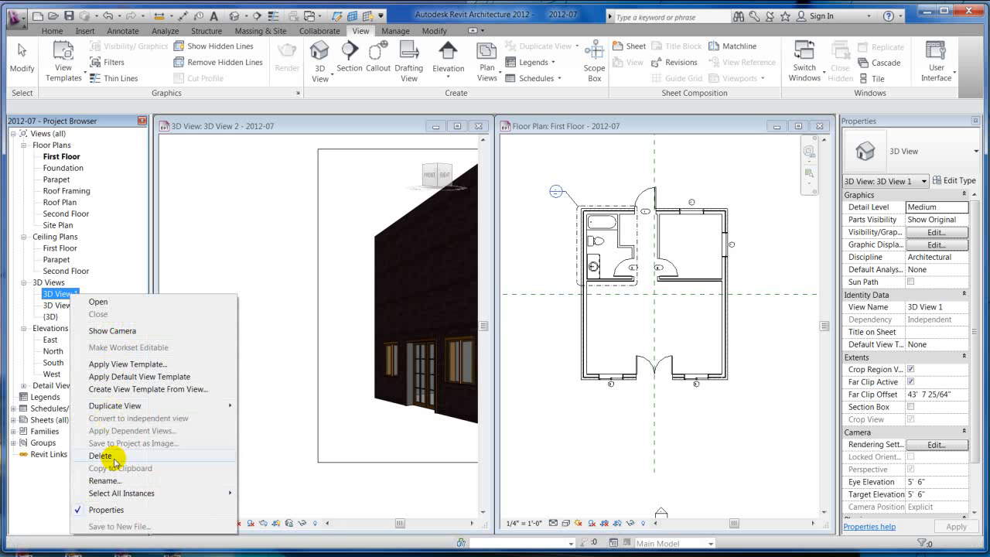
{"action": "left_click", "coordinate": [104, 480]}
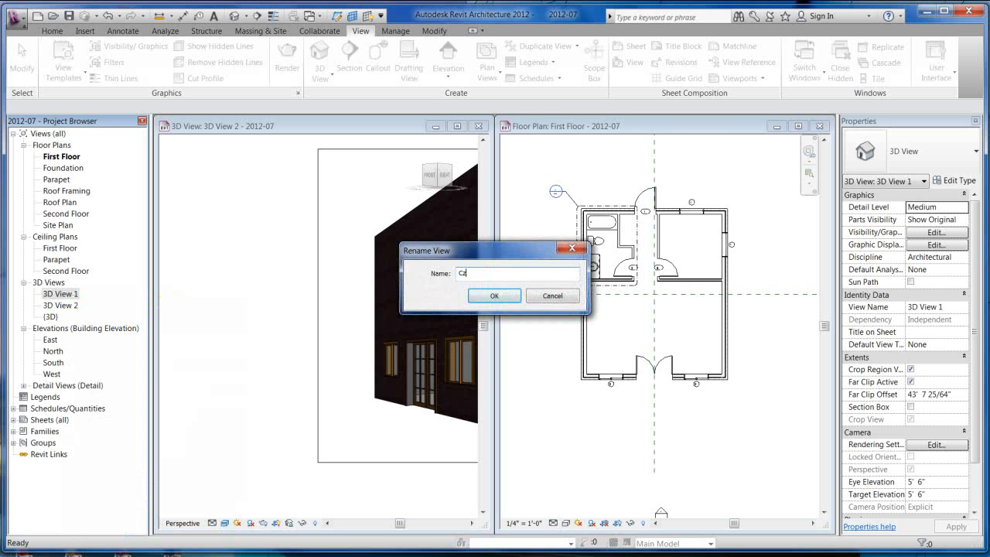
{"action": "type", "text": "Int"}
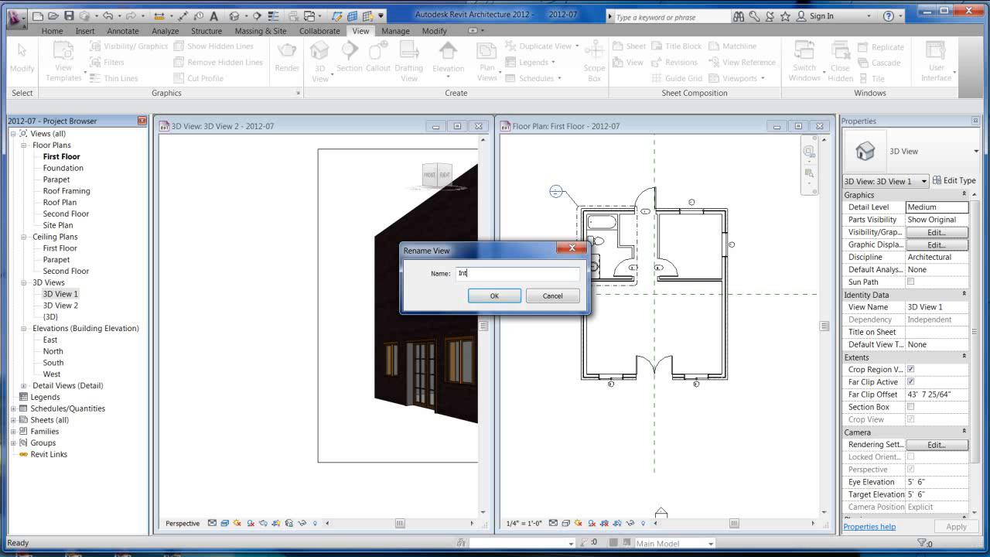
{"action": "type", "text": "erior"}
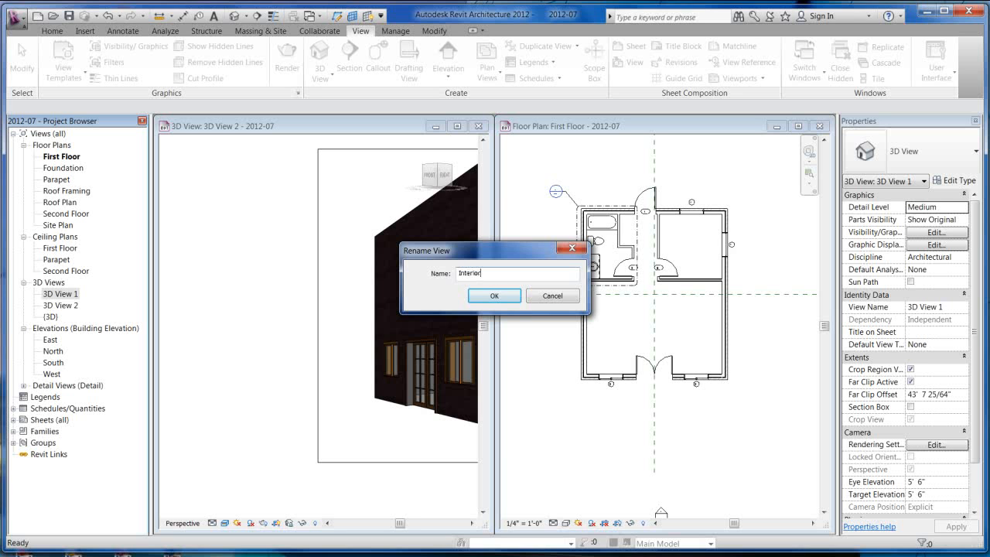
{"action": "type", "text": "Camera"}
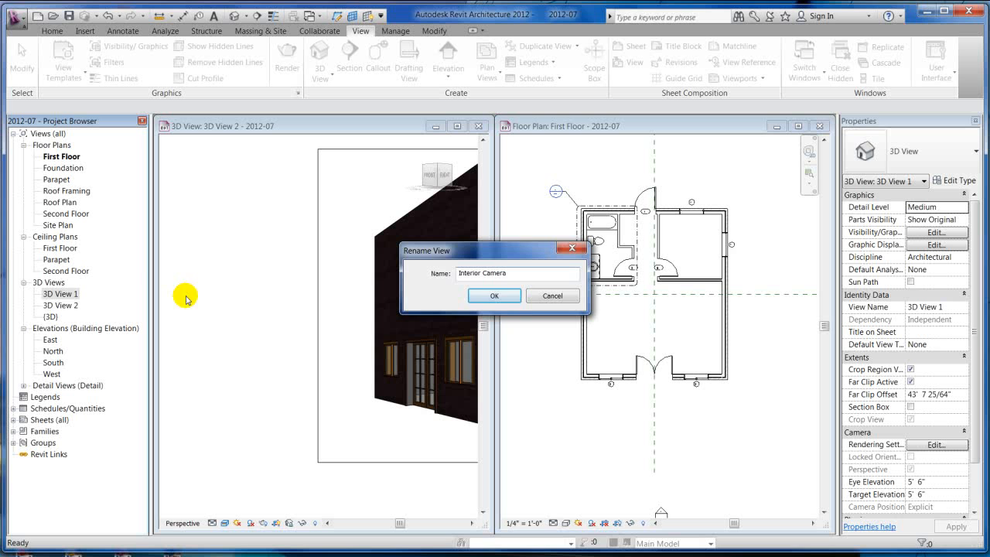
{"action": "left_click", "coordinate": [494, 295]}
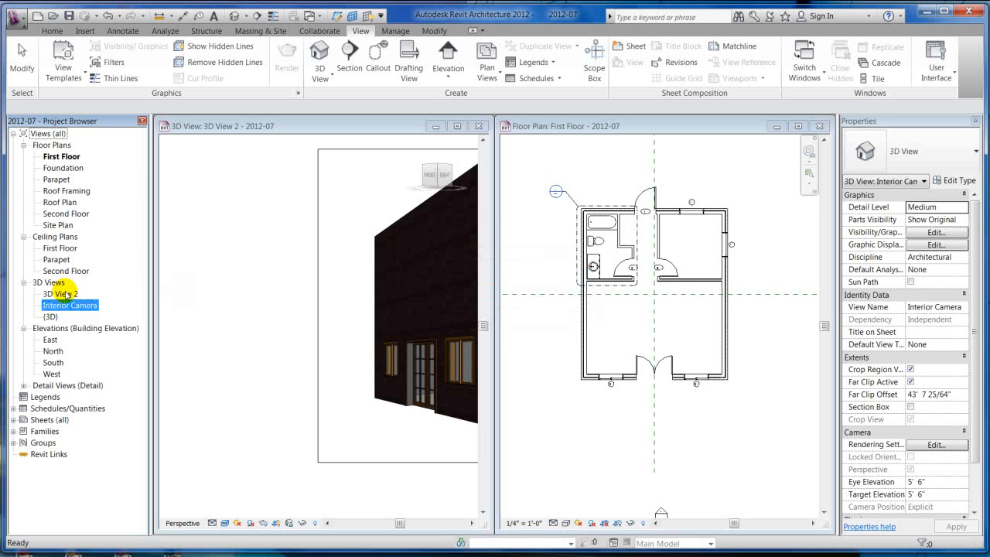
- Rename 3D View 2 to 'Exterior Camera'
{"action": "right_click", "coordinate": [58, 294]}
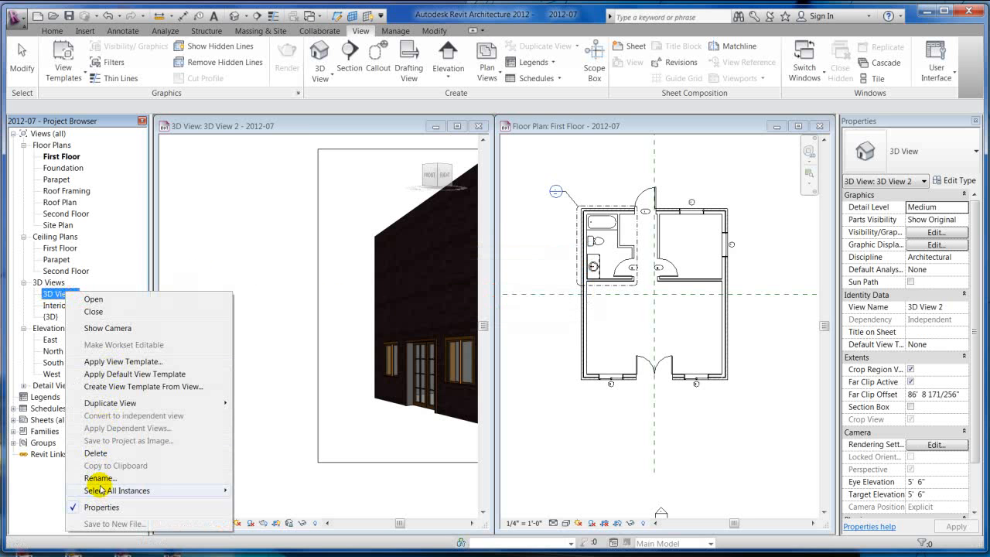
{"action": "left_click", "coordinate": [99, 478]}
{"action": "type", "text": "Exterior Camera"}
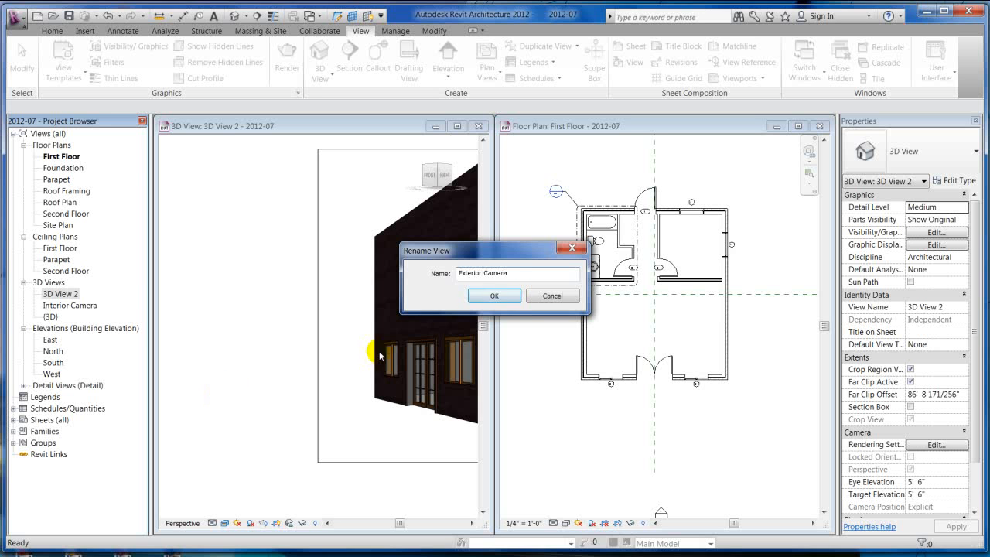
{"action": "left_click", "coordinate": [493, 295]}
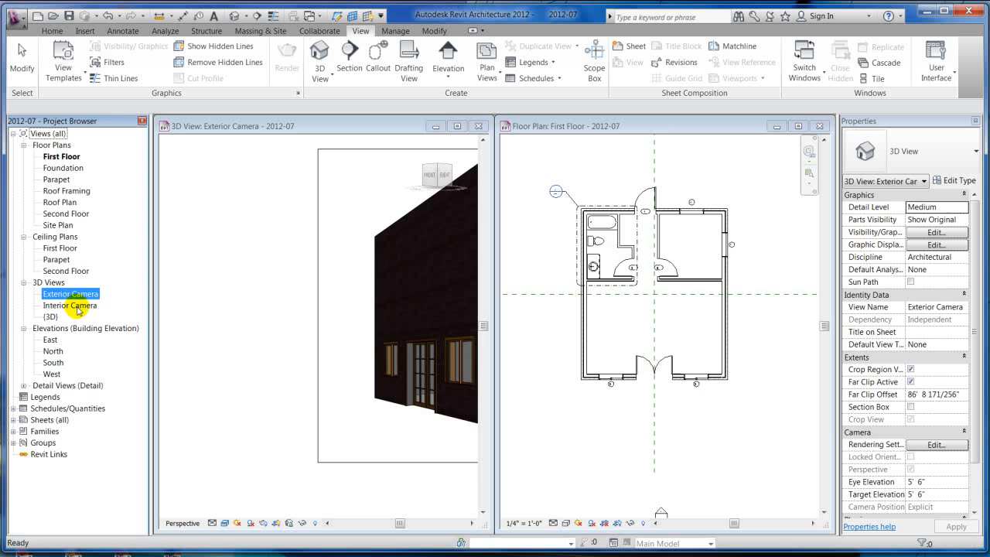
- View and close the Interior Camera, zoom the First Floor plan, and right-click Exterior Camera
{"action": "double_click", "coordinate": [70, 304]}
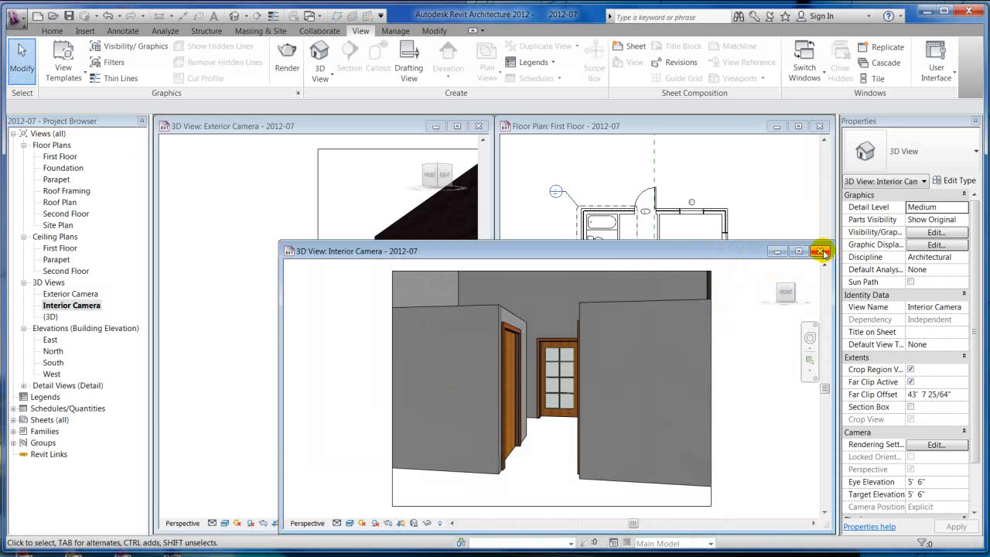
{"action": "left_click", "coordinate": [821, 250]}
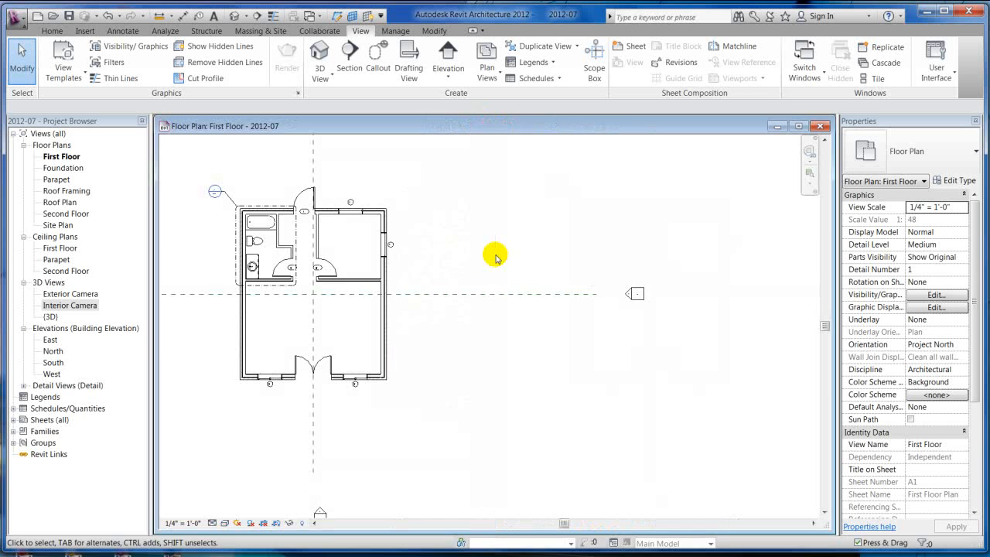
{"action": "left_click_drag", "start_coordinate": [495, 256], "coordinate": [448, 359]}
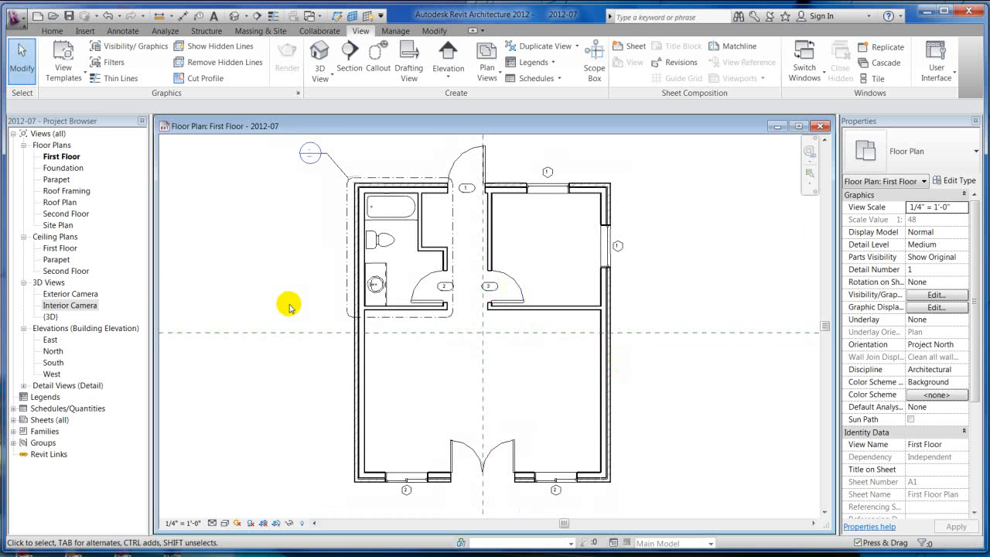
{"action": "right_click", "coordinate": [70, 294]}
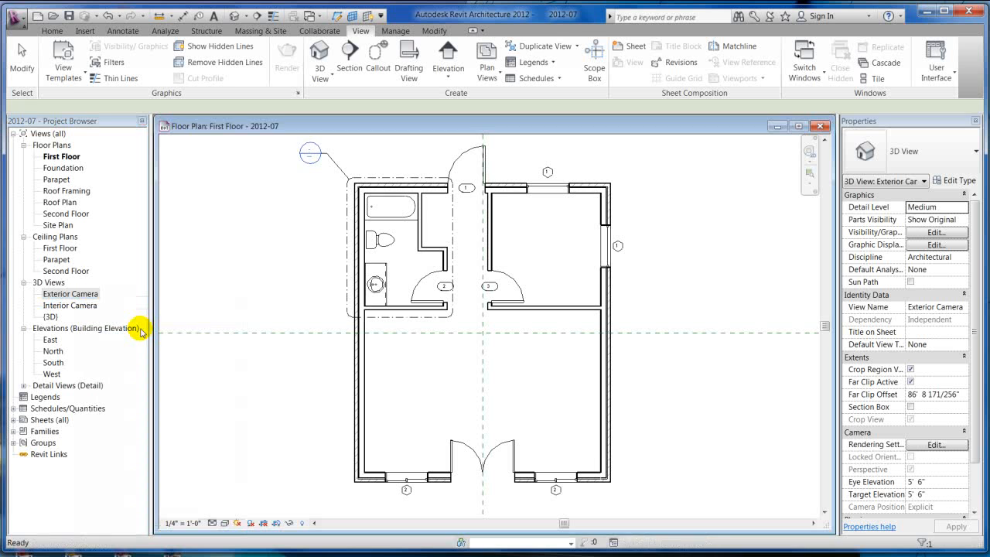
- Move the exterior camera to the house's lower left, shorten its far clip, and check the view
{"action": "left_click", "coordinate": [460, 259]}
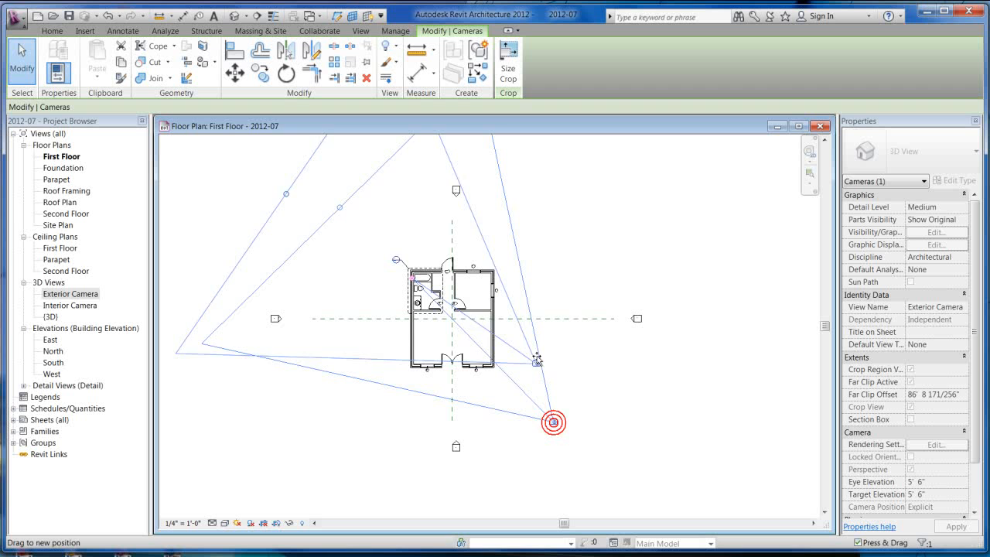
{"action": "left_click_drag", "start_coordinate": [552, 422], "coordinate": [387, 433]}
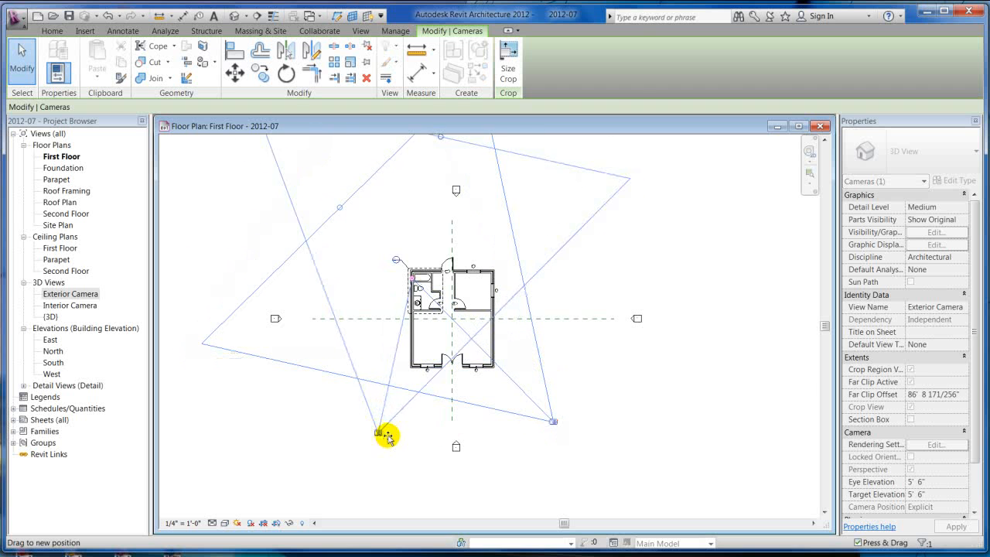
{"action": "left_click_drag", "start_coordinate": [386, 433], "coordinate": [437, 190]}
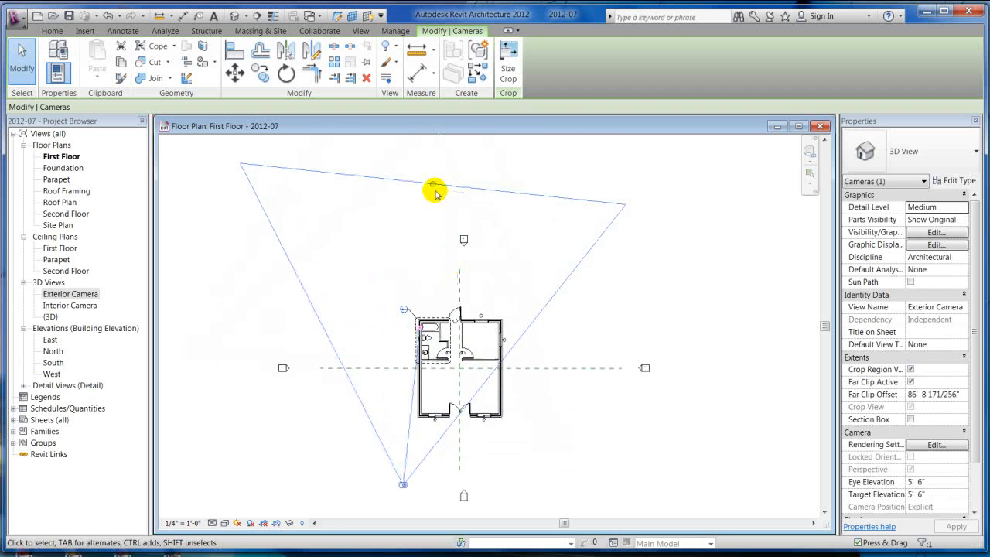
{"action": "left_click_drag", "start_coordinate": [436, 191], "coordinate": [443, 393]}
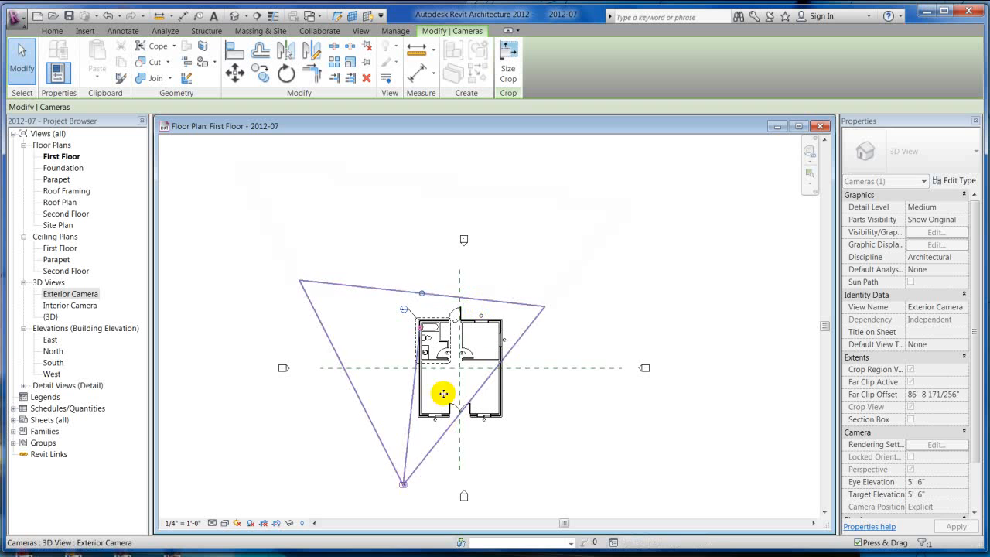
{"action": "left_click_drag", "start_coordinate": [443, 392], "coordinate": [460, 346]}
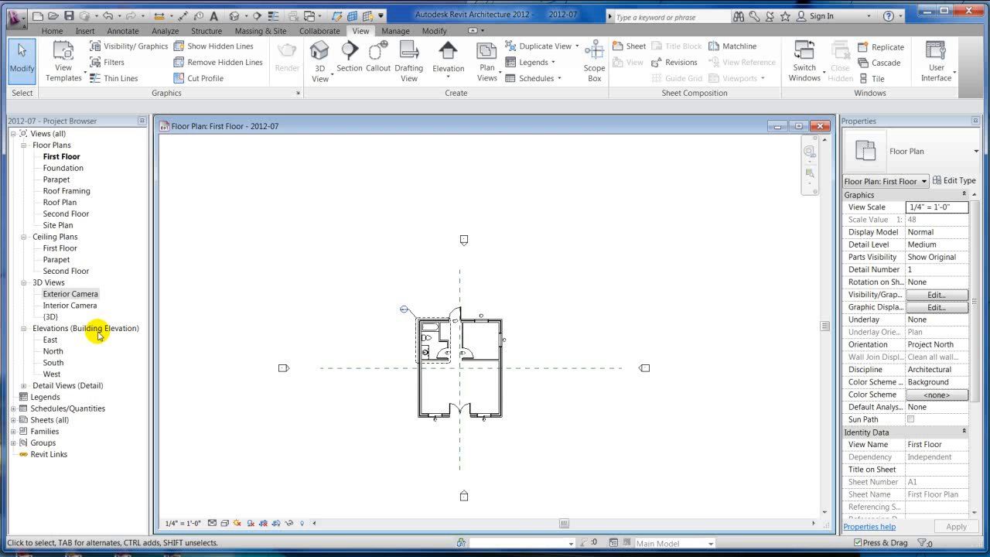
{"action": "double_click", "coordinate": [70, 293]}
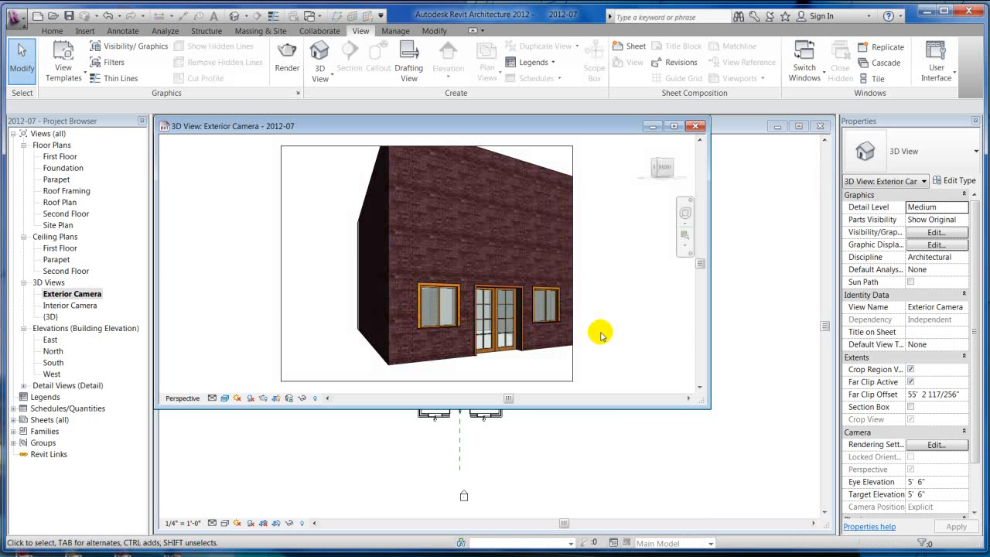
{"action": "mouse_move", "coordinate": [695, 126]}
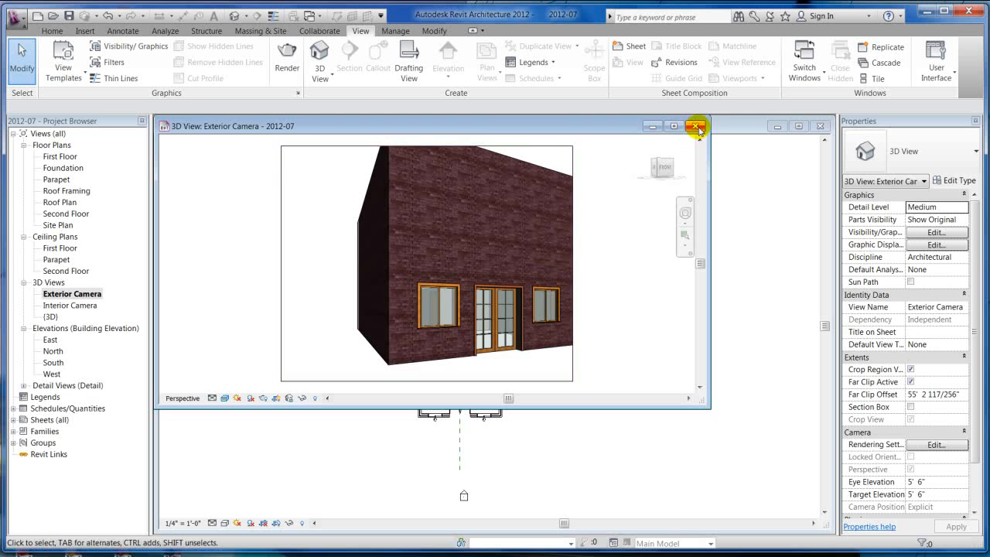
{"action": "left_click", "coordinate": [696, 126]}
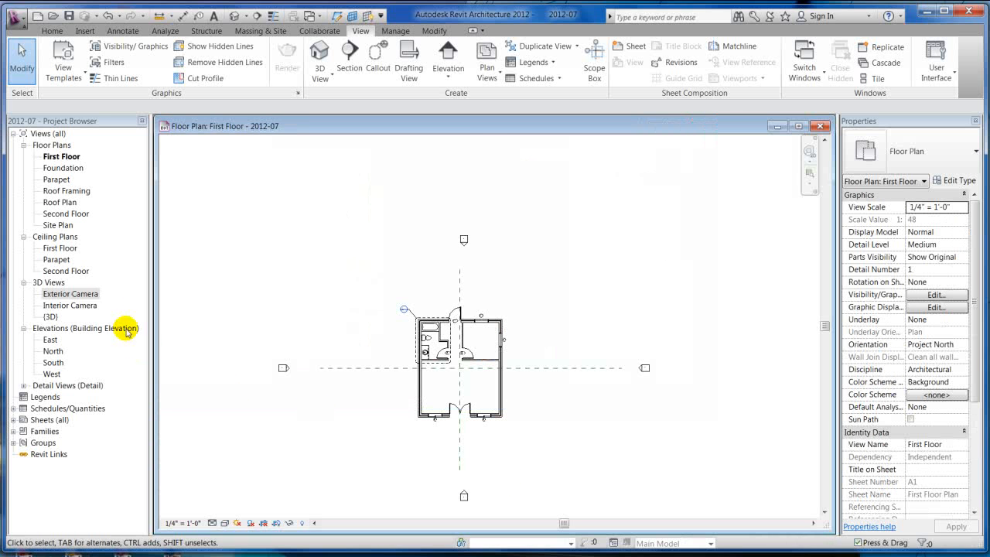
{"action": "mouse_move", "coordinate": [81, 305]}
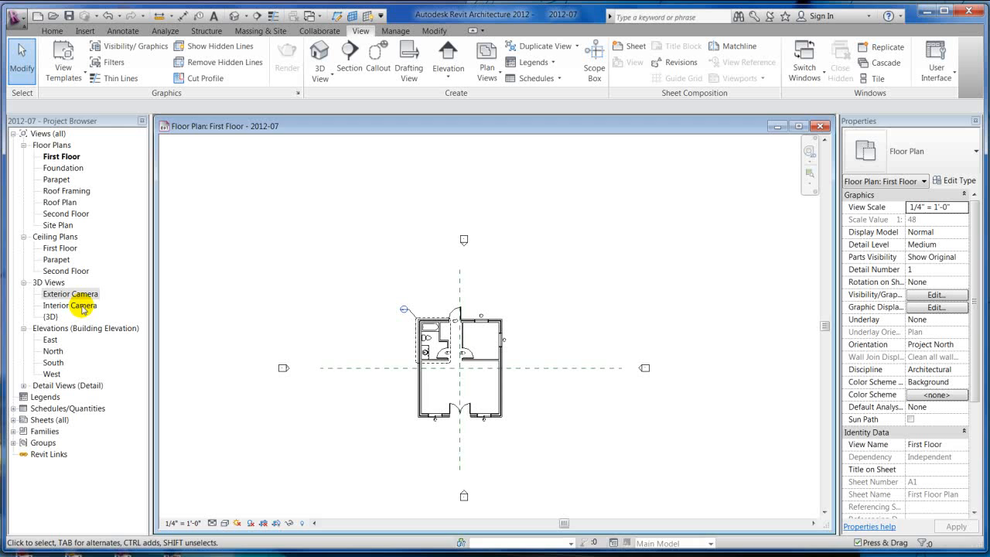
{"action": "right_click", "coordinate": [71, 306]}
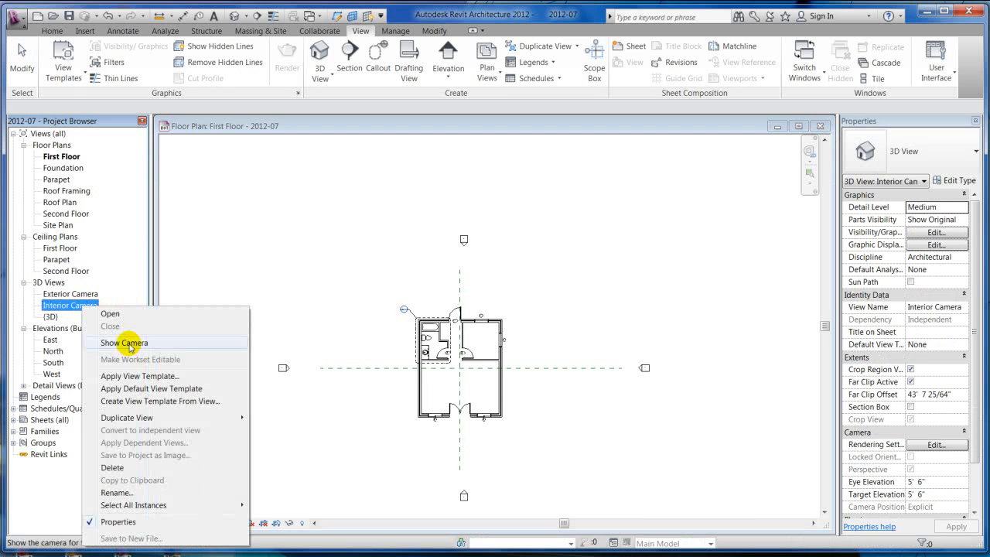
{"action": "left_click", "coordinate": [124, 343]}
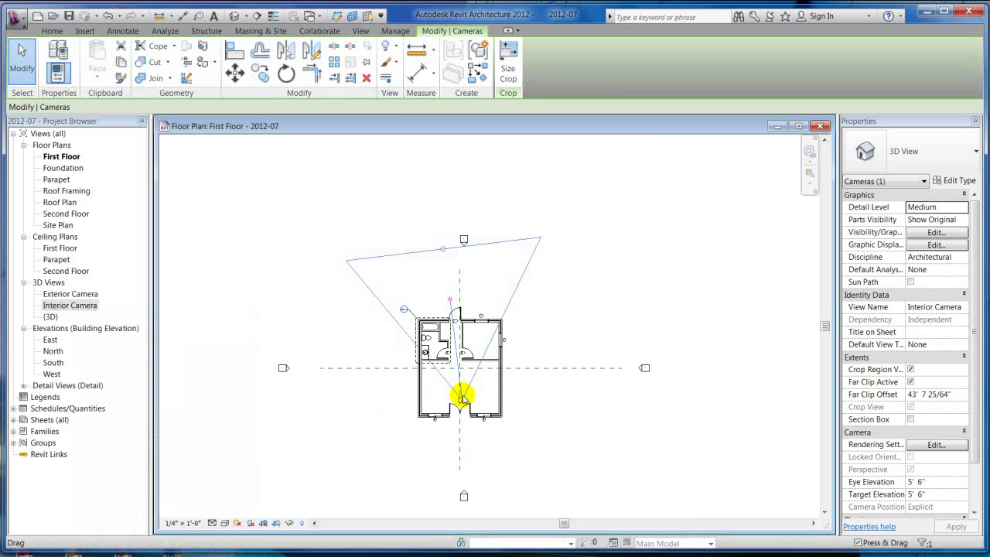
{"action": "left_click", "coordinate": [360, 317]}
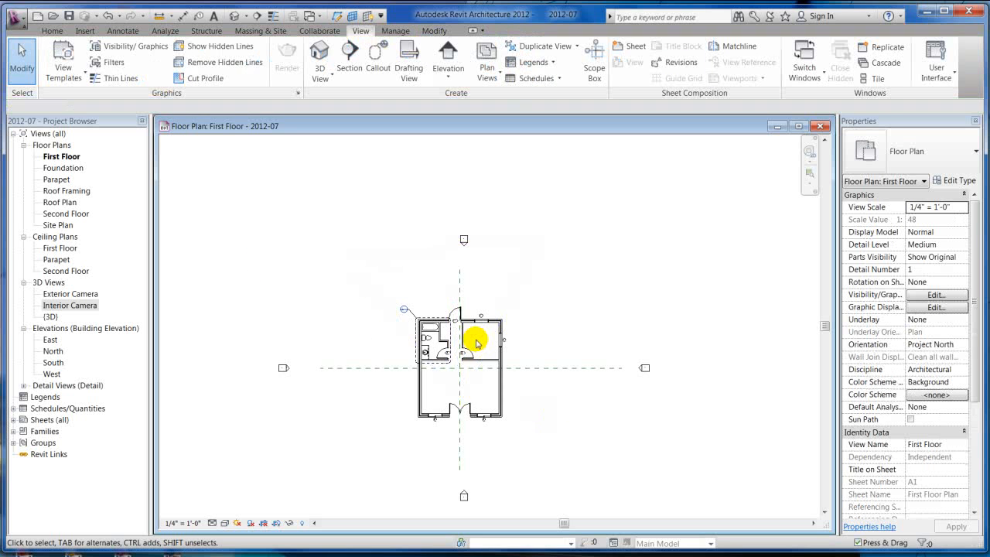
{"action": "mouse_move", "coordinate": [410, 255]}
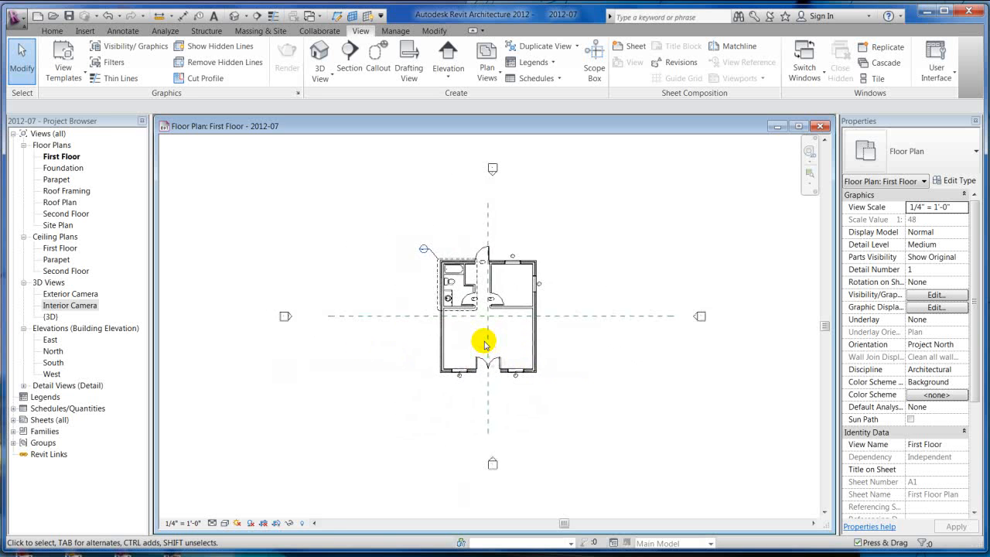
{"action": "mouse_move", "coordinate": [280, 321]}
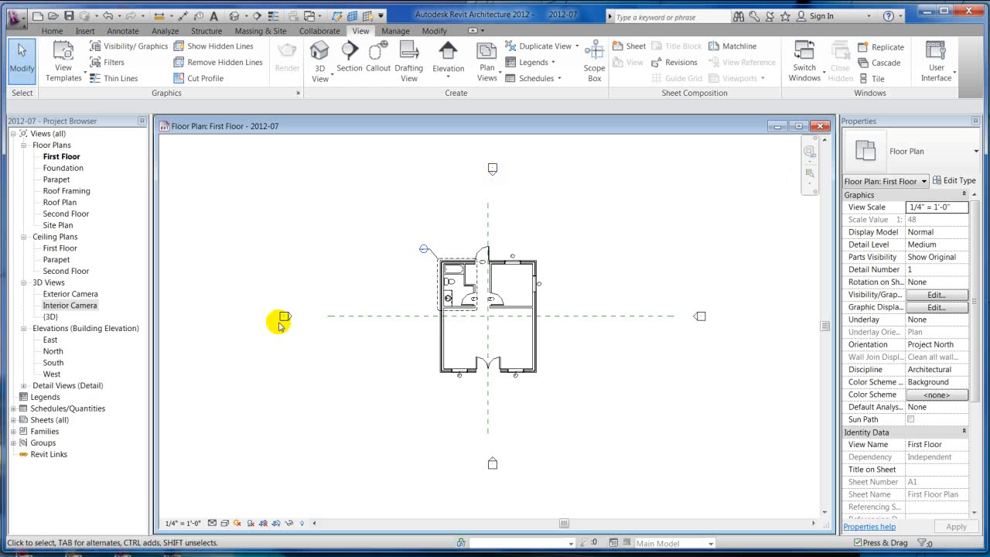
- Delete the old South elevation view and place a new elevation marker below the house
{"action": "left_click", "coordinate": [279, 320]}
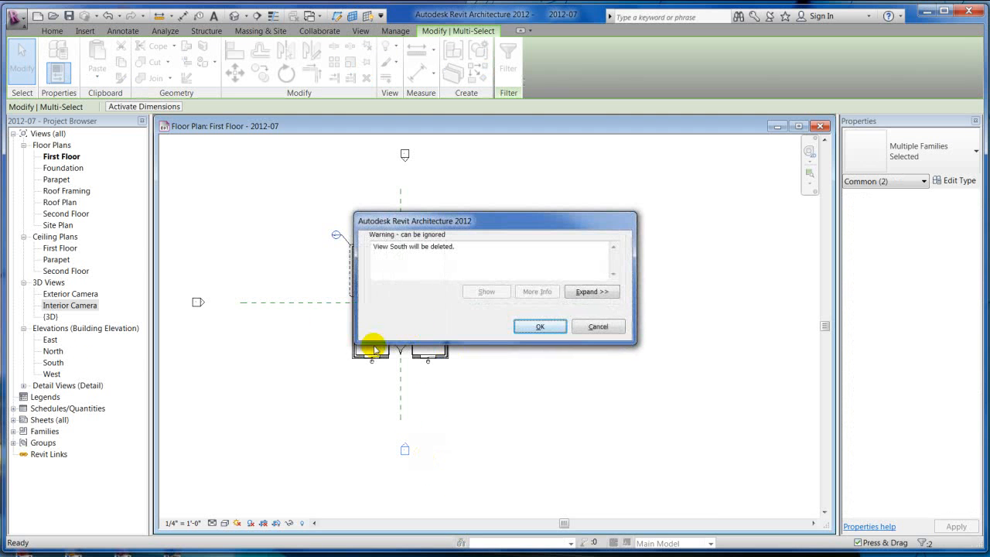
{"action": "left_click", "coordinate": [540, 326]}
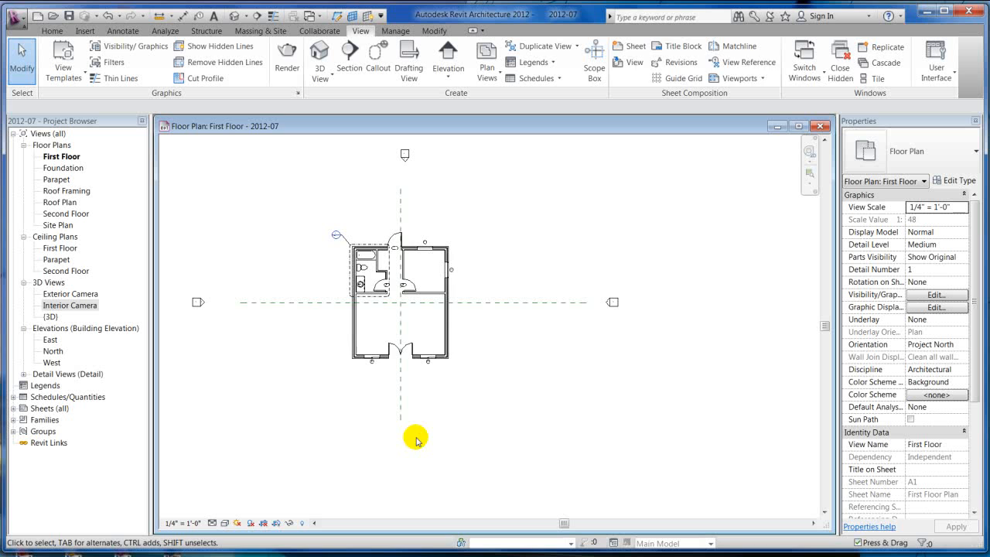
{"action": "left_click_drag", "start_coordinate": [415, 438], "coordinate": [627, 233]}
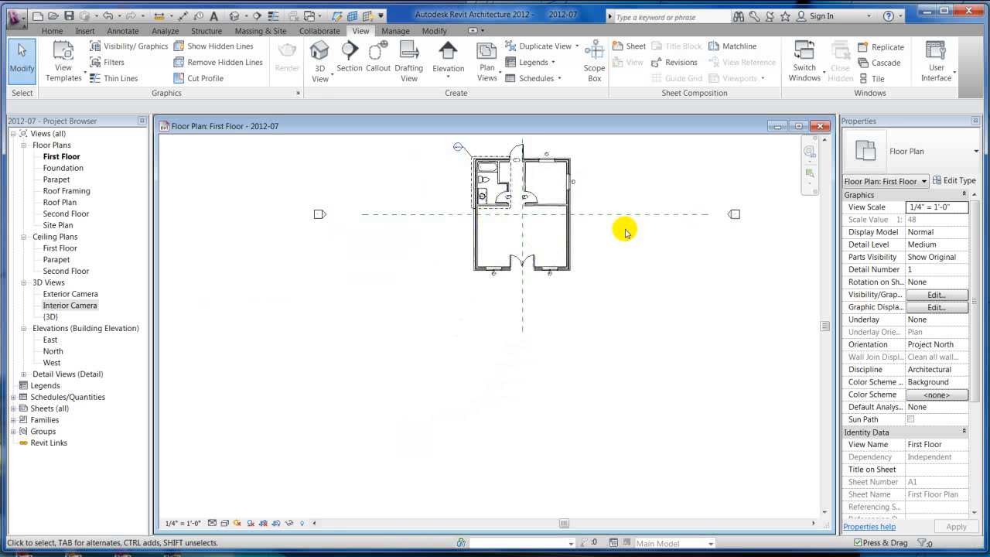
{"action": "left_click", "coordinate": [447, 66]}
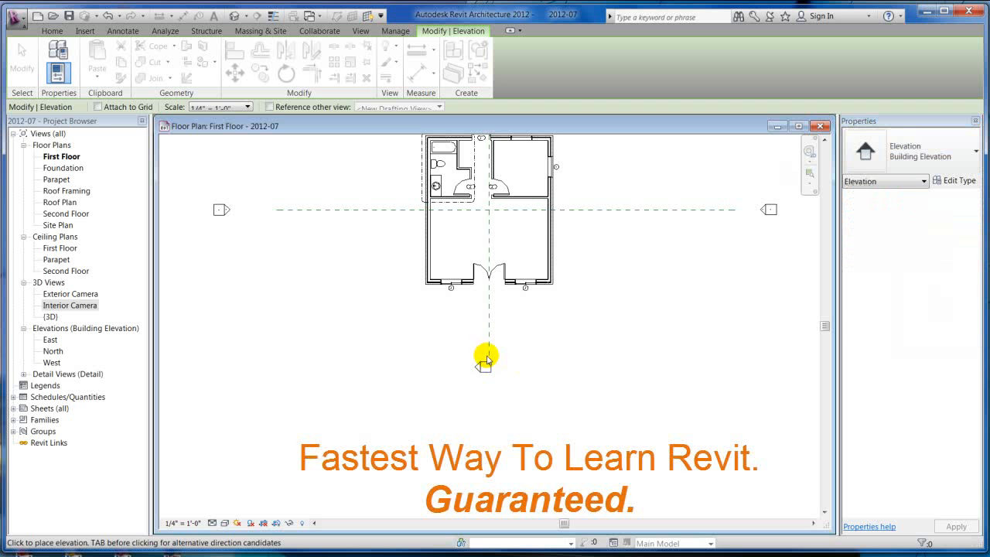
{"action": "mouse_move", "coordinate": [419, 249]}
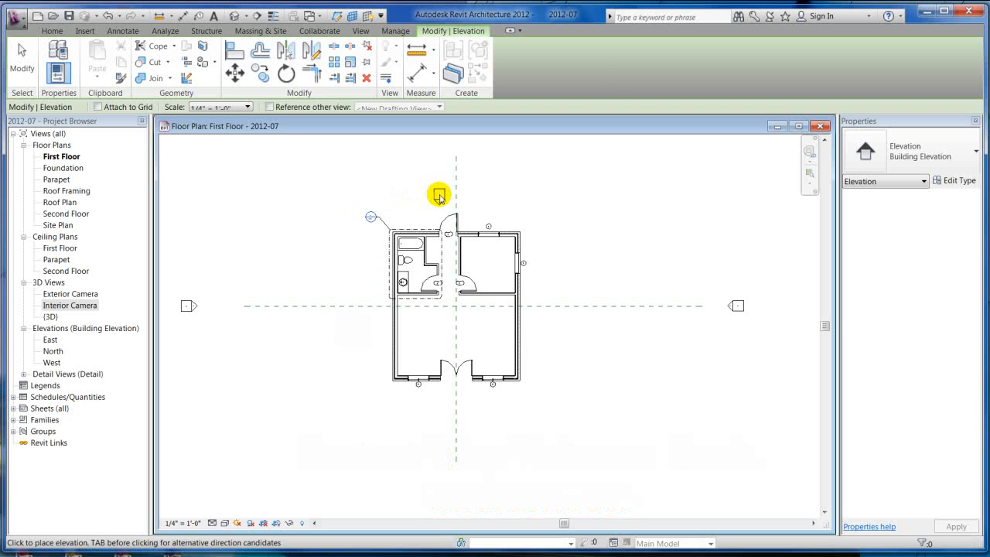
{"action": "mouse_move", "coordinate": [520, 219]}
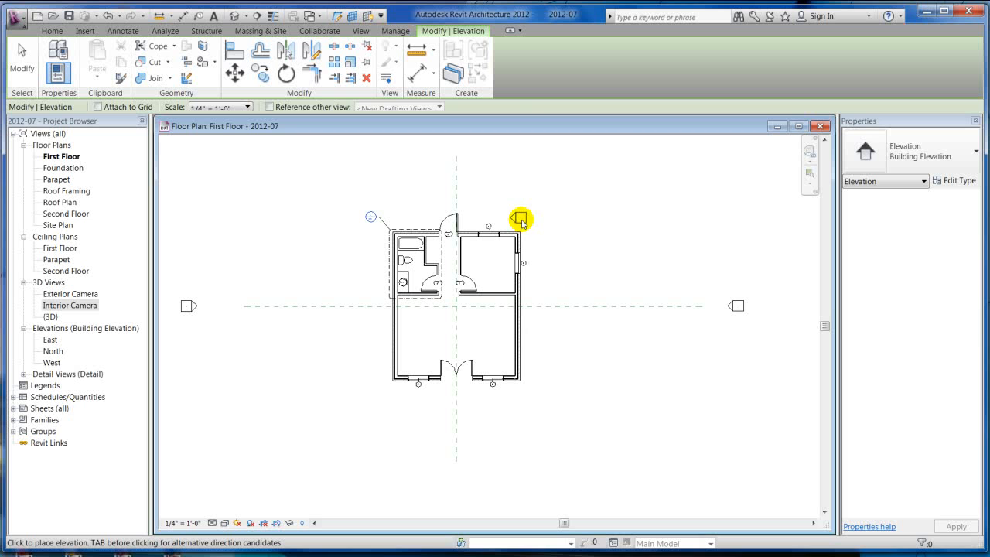
{"action": "mouse_move", "coordinate": [522, 412]}
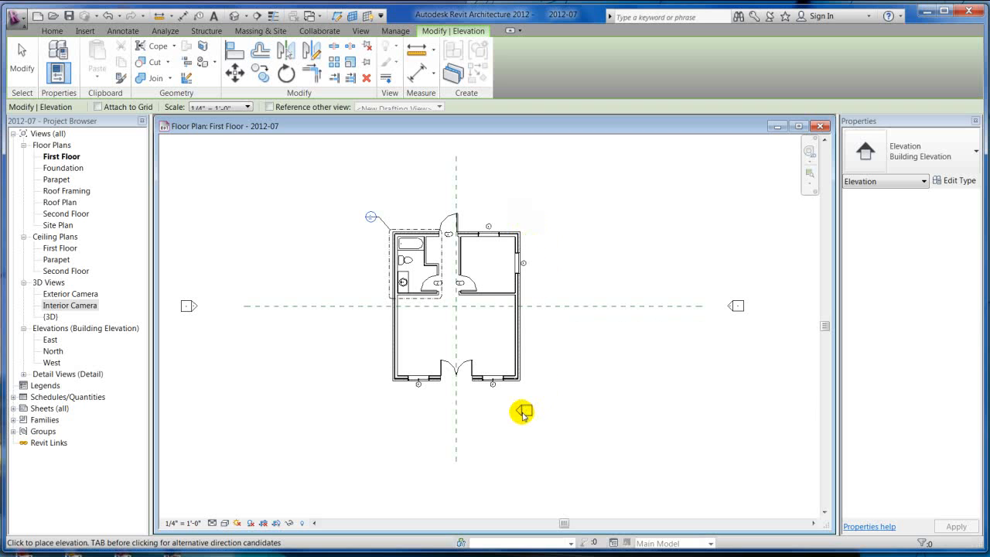
{"action": "mouse_move", "coordinate": [363, 381]}
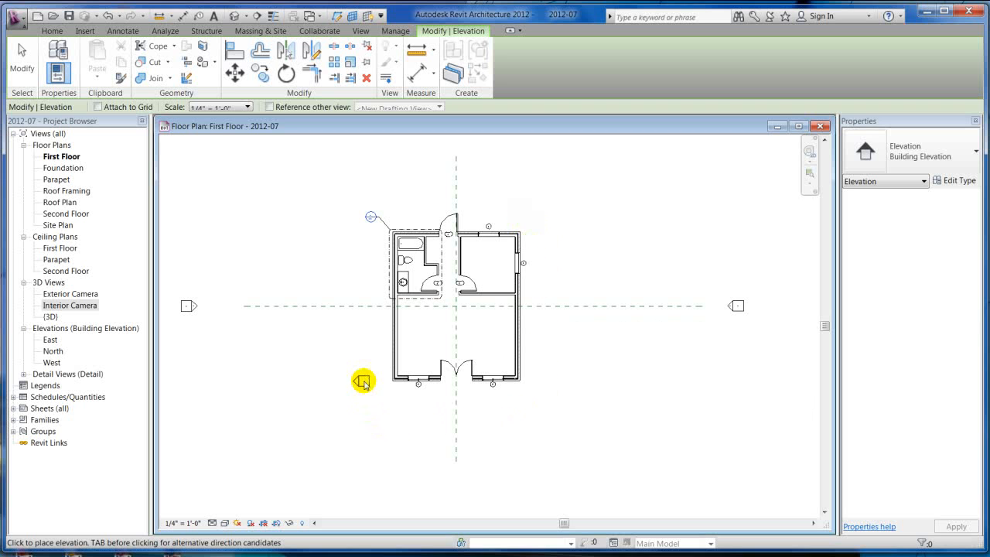
{"action": "mouse_move", "coordinate": [246, 319]}
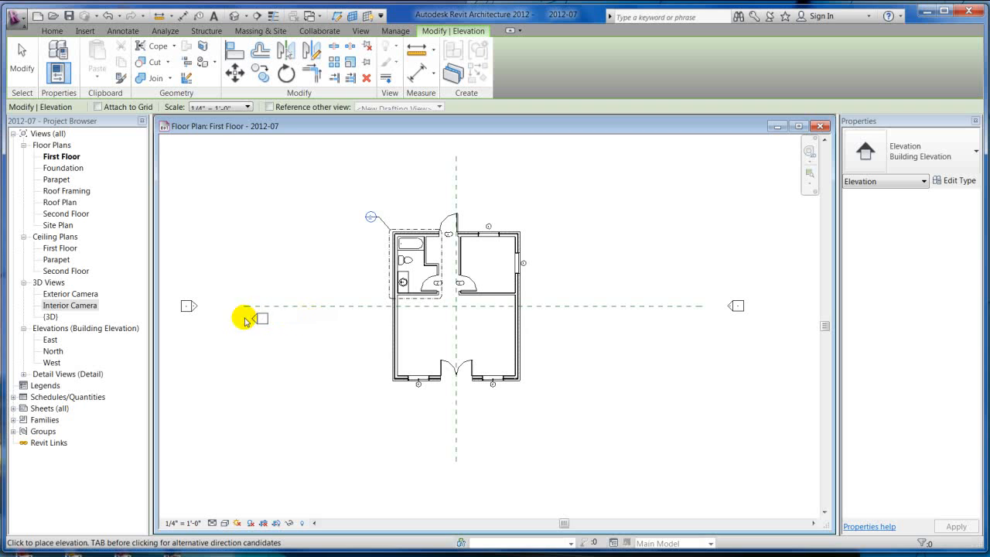
{"action": "mouse_move", "coordinate": [355, 302]}
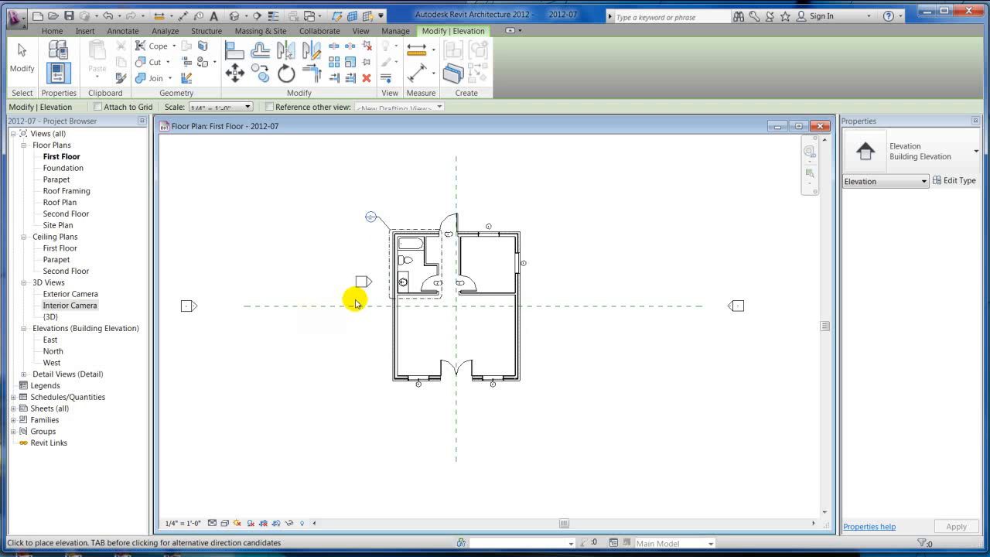
{"action": "mouse_move", "coordinate": [532, 408]}
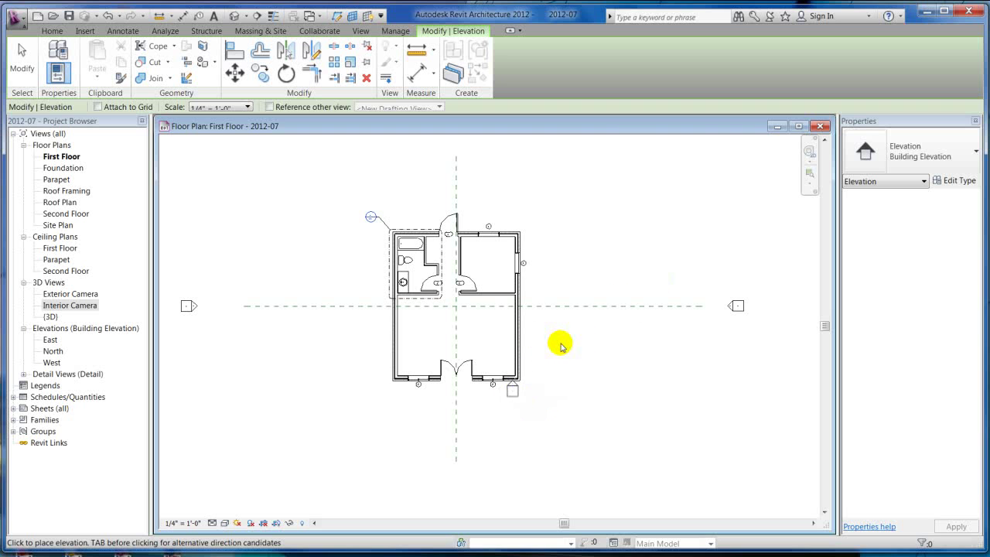
{"action": "mouse_move", "coordinate": [498, 412]}
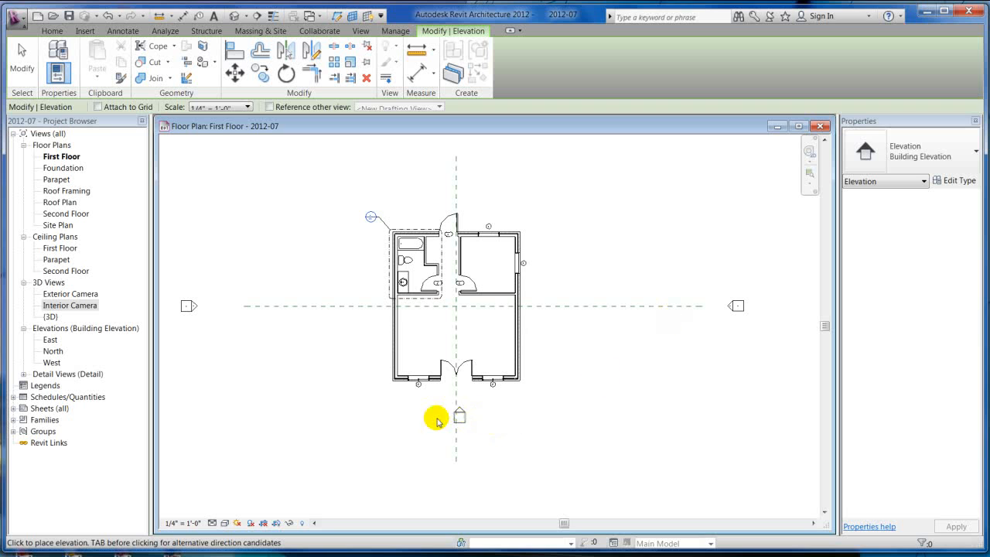
{"action": "mouse_move", "coordinate": [485, 417]}
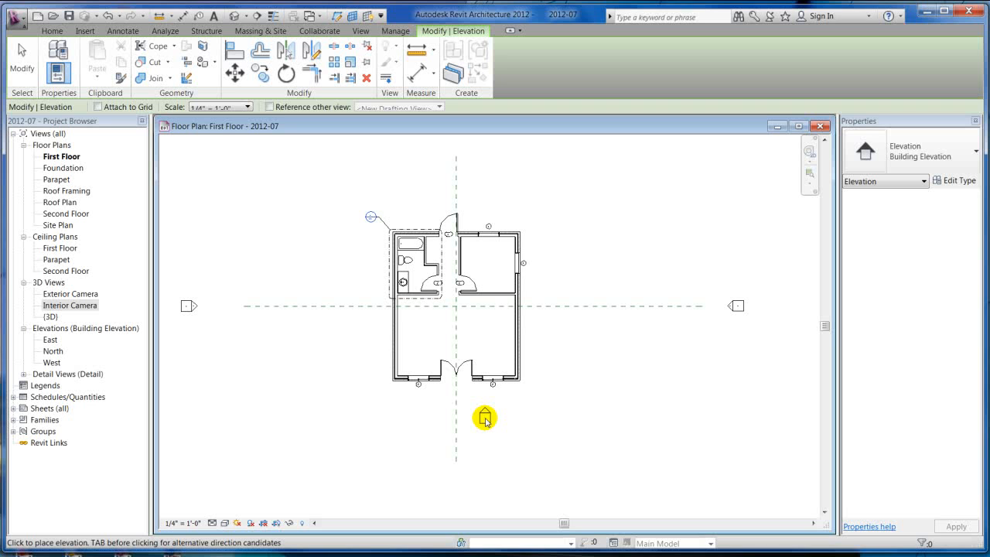
{"action": "mouse_move", "coordinate": [457, 443]}
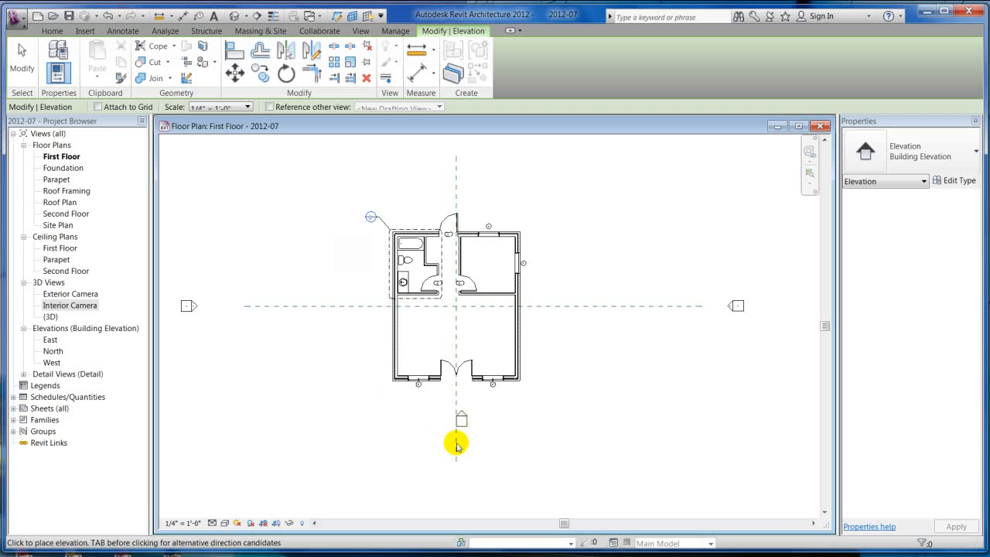
{"action": "mouse_move", "coordinate": [456, 451]}
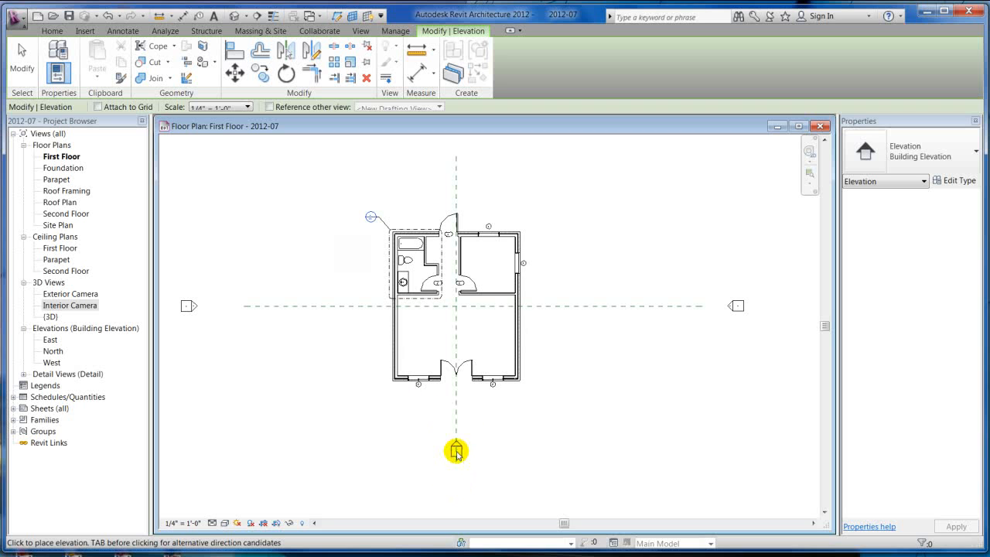
{"action": "left_click", "coordinate": [455, 450]}
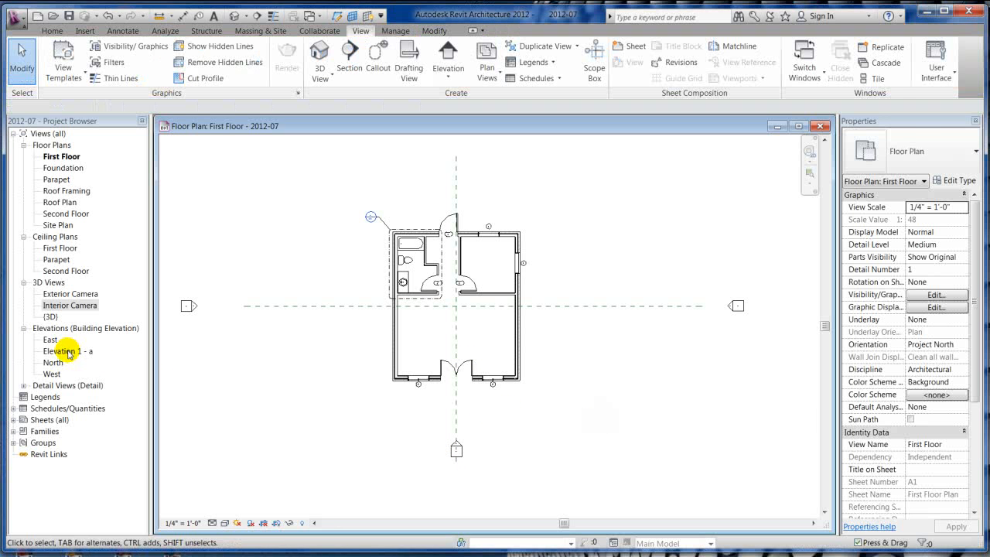
- Rename the Elevation 1 - a view to South and expand Detail Views
{"action": "left_click", "coordinate": [66, 351]}
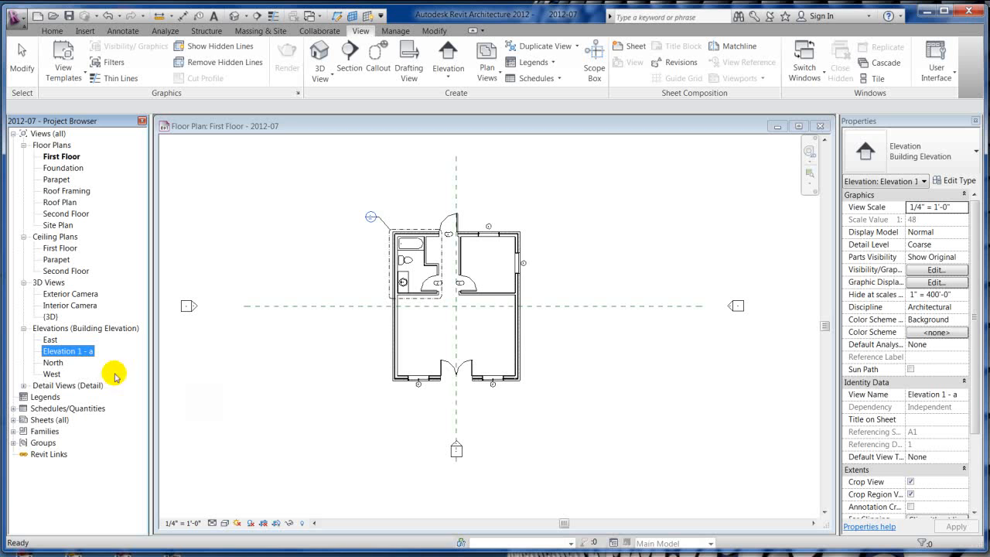
{"action": "mouse_move", "coordinate": [162, 321]}
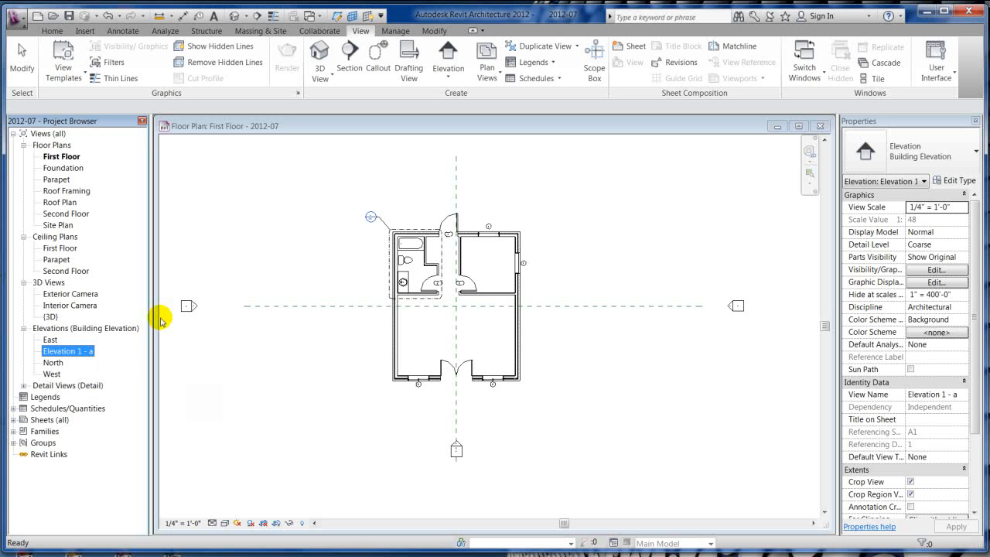
{"action": "mouse_move", "coordinate": [103, 347]}
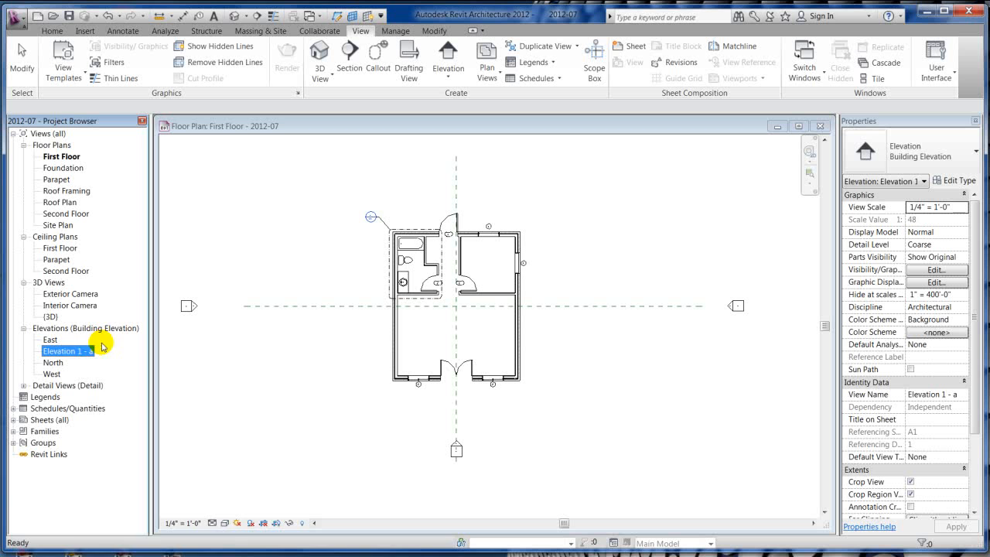
{"action": "right_click", "coordinate": [67, 351]}
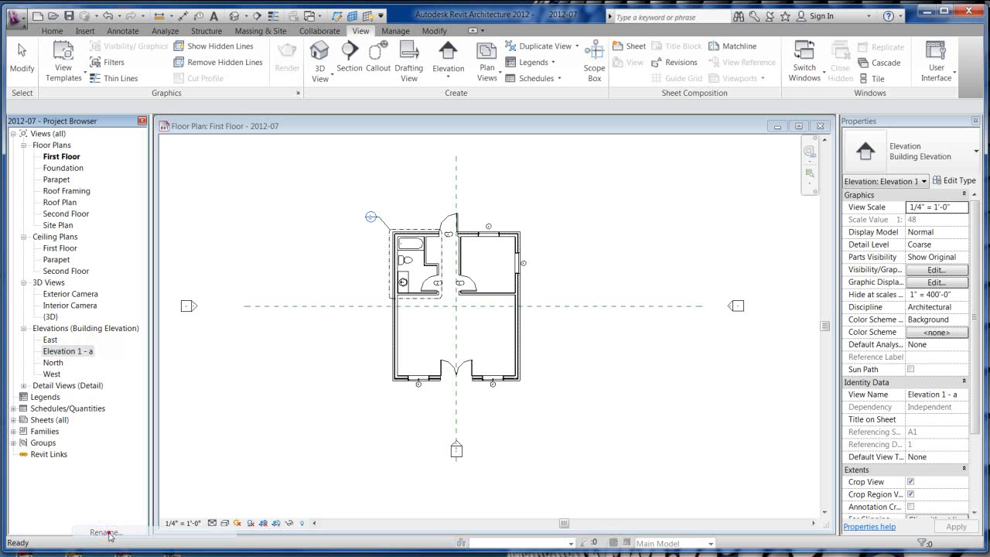
{"action": "left_click", "coordinate": [104, 533]}
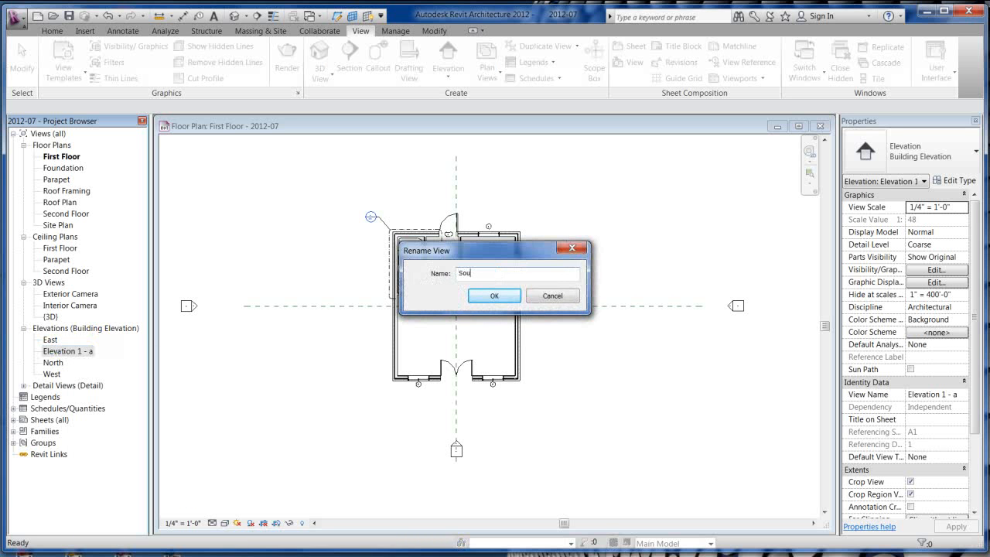
{"action": "type", "text": "th"}
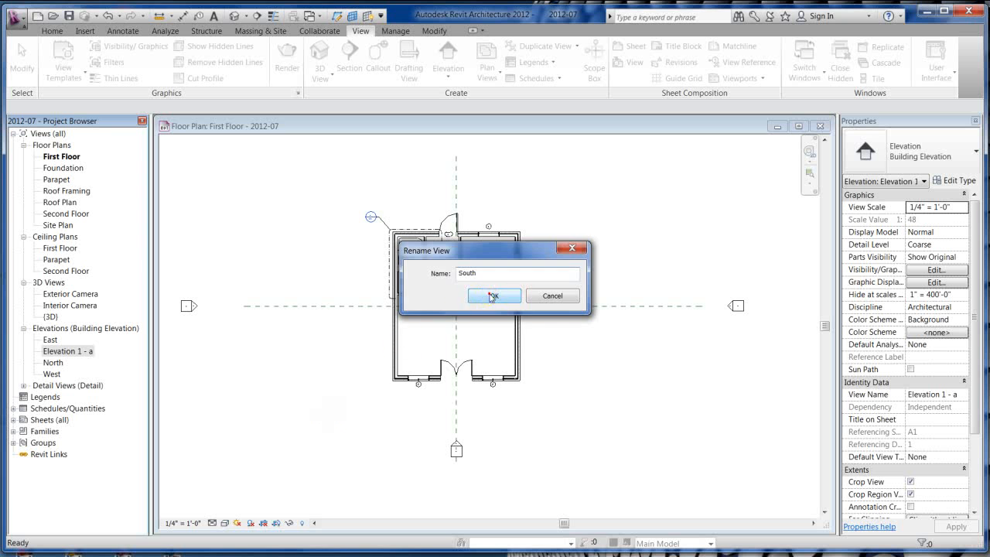
{"action": "left_click", "coordinate": [494, 296]}
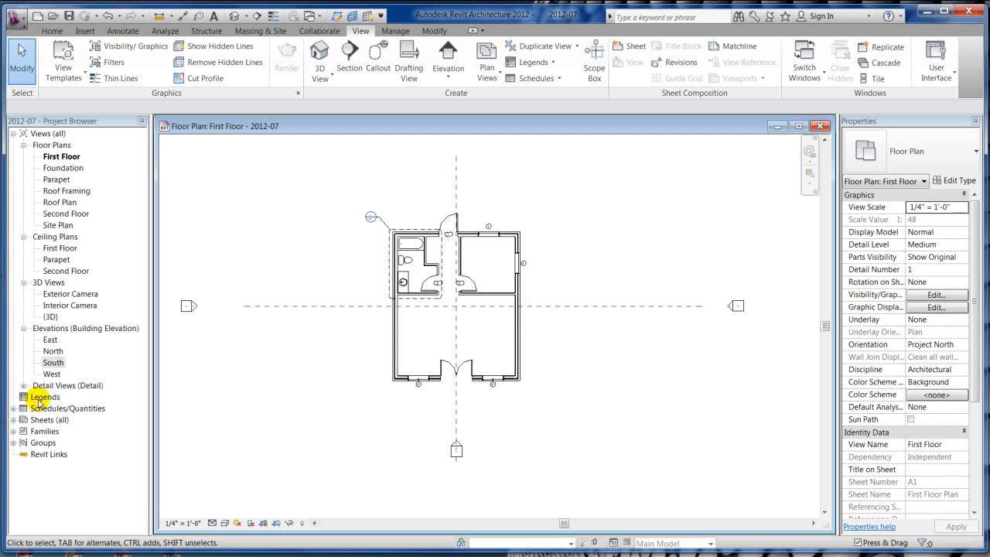
{"action": "mouse_move", "coordinate": [128, 345]}
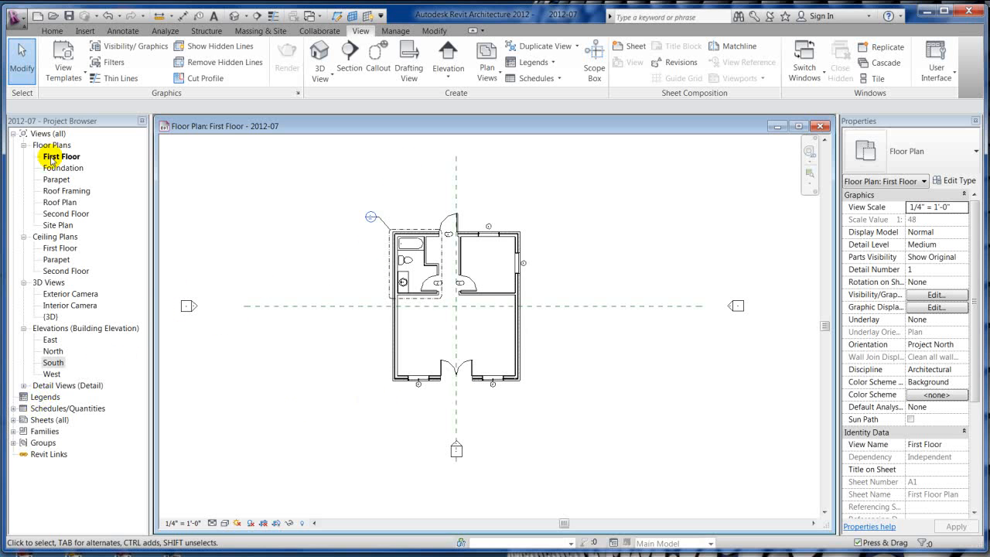
{"action": "mouse_move", "coordinate": [66, 323]}
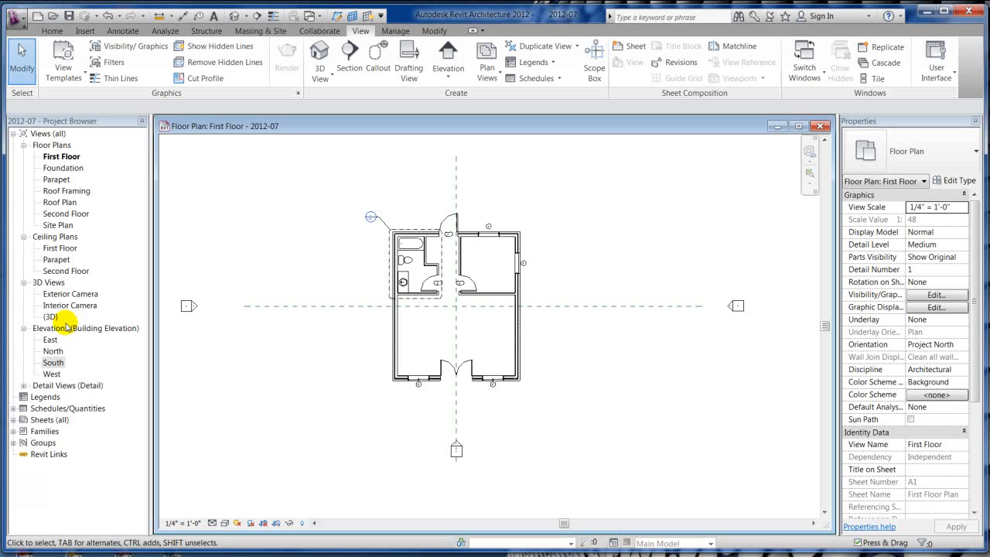
{"action": "mouse_move", "coordinate": [96, 191]}
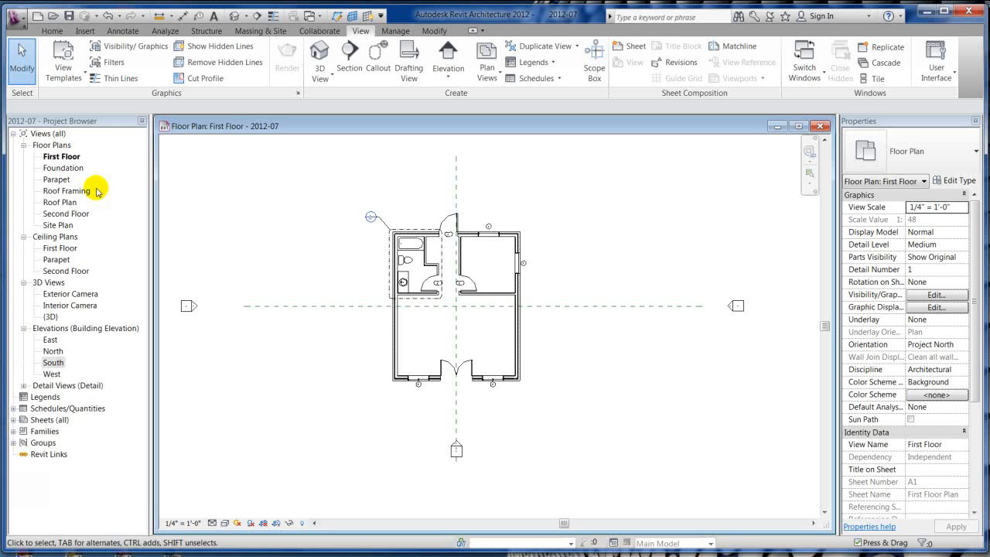
{"action": "mouse_move", "coordinate": [96, 205]}
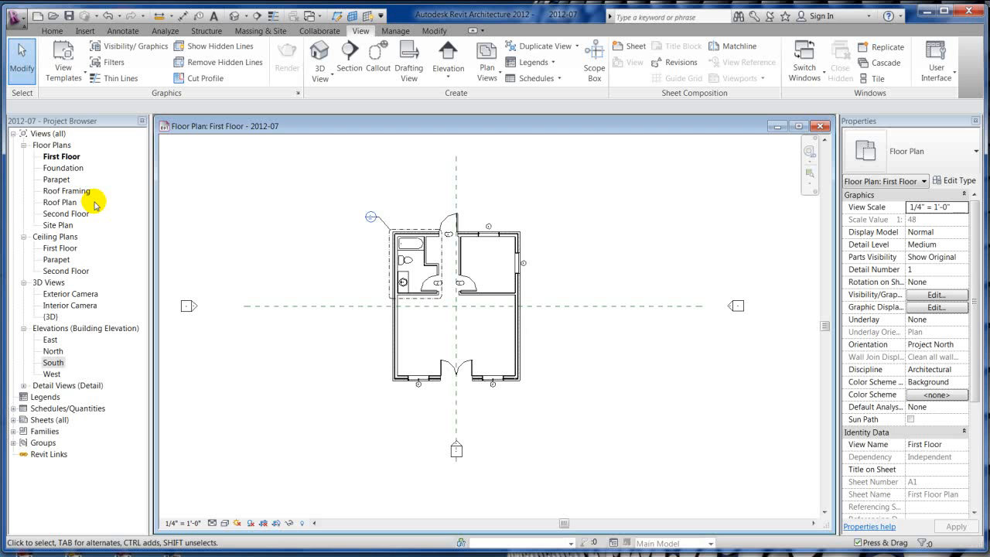
{"action": "mouse_move", "coordinate": [61, 396]}
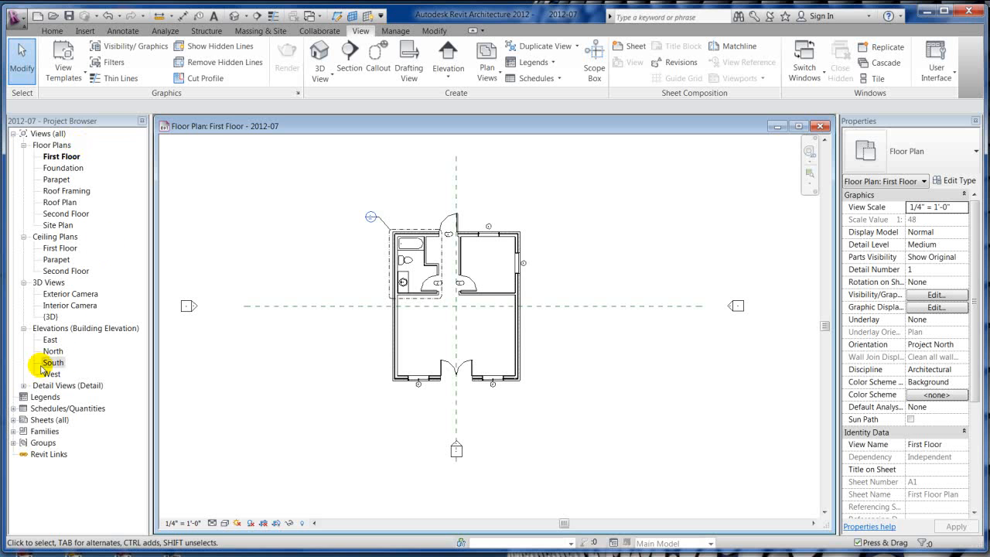
{"action": "left_click", "coordinate": [53, 362]}
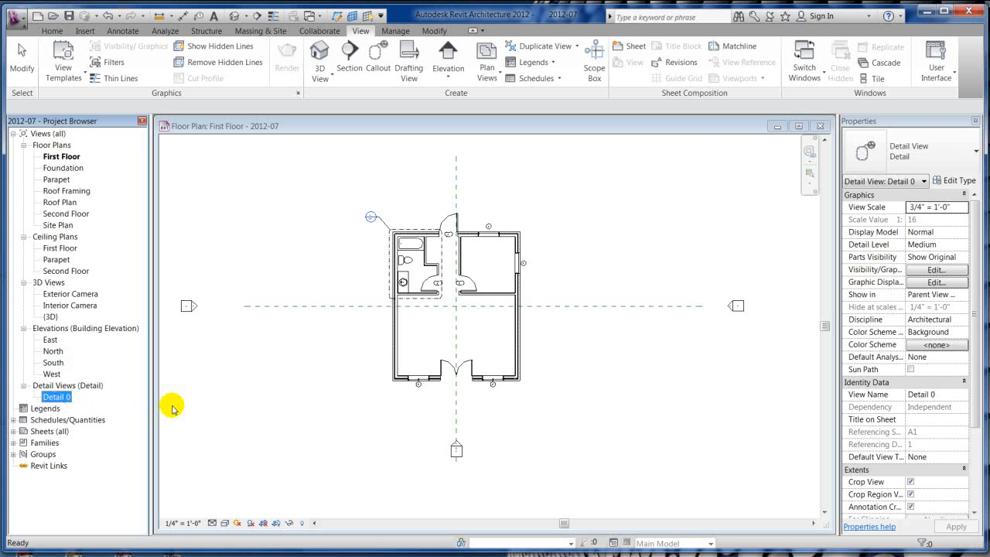
{"action": "mouse_move", "coordinate": [107, 364]}
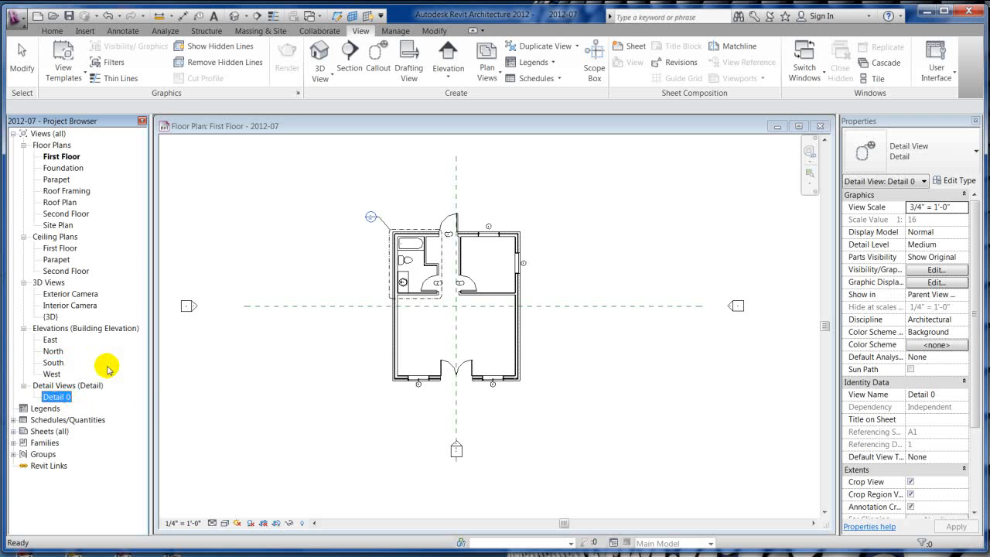
- Rename Detail 0 to Restroom Detail, then select the south elevation marker
{"action": "right_click", "coordinate": [56, 396]}
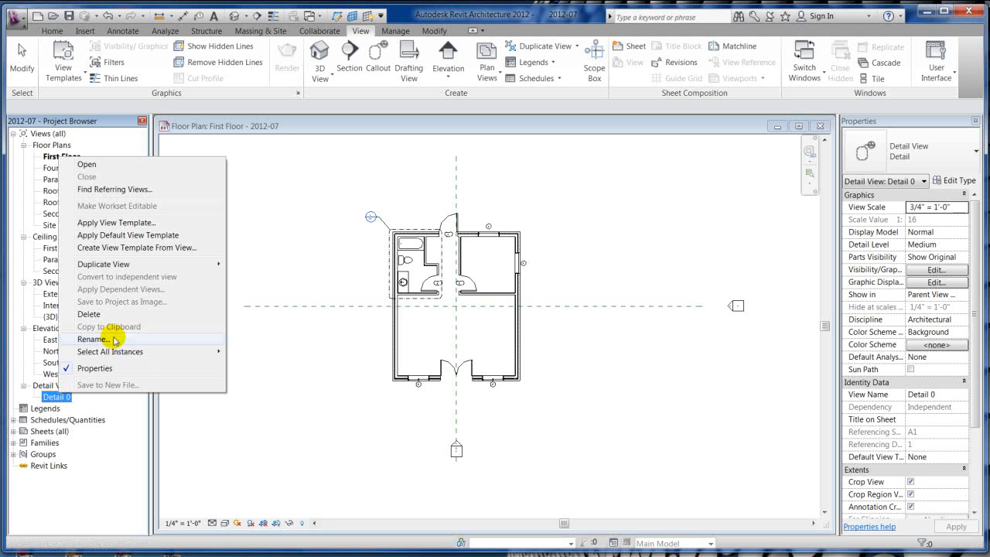
{"action": "left_click", "coordinate": [92, 339]}
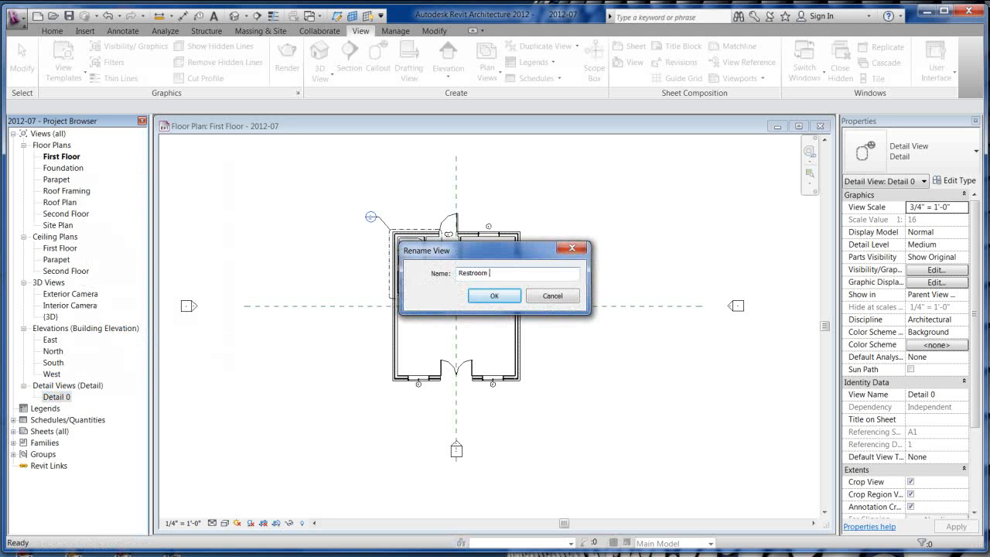
{"action": "type", "text": "Detail"}
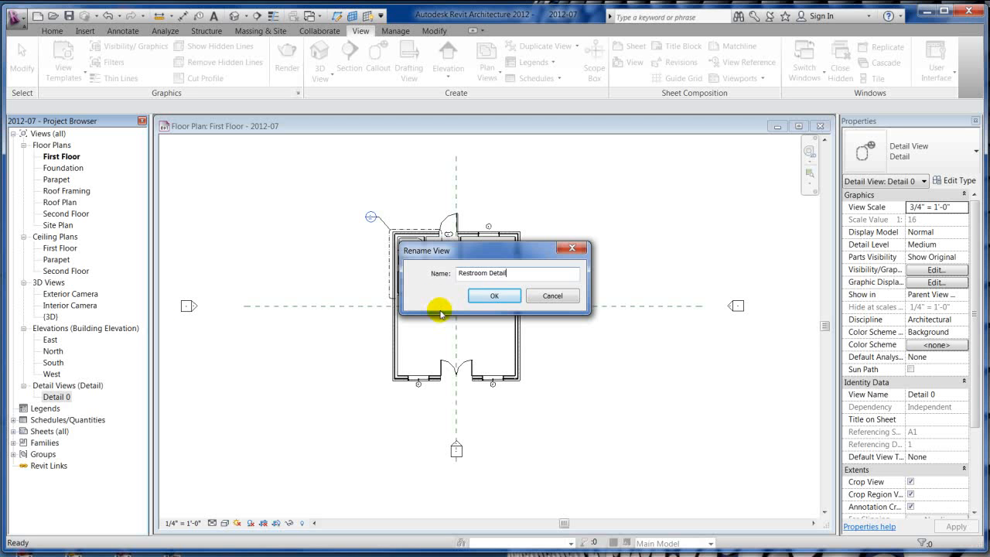
{"action": "left_click", "coordinate": [494, 295]}
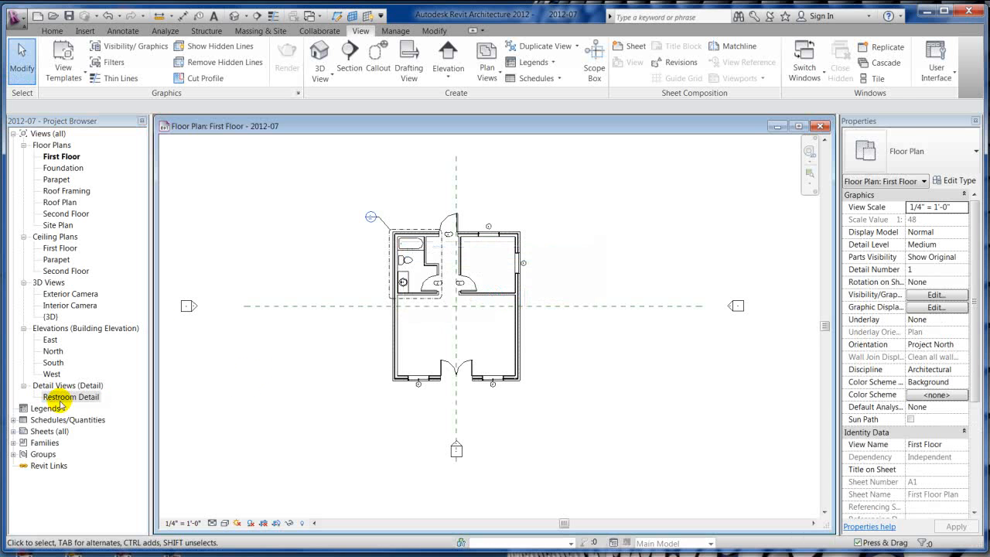
{"action": "mouse_move", "coordinate": [439, 425]}
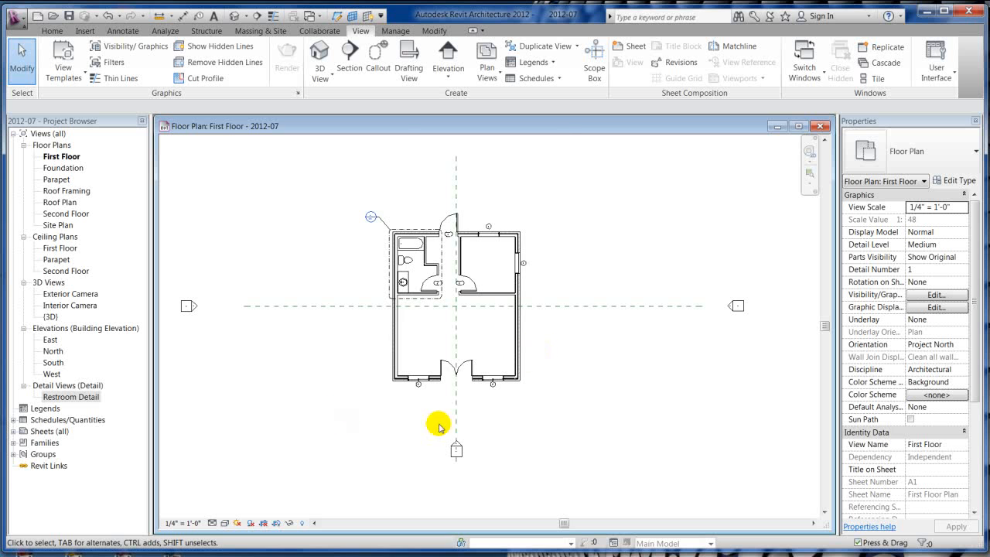
{"action": "left_click", "coordinate": [456, 447]}
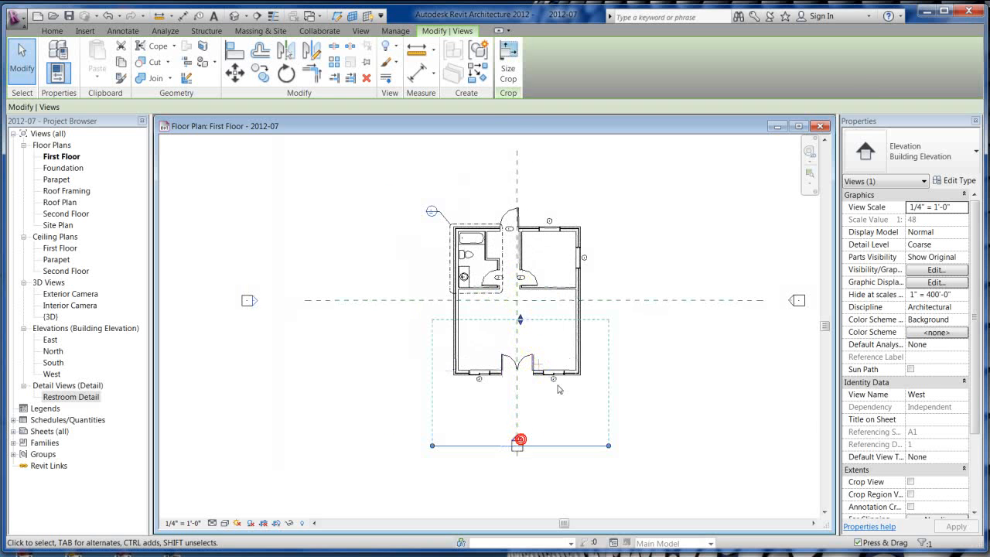
- Select the south elevation marker and close the South elevation view
{"action": "left_click", "coordinate": [547, 259]}
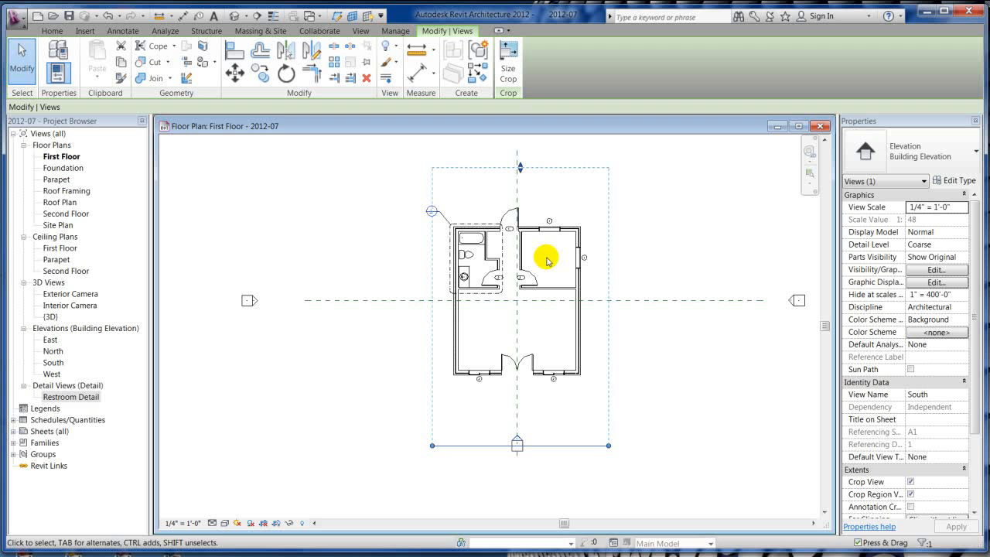
{"action": "mouse_move", "coordinate": [688, 395]}
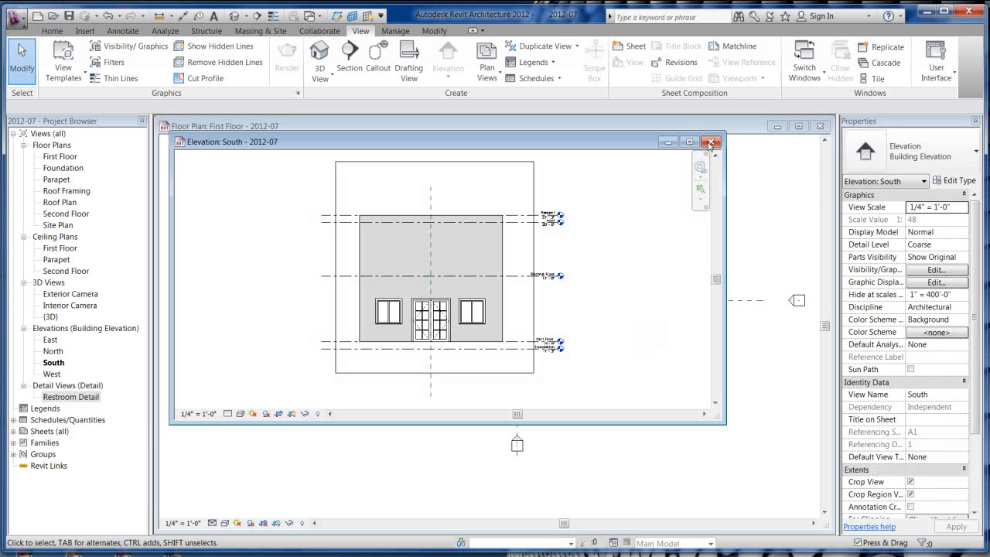
{"action": "left_click", "coordinate": [710, 142]}
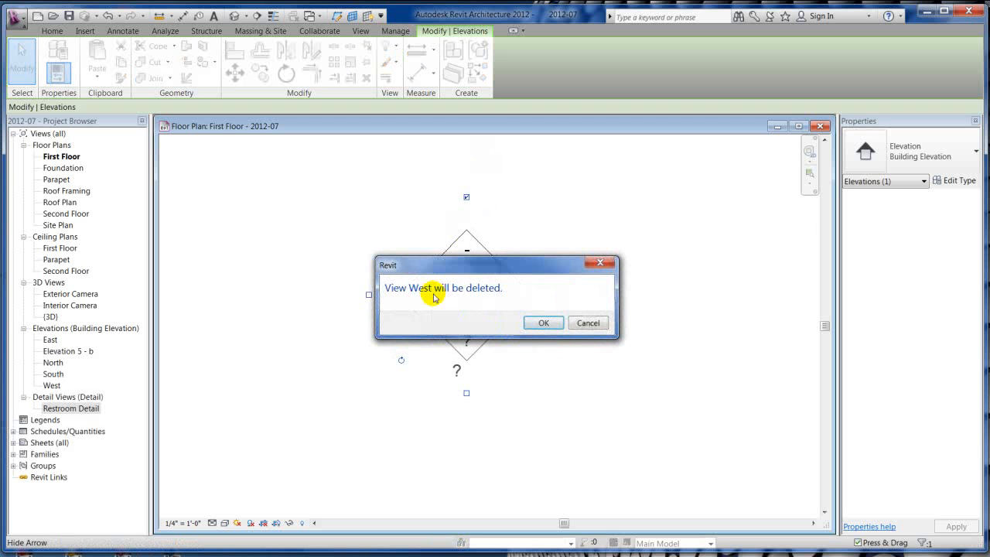
- Cancel deleting West, then delete the stray Elevation 5 - b marker and its view
{"action": "left_click", "coordinate": [542, 323]}
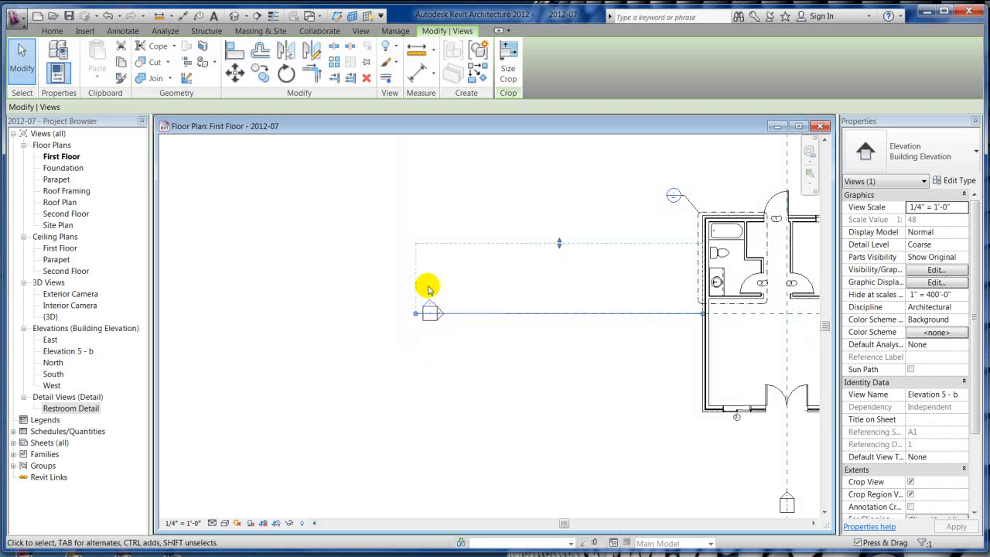
{"action": "left_click", "coordinate": [426, 313]}
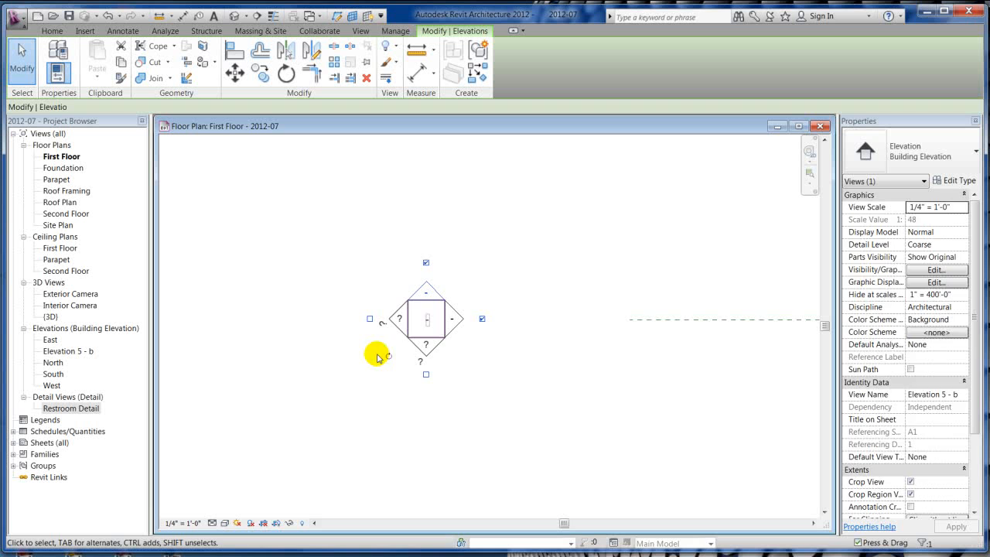
{"action": "key", "text": "Delete"}
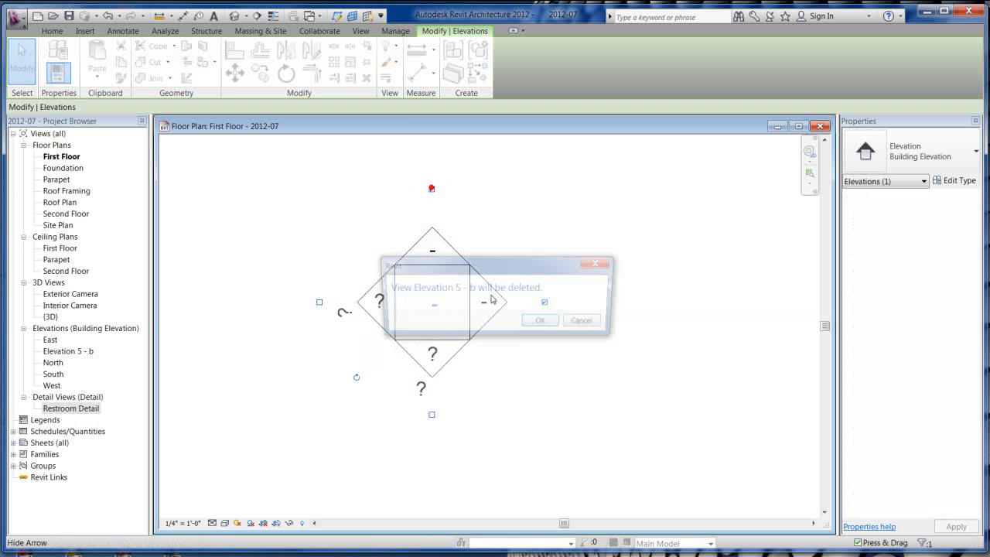
{"action": "left_click", "coordinate": [541, 321]}
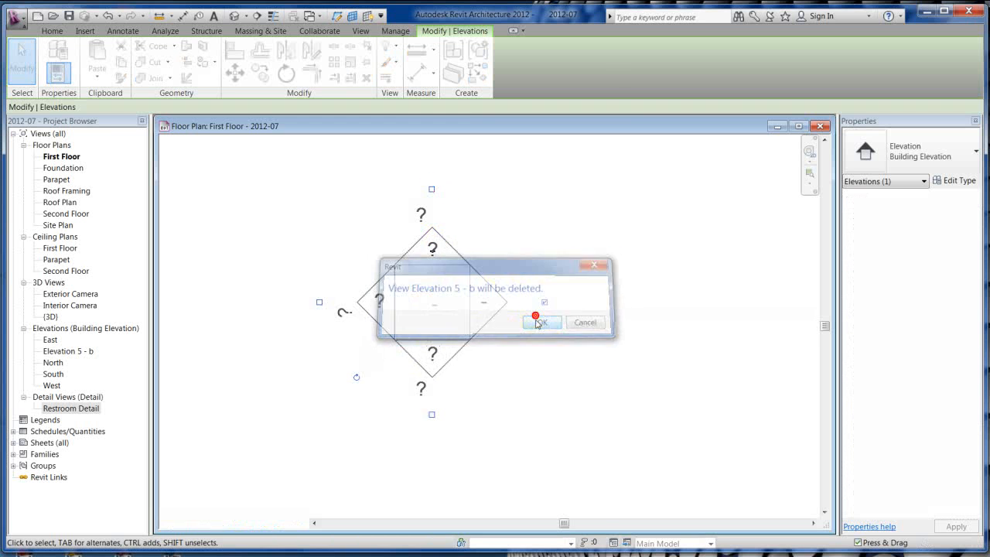
{"action": "left_click", "coordinate": [542, 322]}
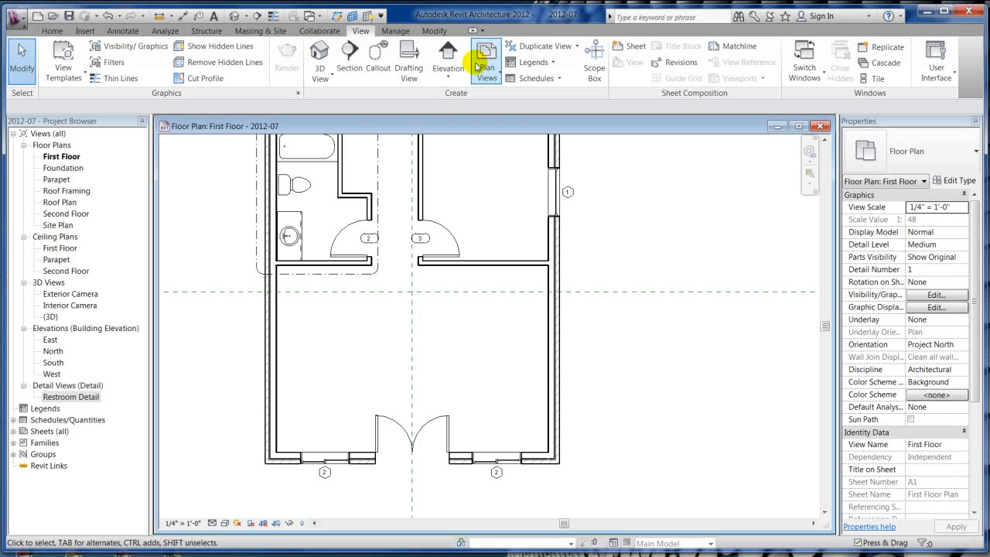
- Place an interior elevation marker in the large room and enable all four directions
{"action": "left_click", "coordinate": [449, 58]}
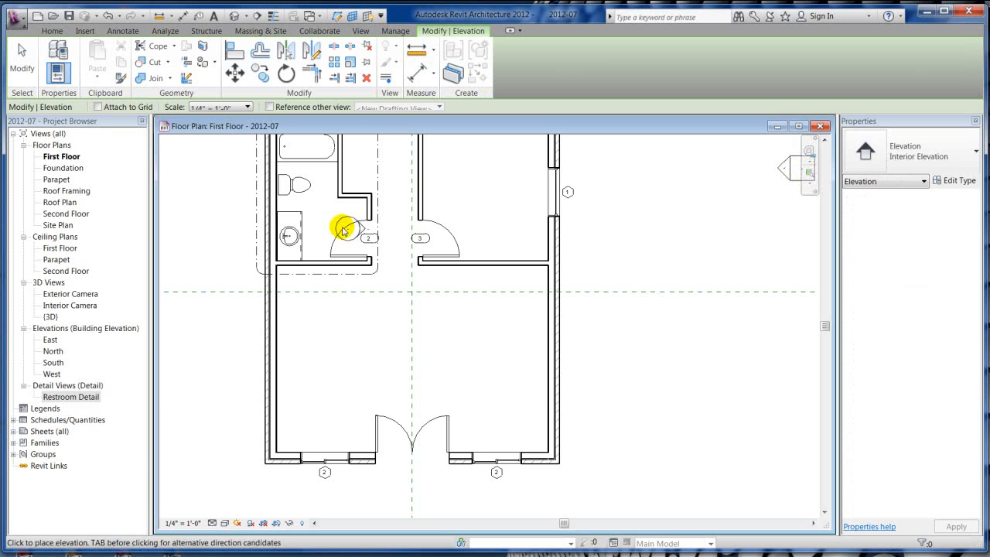
{"action": "mouse_move", "coordinate": [425, 340]}
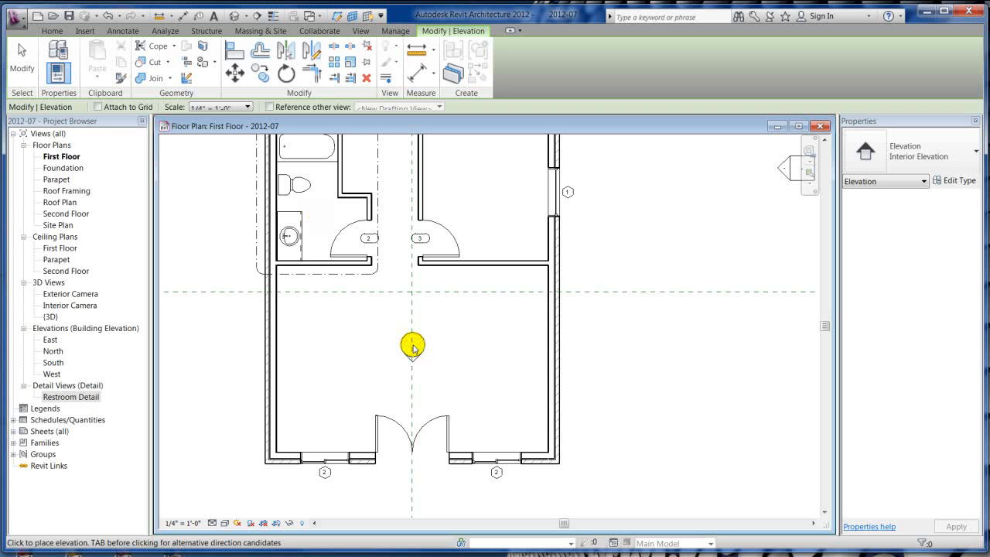
{"action": "left_click", "coordinate": [413, 344]}
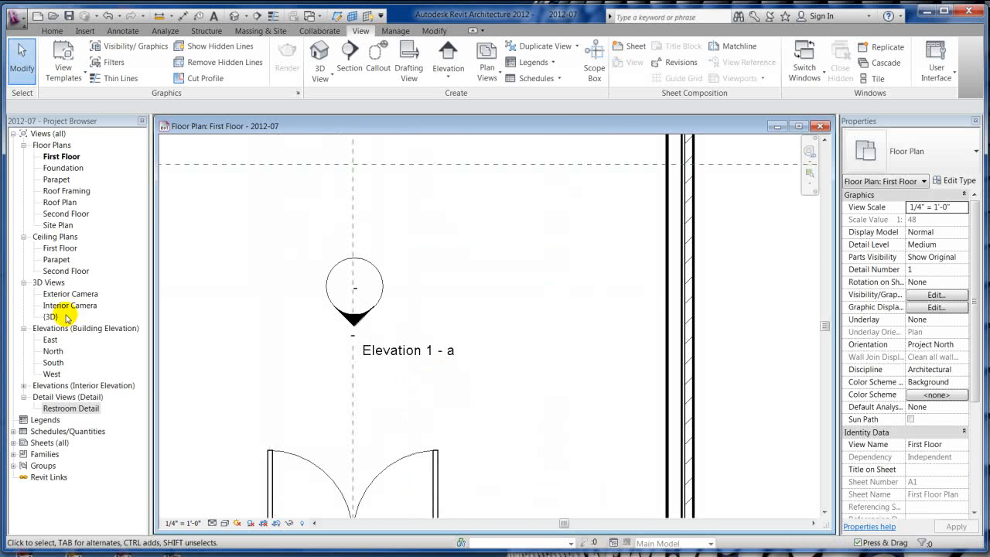
{"action": "mouse_move", "coordinate": [81, 394]}
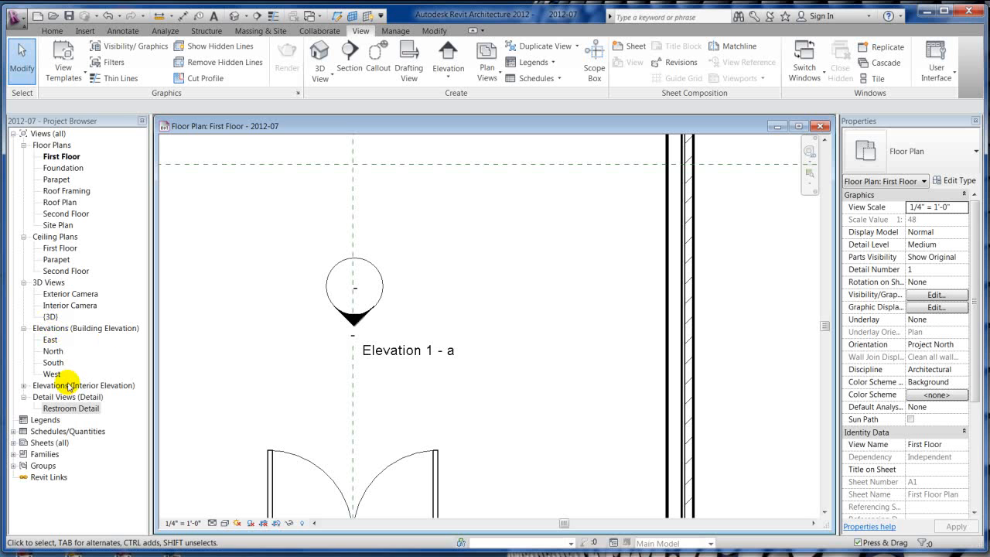
{"action": "left_click", "coordinate": [71, 408]}
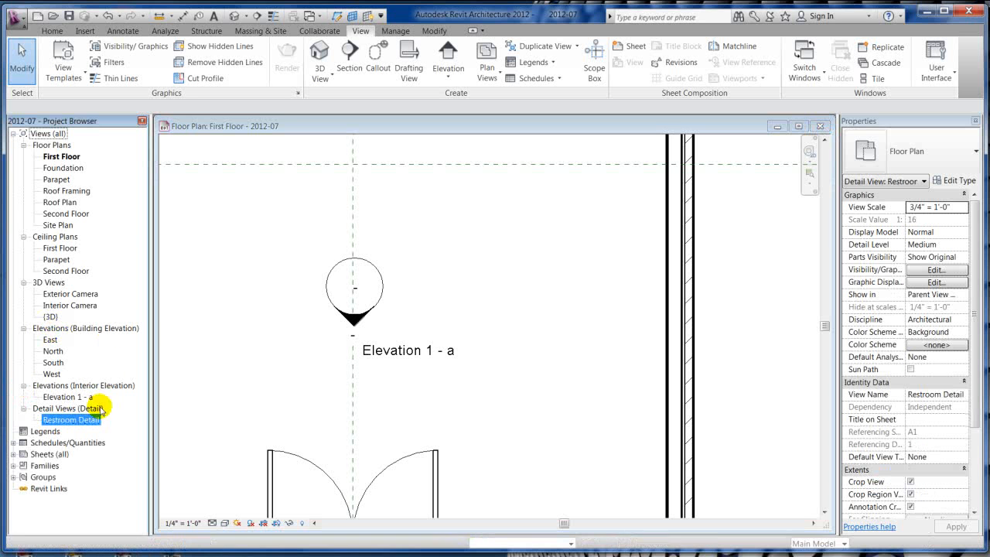
{"action": "left_click", "coordinate": [353, 312]}
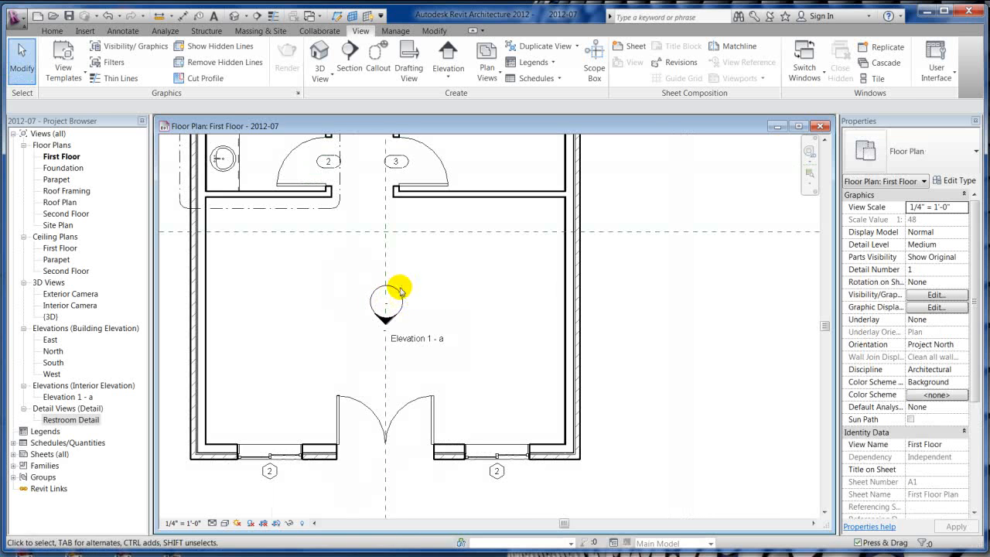
{"action": "left_click", "coordinate": [387, 302]}
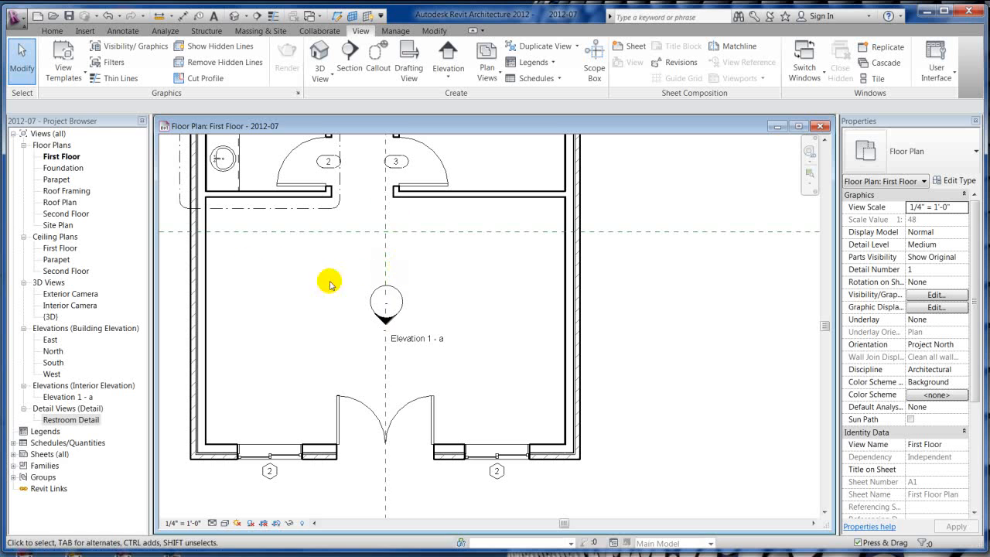
{"action": "left_click", "coordinate": [386, 301]}
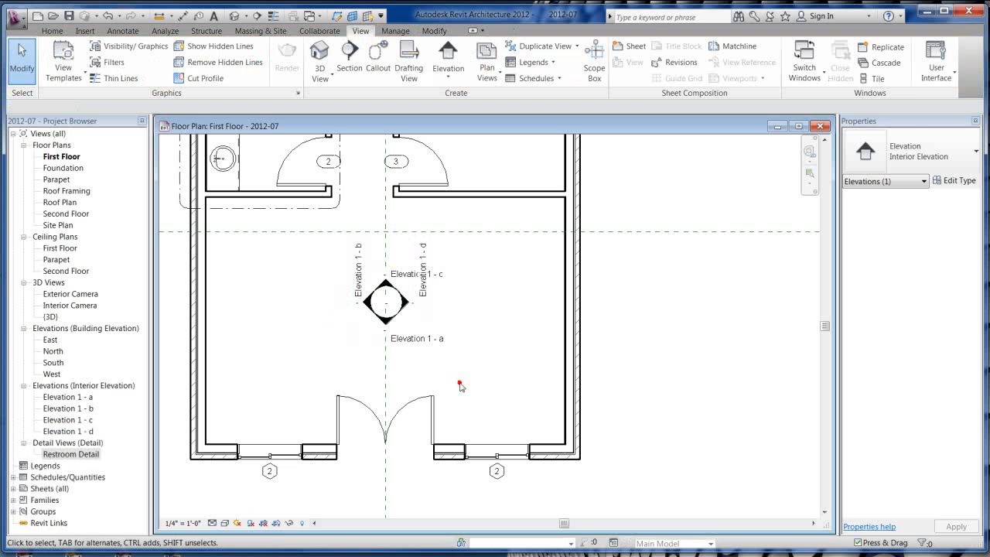
{"action": "left_click", "coordinate": [355, 271]}
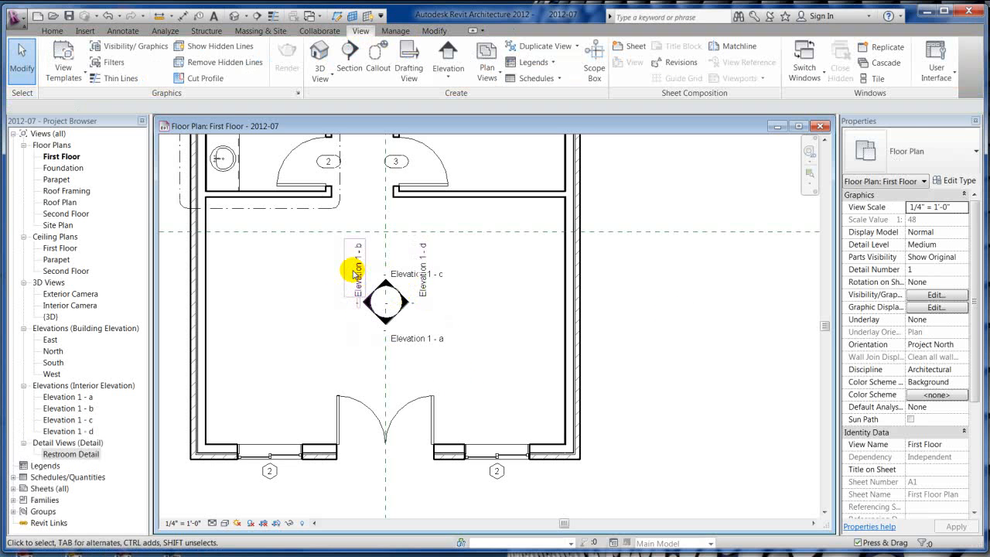
{"action": "left_click", "coordinate": [352, 271]}
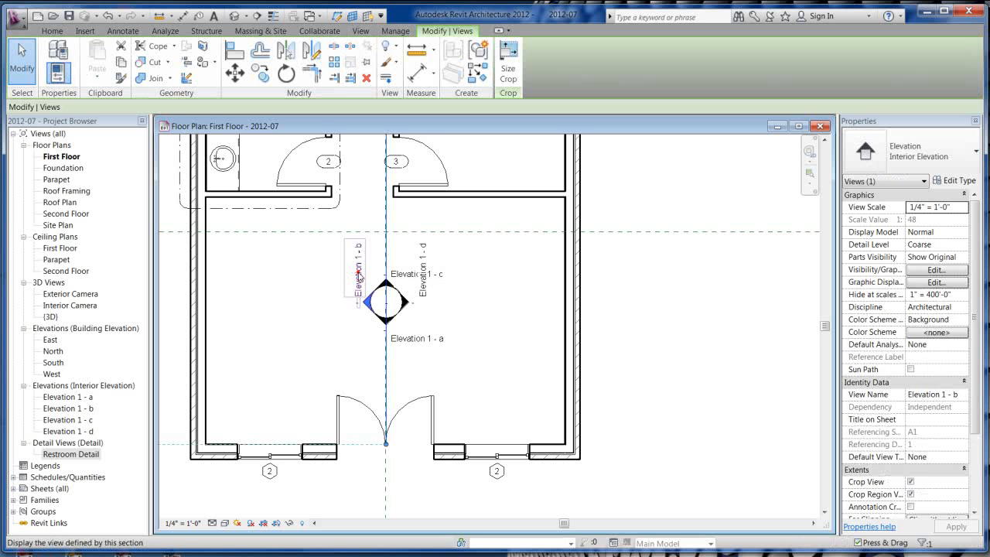
{"action": "double_click", "coordinate": [375, 302]}
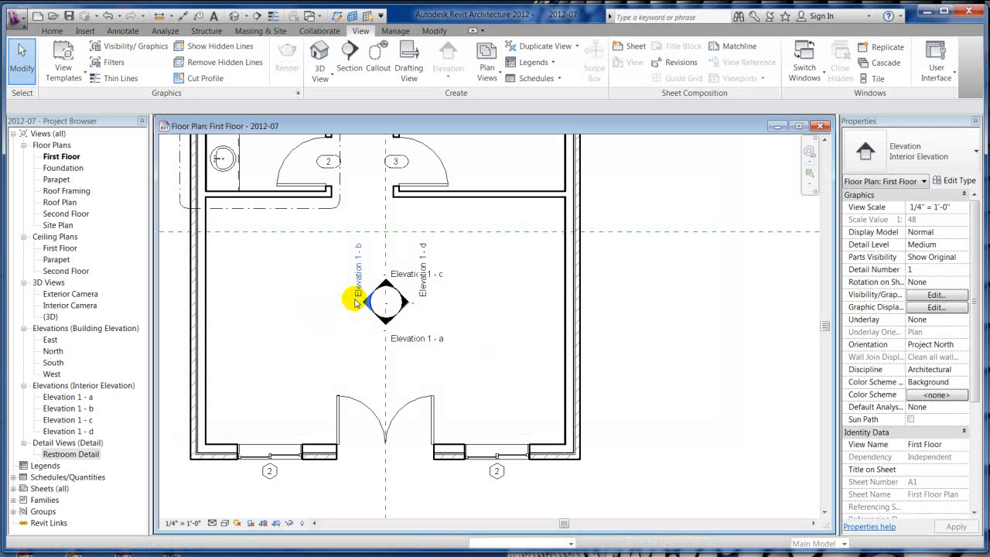
{"action": "left_click", "coordinate": [68, 397]}
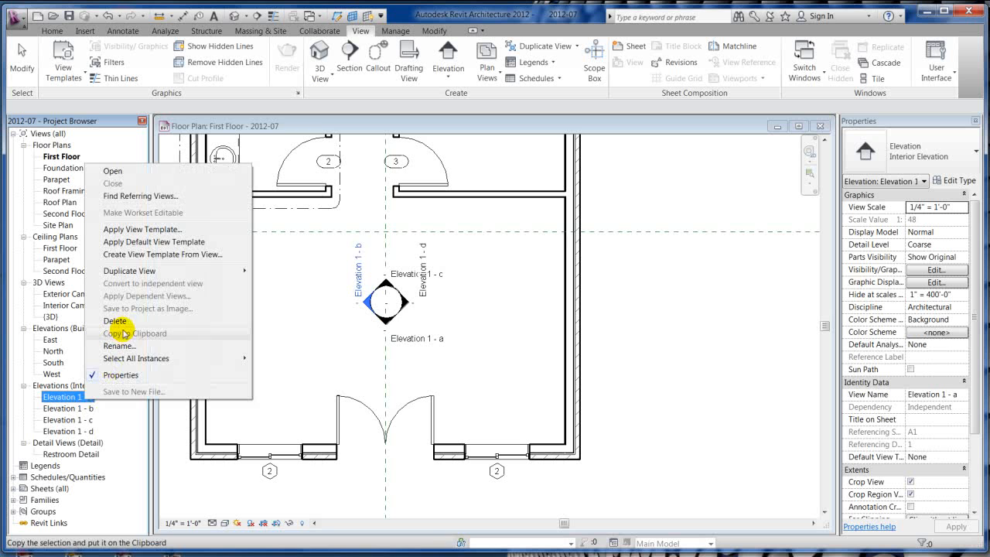
- Rename Elevation 1 - a to Int South after the name South is rejected as taken
{"action": "left_click", "coordinate": [120, 346]}
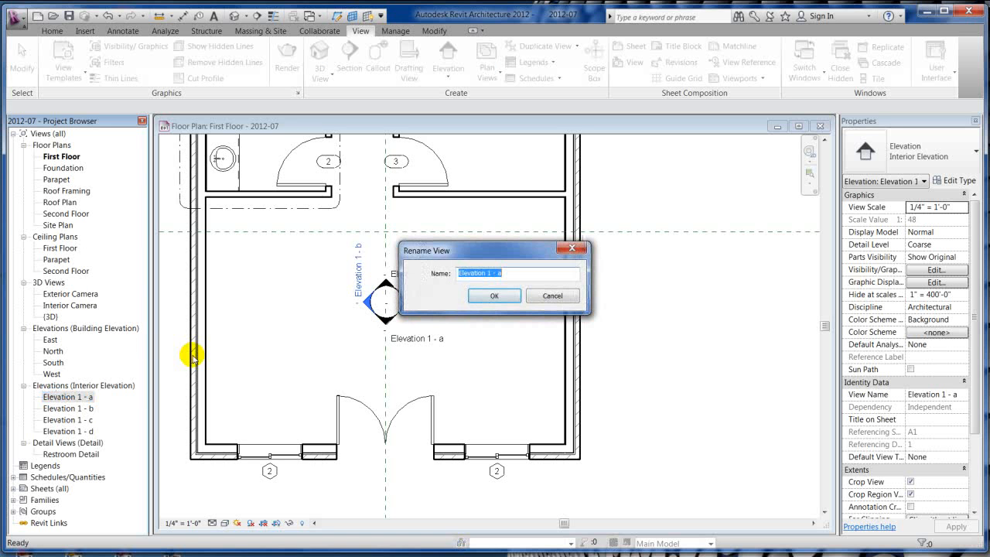
{"action": "type", "text": "Sout"}
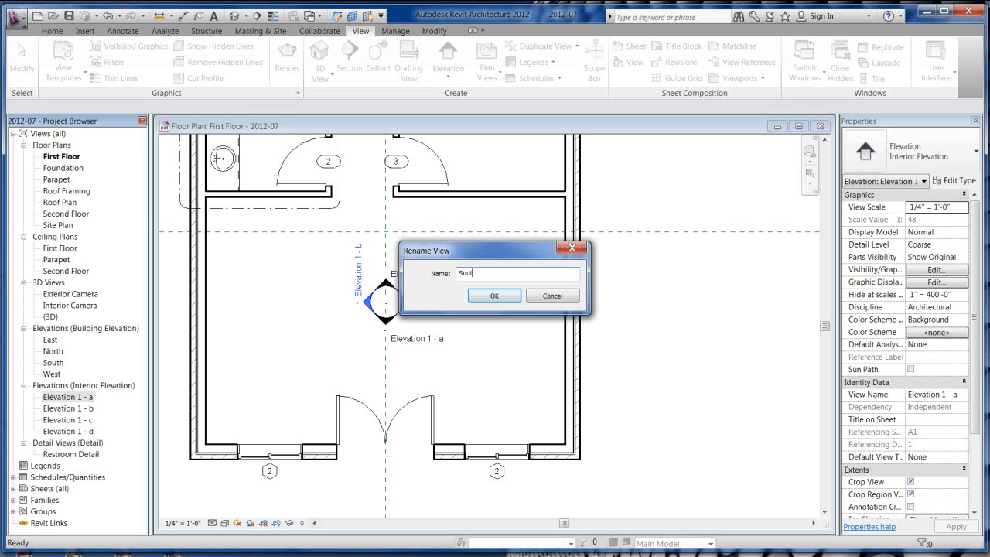
{"action": "left_click", "coordinate": [494, 296]}
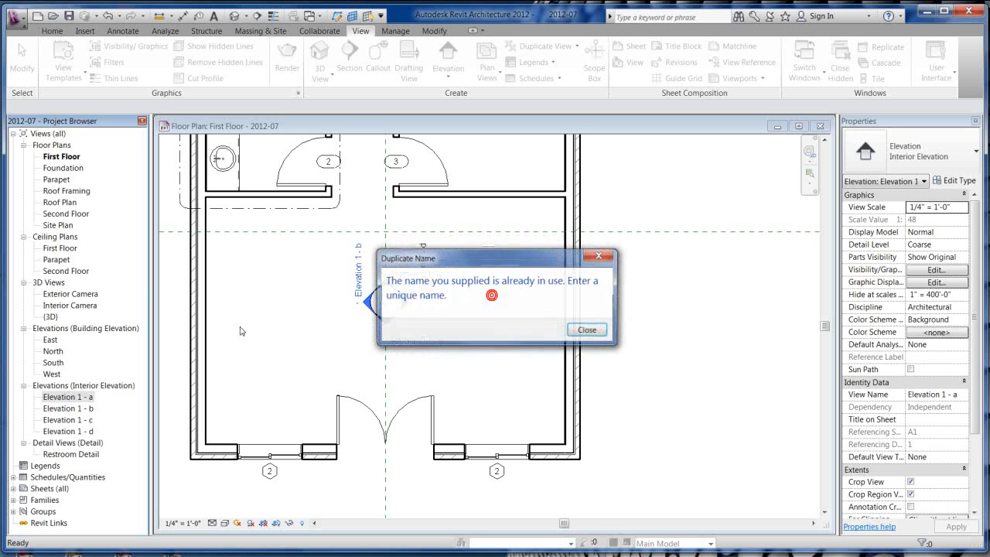
{"action": "mouse_move", "coordinate": [587, 329]}
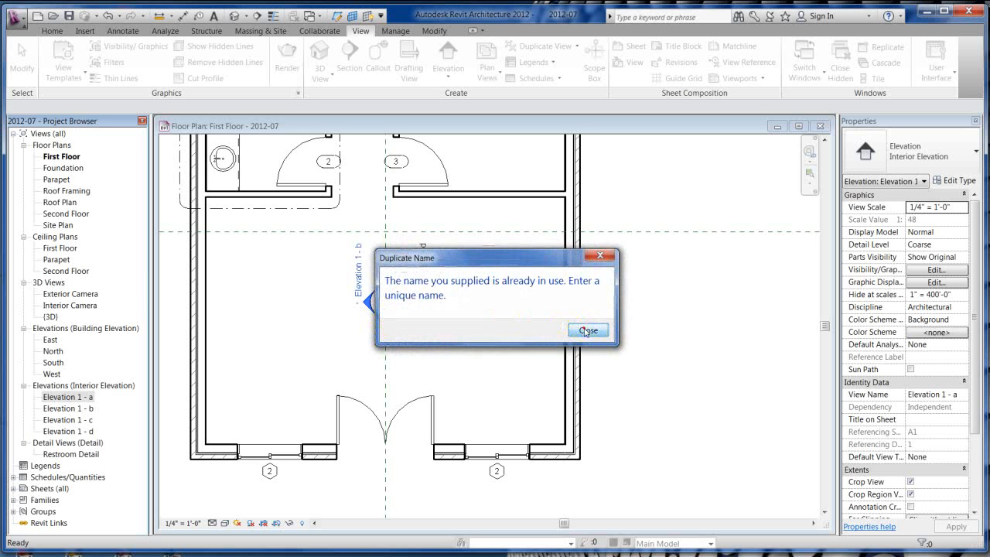
{"action": "left_click", "coordinate": [588, 330]}
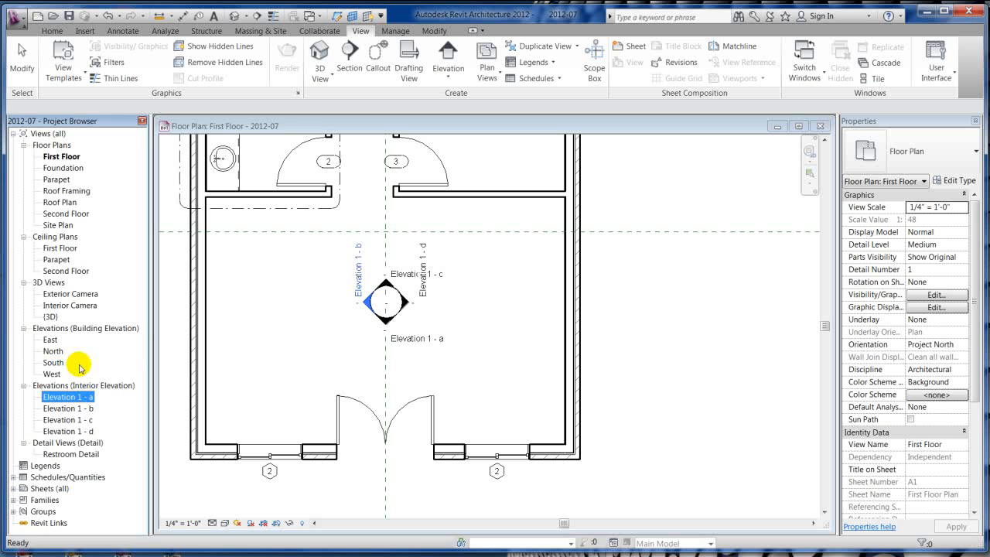
{"action": "mouse_move", "coordinate": [60, 364]}
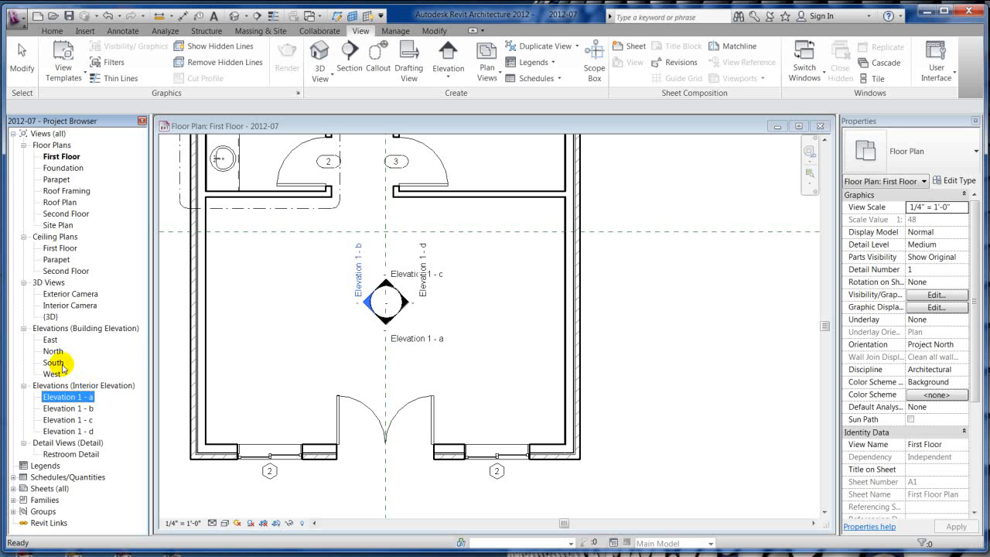
{"action": "mouse_move", "coordinate": [77, 397]}
{"action": "type", "text": "Int"}
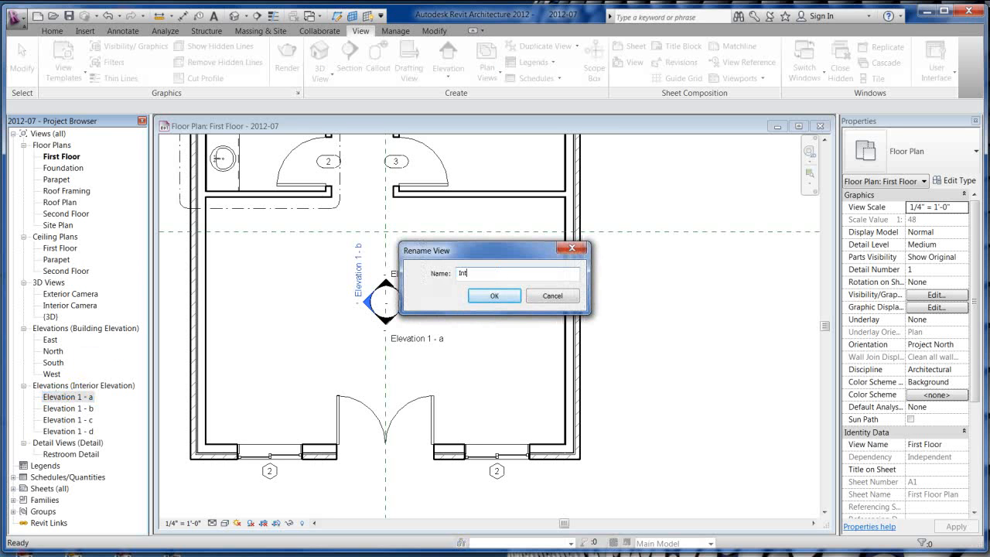
{"action": "type", "text": "South"}
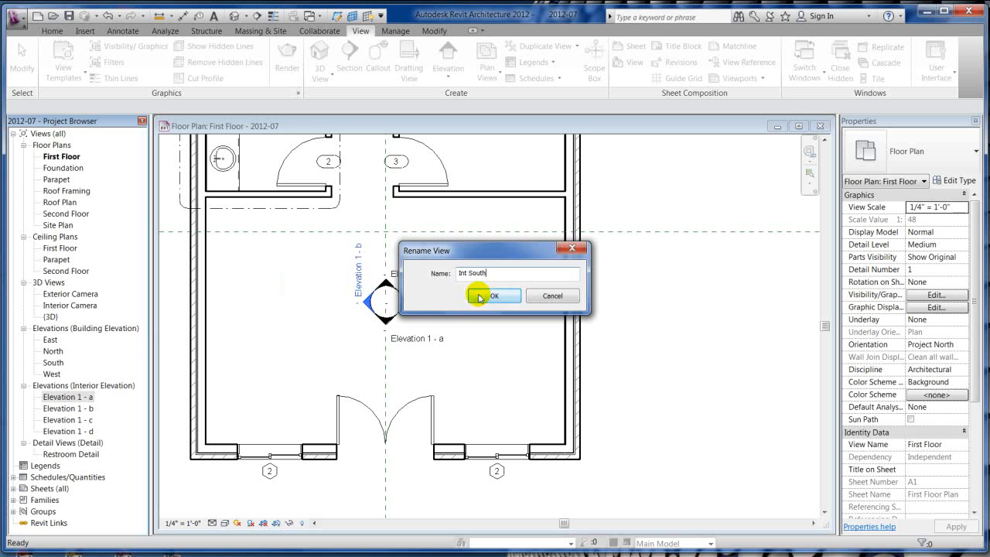
{"action": "left_click", "coordinate": [494, 295]}
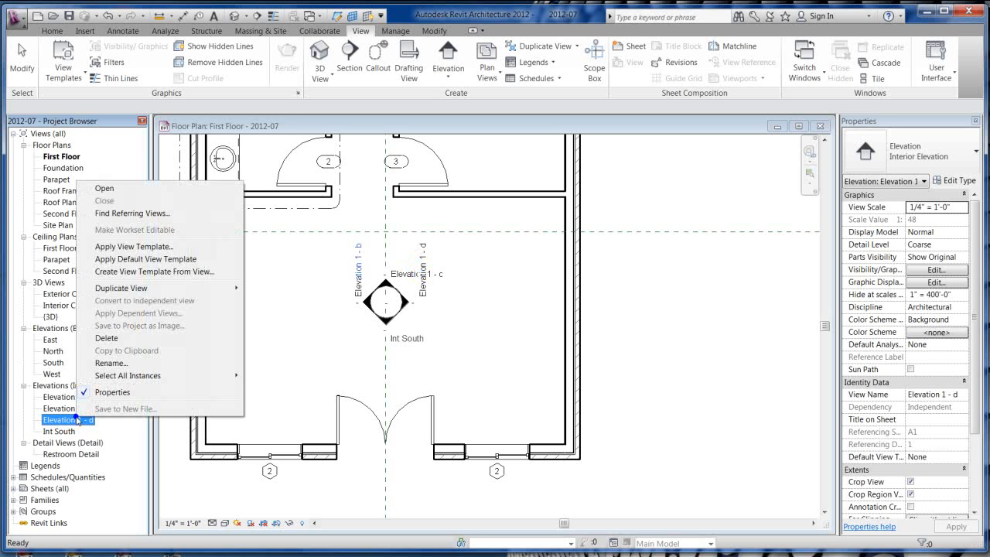
- Enter Int East as the new name for Elevation 1 - d and confirm
{"action": "left_click", "coordinate": [112, 363]}
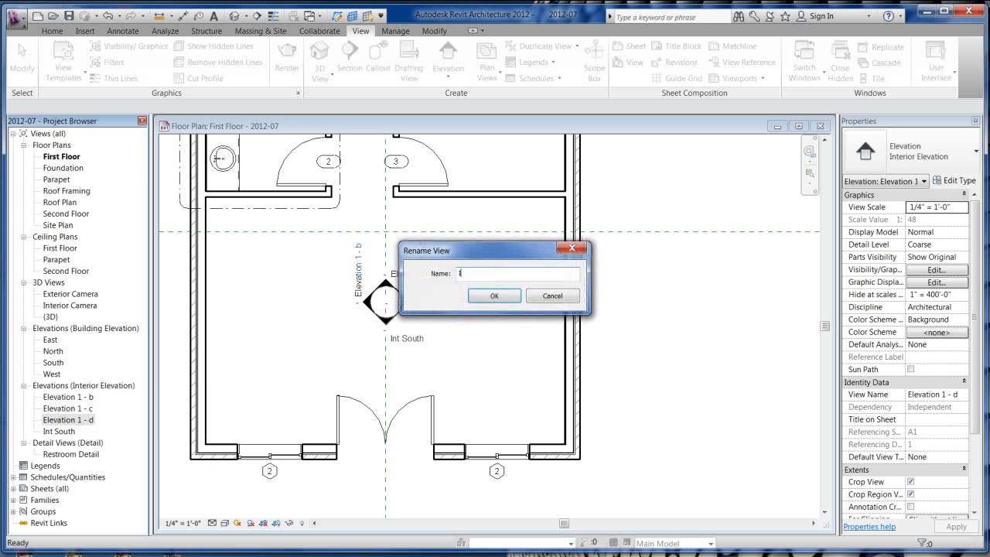
{"action": "type", "text": "Int Es"}
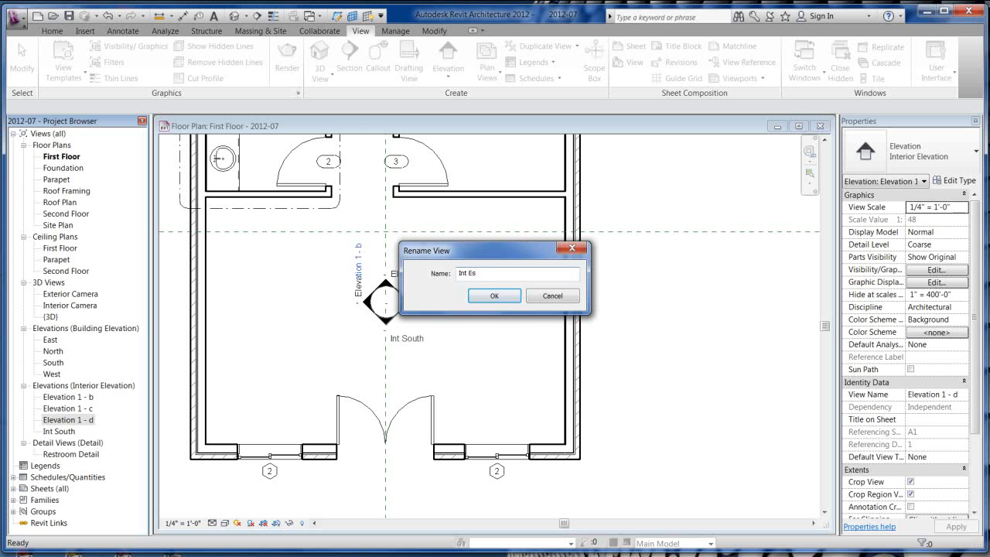
{"action": "left_click", "coordinate": [494, 296]}
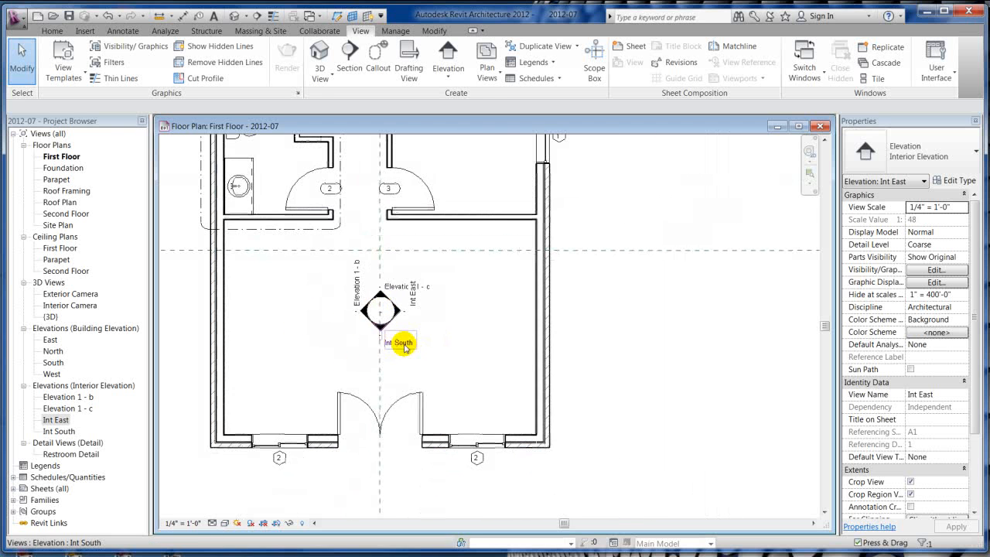
- Open Int South from its elevation tag and drag the window beside the double door higher
{"action": "double_click", "coordinate": [400, 341]}
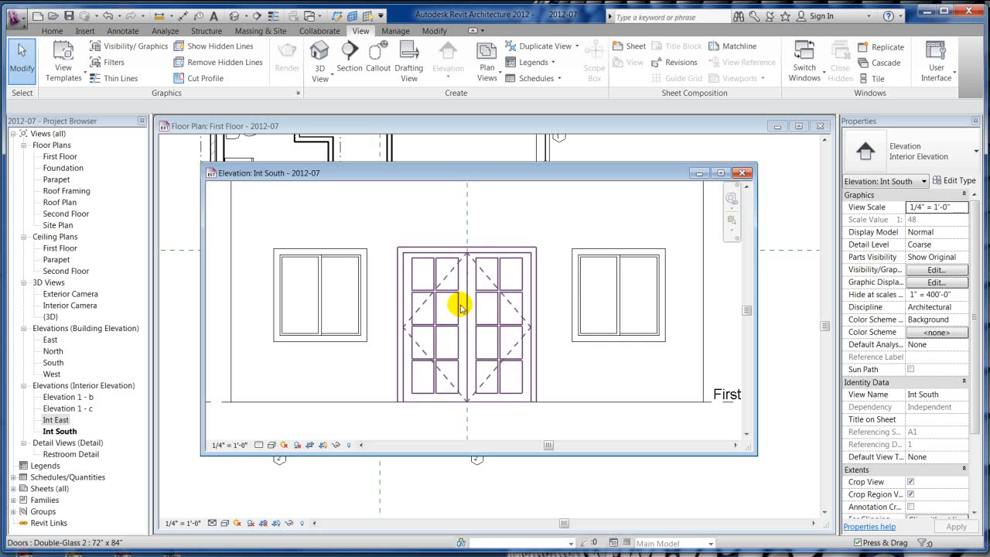
{"action": "left_click", "coordinate": [618, 293]}
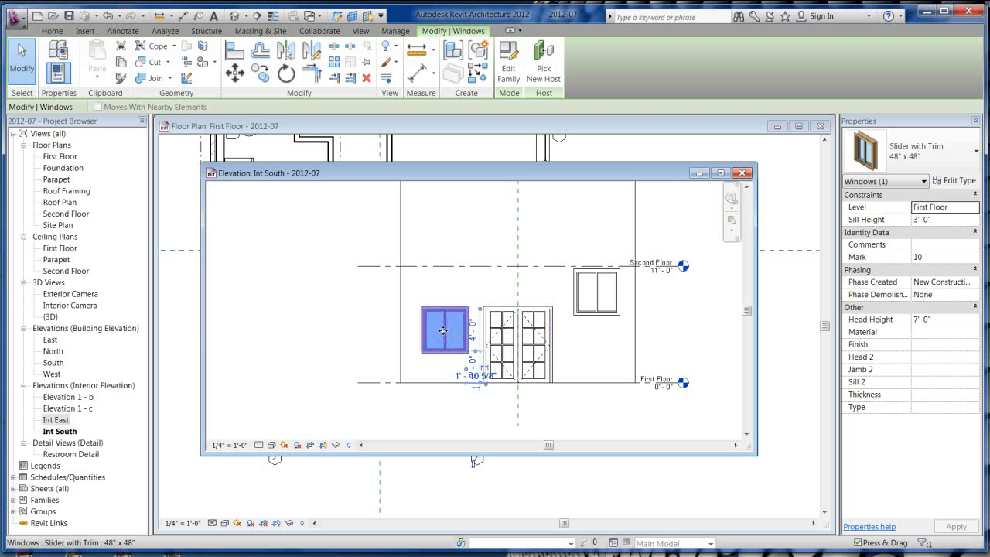
{"action": "left_click_drag", "start_coordinate": [445, 330], "coordinate": [451, 203]}
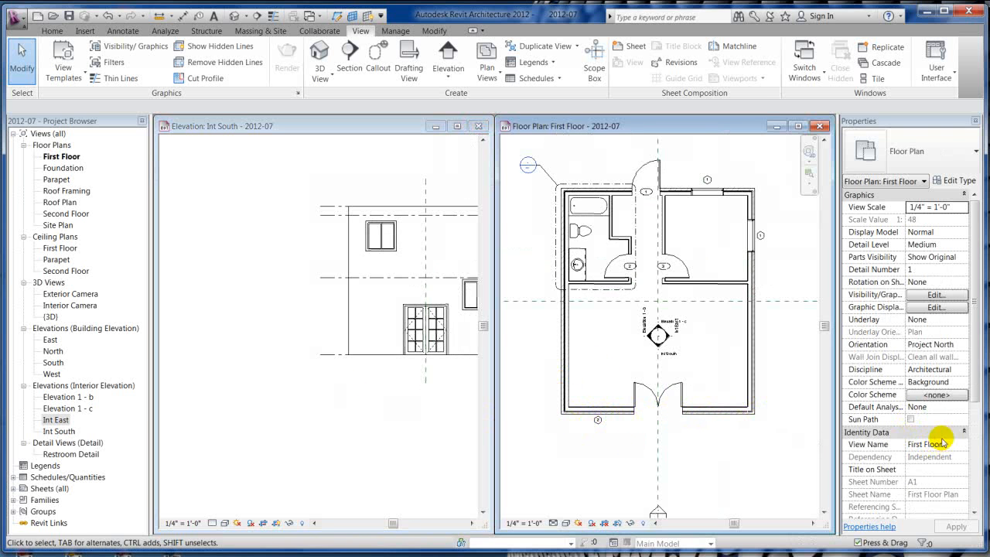
- Review the First Floor plan's View Range, with its 4'-0" cut plane, then close it
{"action": "scroll", "scroll_direction": "down", "scroll_amount": 3}
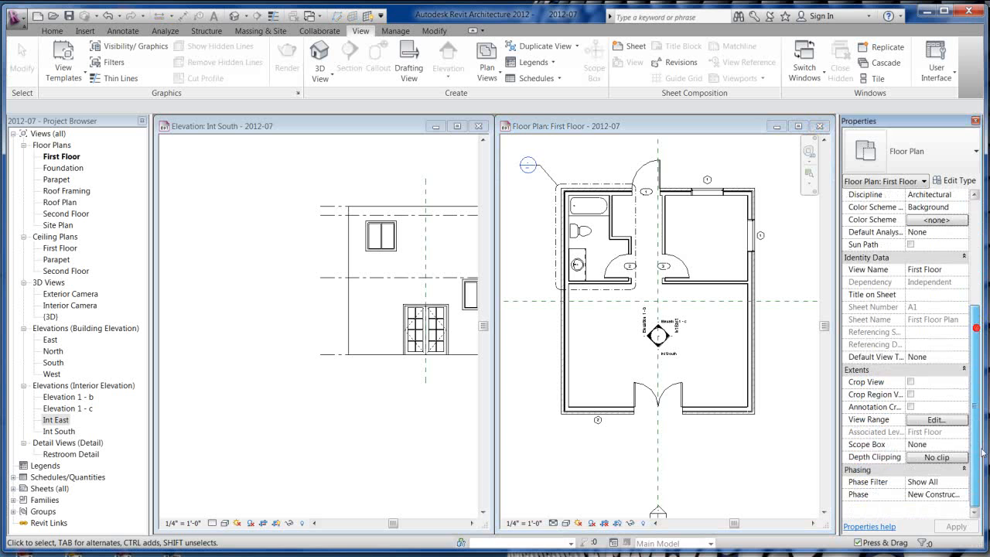
{"action": "left_click", "coordinate": [935, 419]}
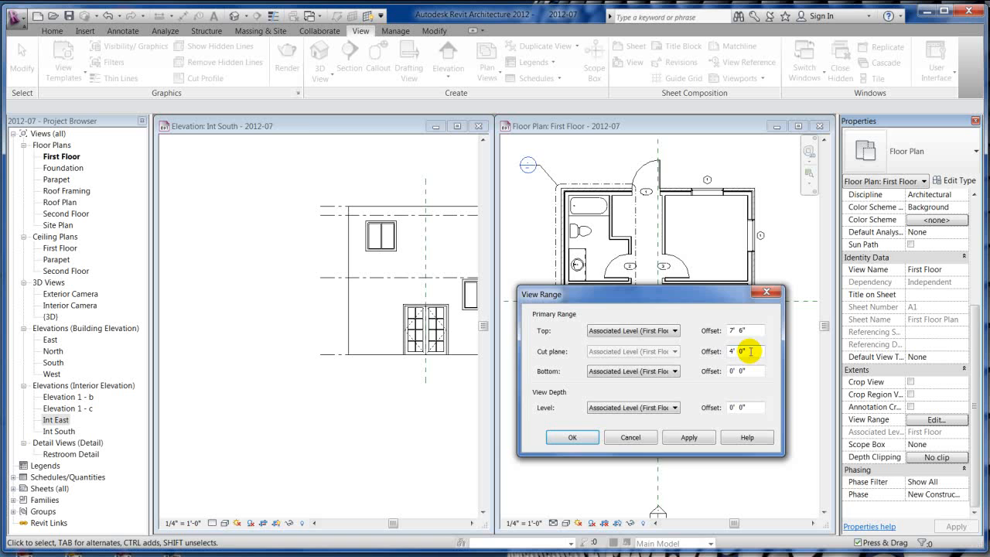
{"action": "left_click", "coordinate": [571, 437]}
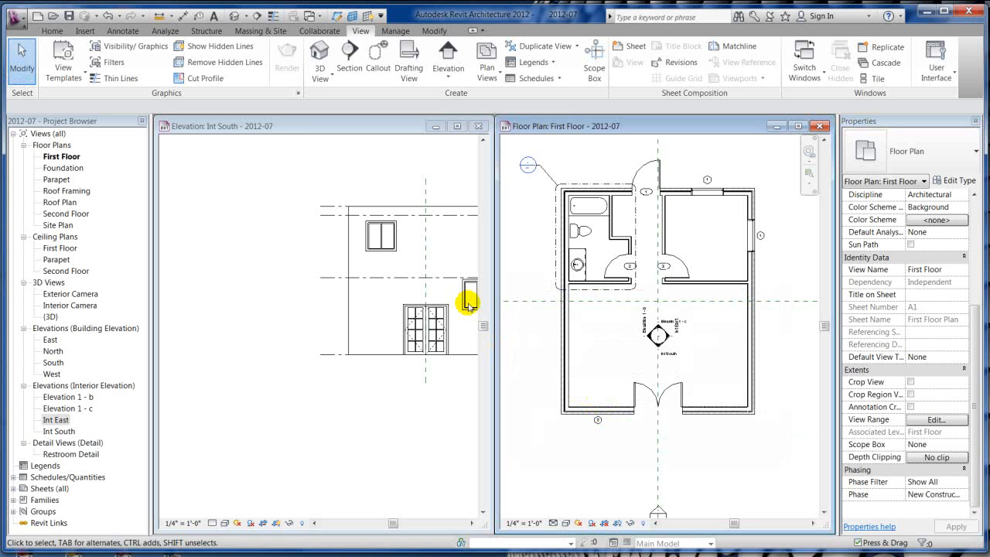
{"action": "mouse_move", "coordinate": [391, 259]}
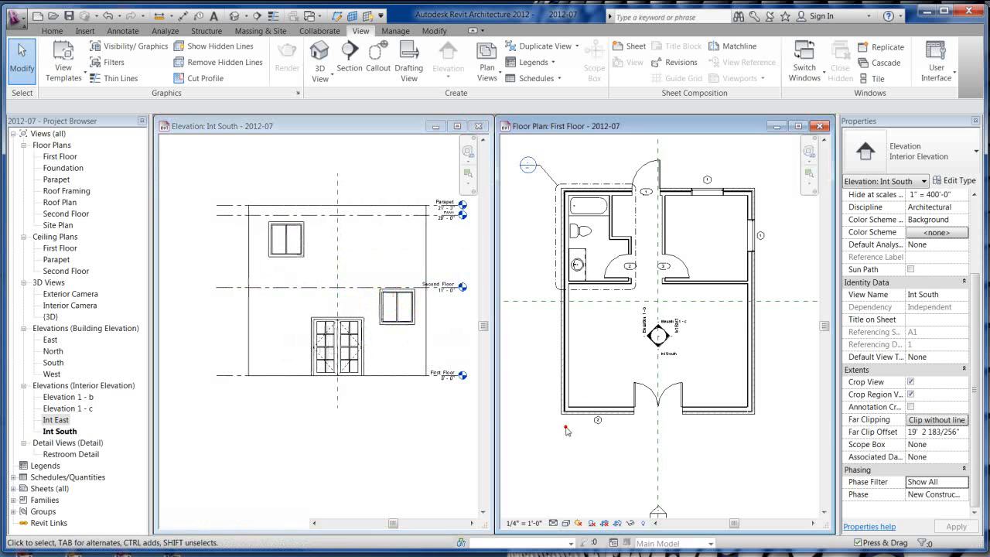
- Open the South building elevation, lower the left window beside the double door, and align the right window
{"action": "left_click", "coordinate": [653, 395]}
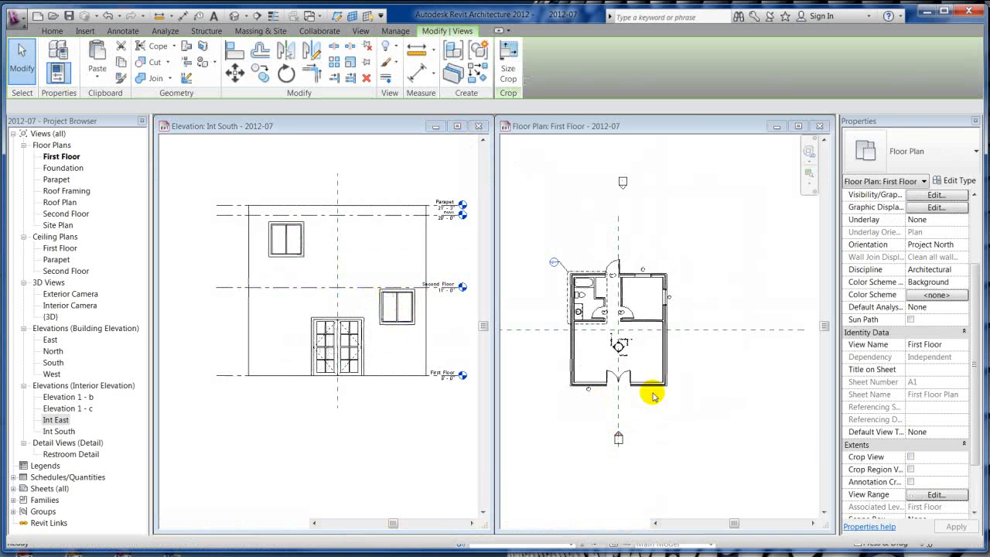
{"action": "double_click", "coordinate": [52, 362]}
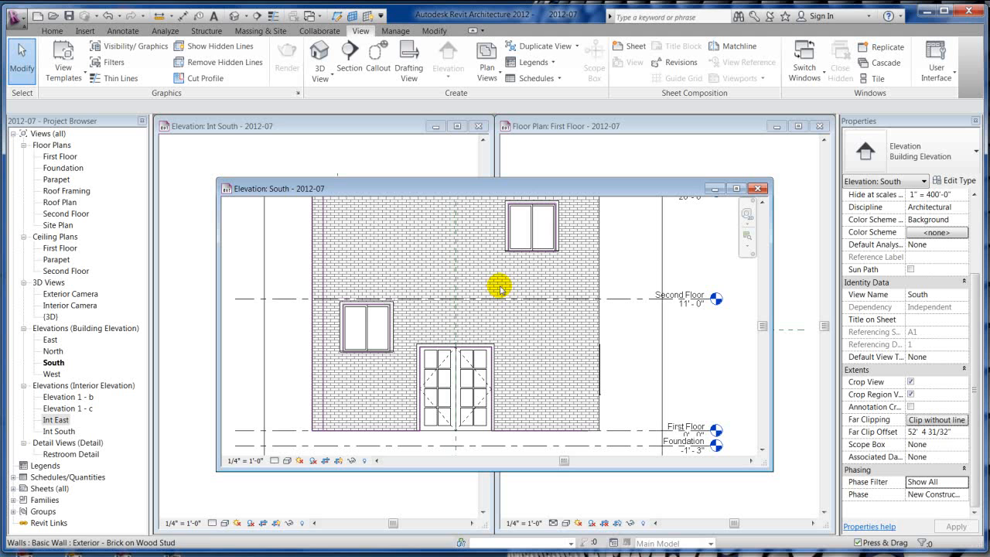
{"action": "left_click", "coordinate": [365, 327]}
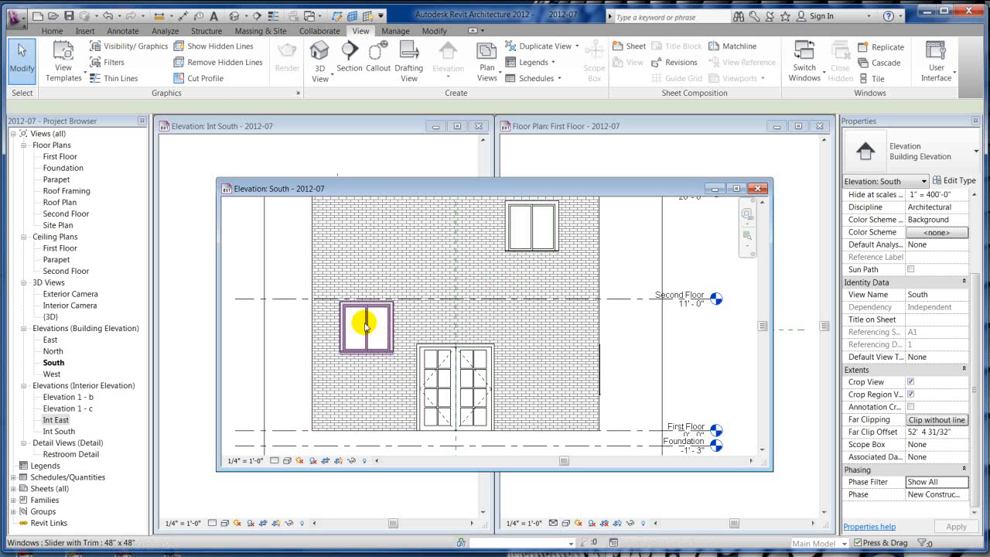
{"action": "left_click", "coordinate": [532, 227]}
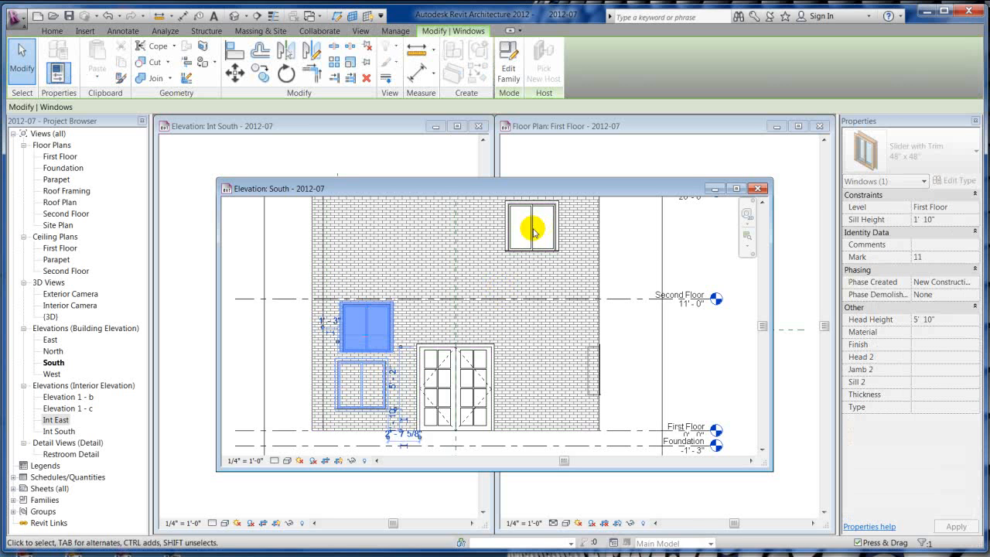
{"action": "left_click_drag", "start_coordinate": [529, 228], "coordinate": [518, 418]}
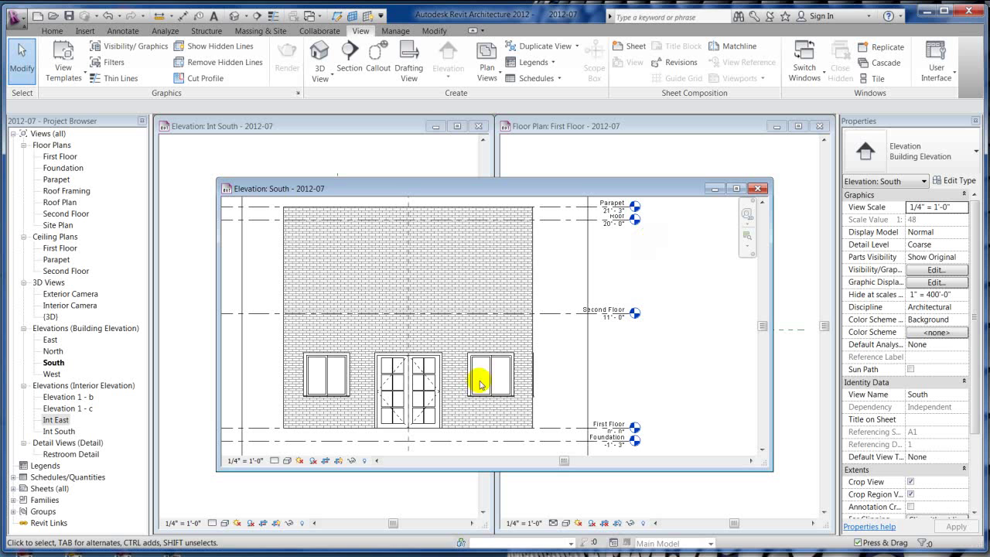
{"action": "left_click", "coordinate": [481, 375]}
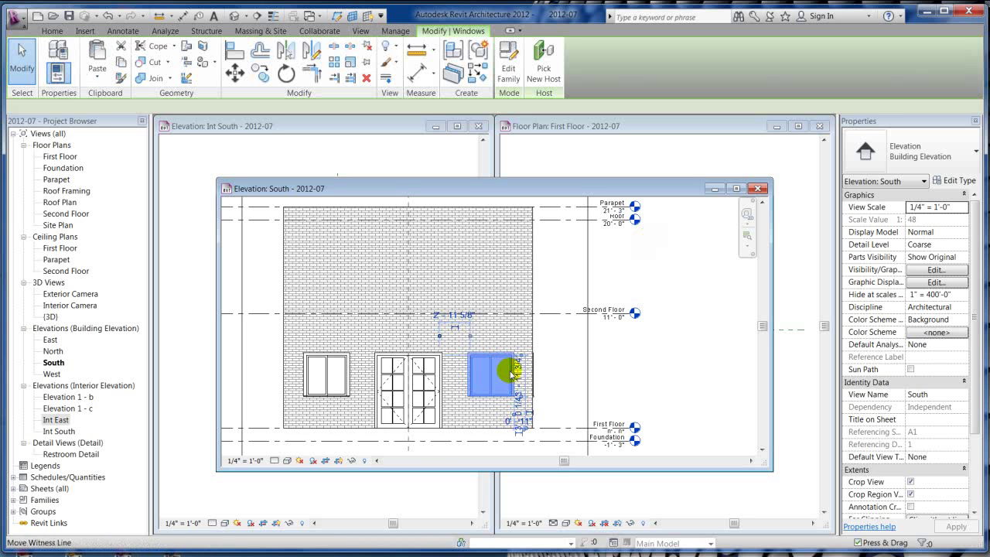
{"action": "left_click", "coordinate": [361, 30]}
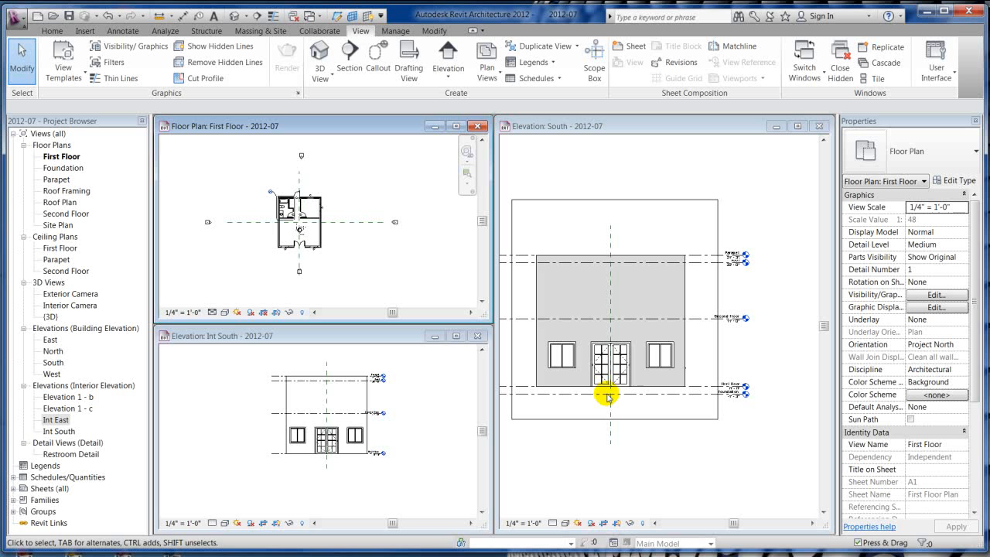
{"action": "mouse_move", "coordinate": [487, 287]}
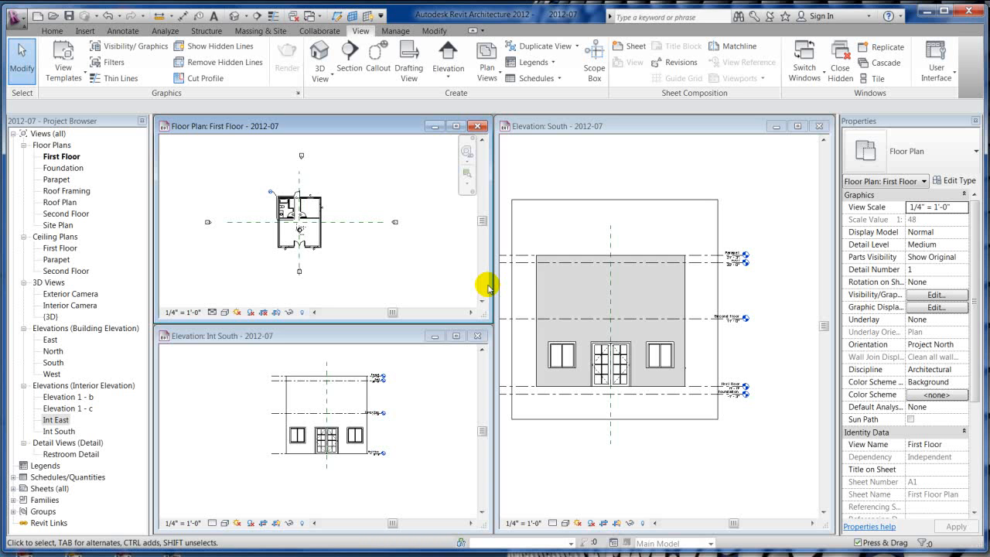
{"action": "mouse_move", "coordinate": [433, 297]}
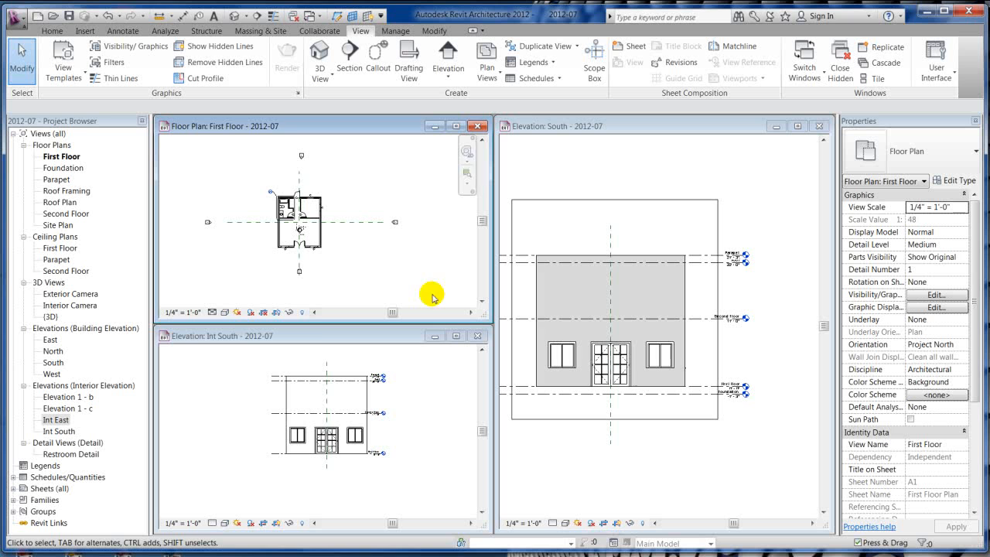
{"action": "mouse_move", "coordinate": [185, 312]}
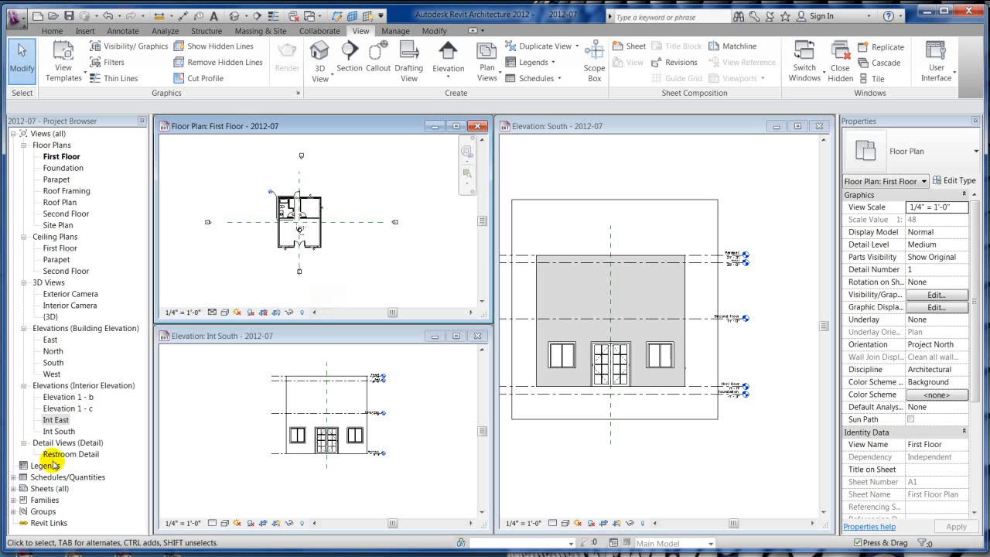
- Tile the First Floor, Int South and South views and make Int South active
{"action": "left_click", "coordinate": [44, 465]}
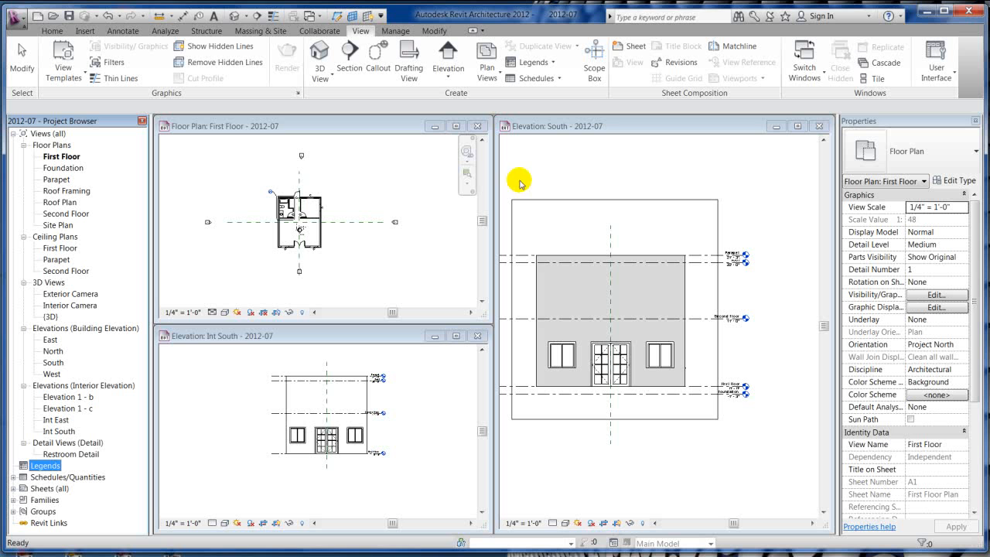
{"action": "mouse_move", "coordinate": [340, 471]}
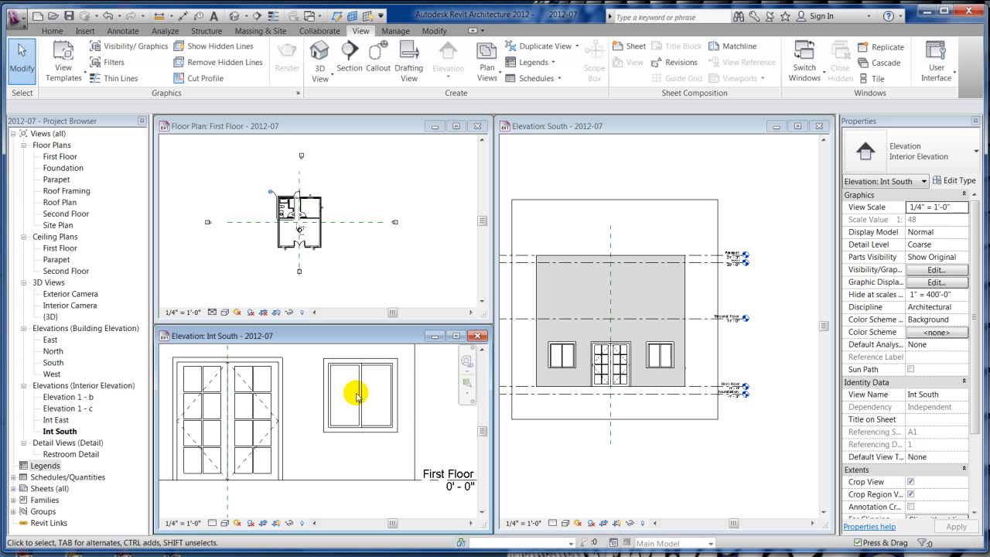
{"action": "left_click", "coordinate": [359, 395]}
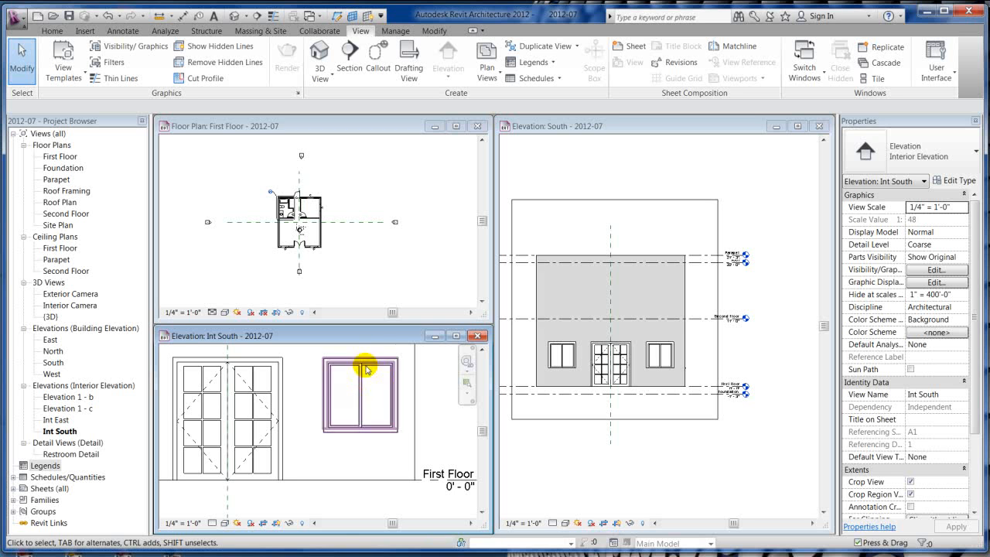
{"action": "mouse_move", "coordinate": [365, 395]}
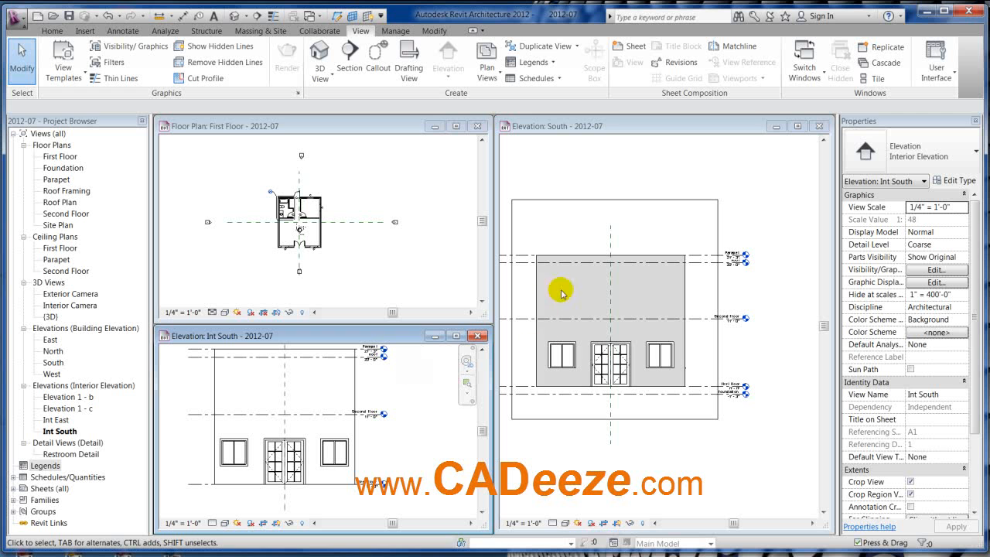
{"action": "mouse_move", "coordinate": [475, 228]}
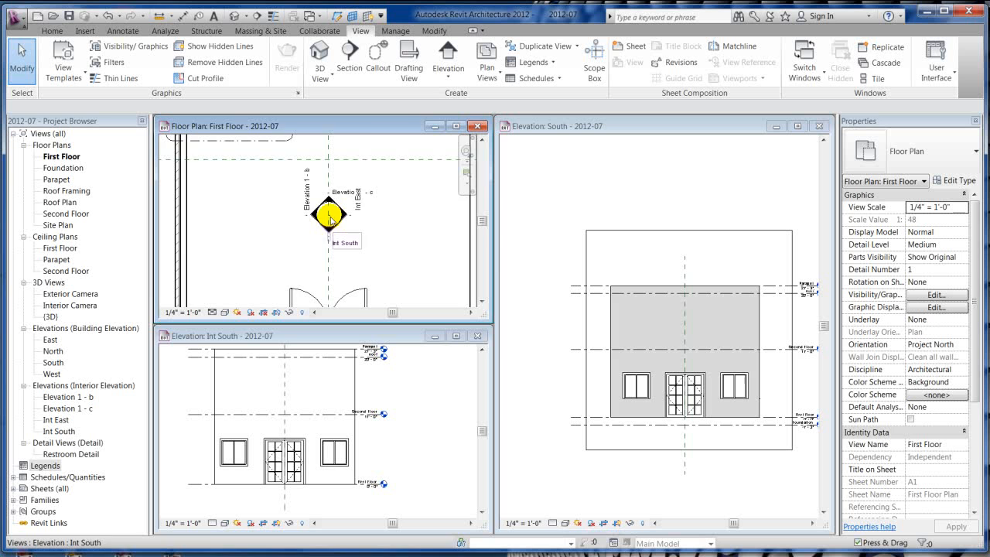
{"action": "mouse_move", "coordinate": [394, 254]}
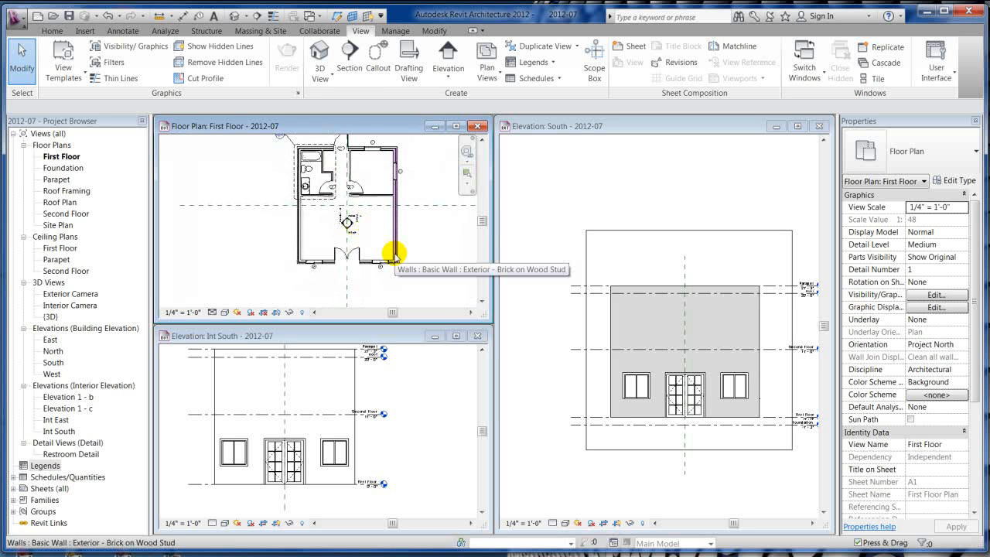